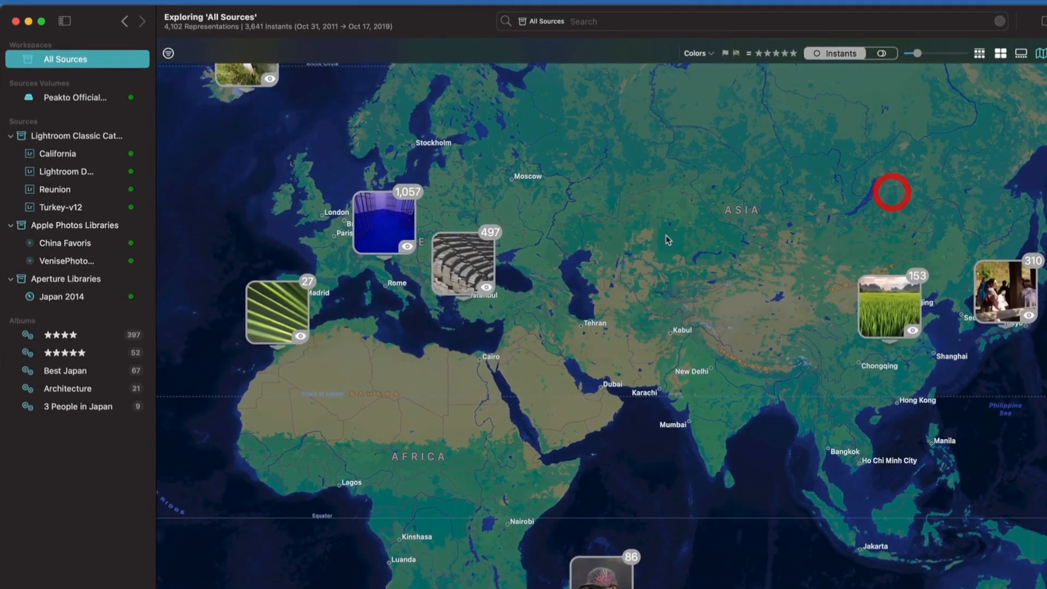
# Move the map from the Europe and Asia overview in toward Venice
pyautogui.moveTo(668, 240); pyautogui.dragTo(478, 274)
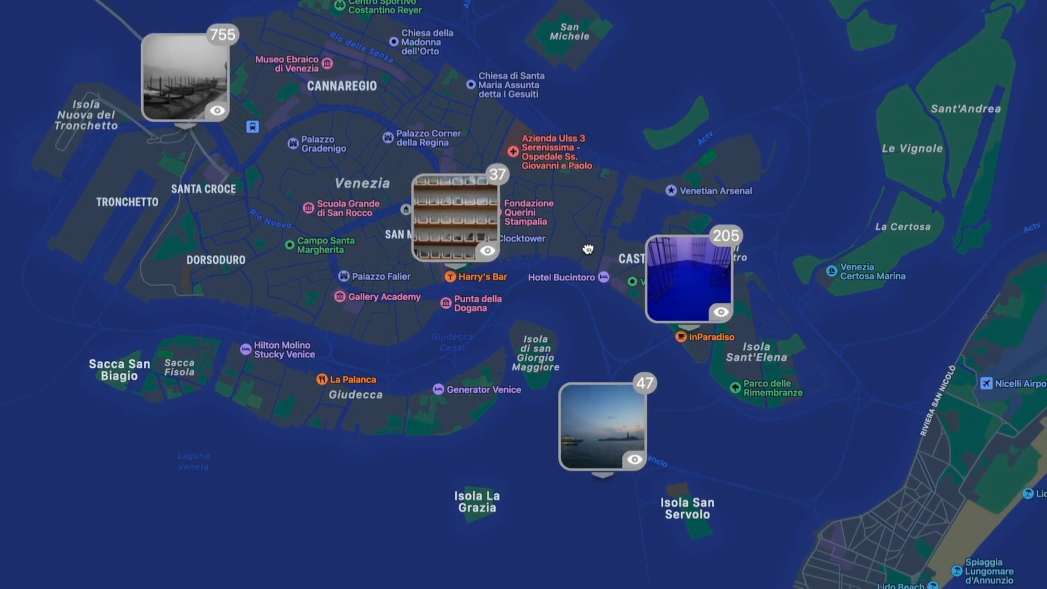
pyautogui.moveTo(580, 347)
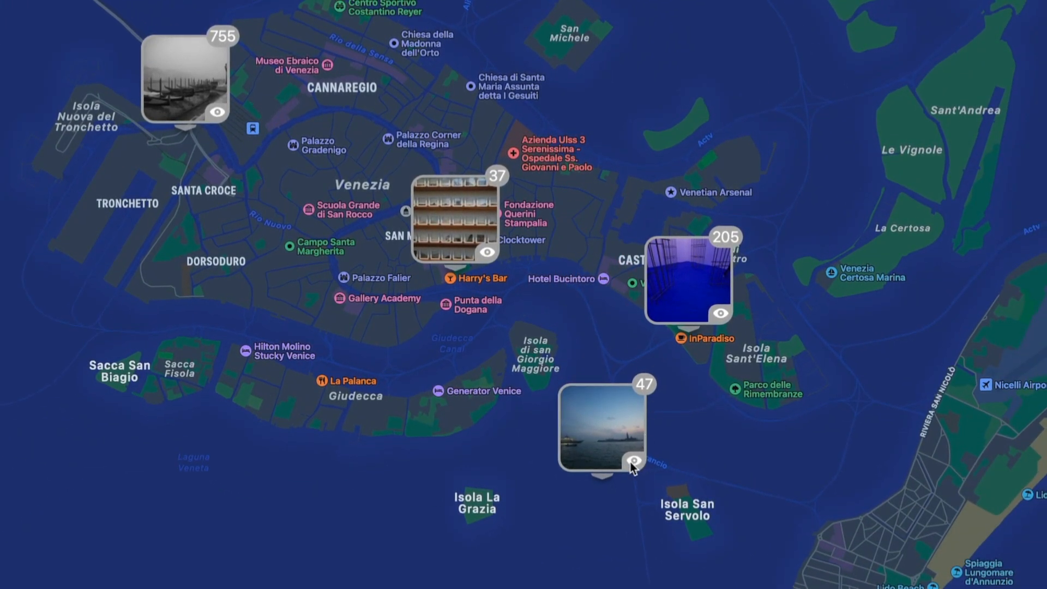
# Preview the Lido cluster's photos, then the 37-photo cluster near The St. Regis Venice
pyautogui.click(635, 461)
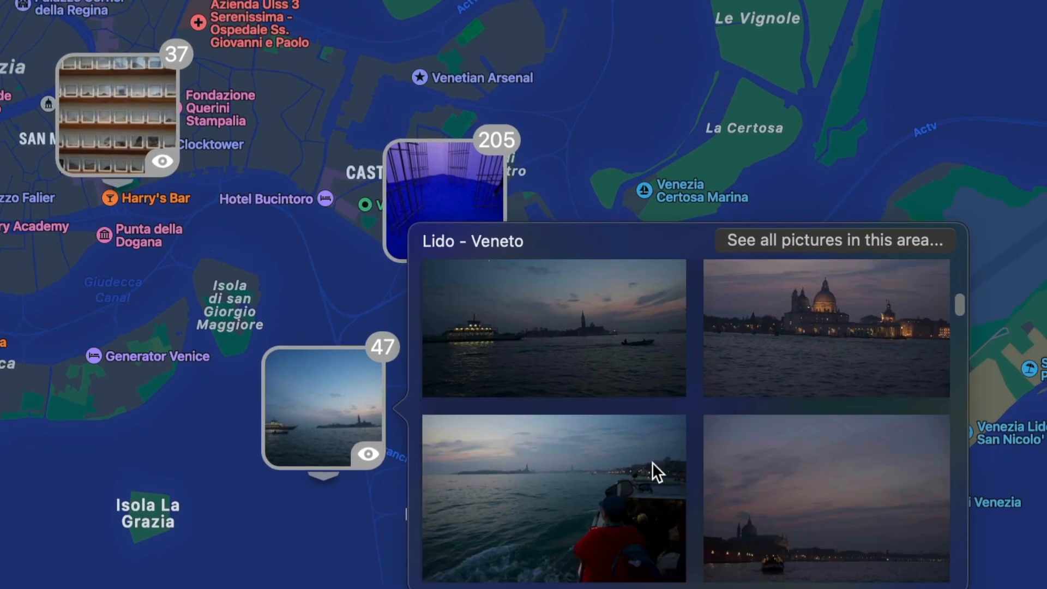
pyautogui.scroll(-3)
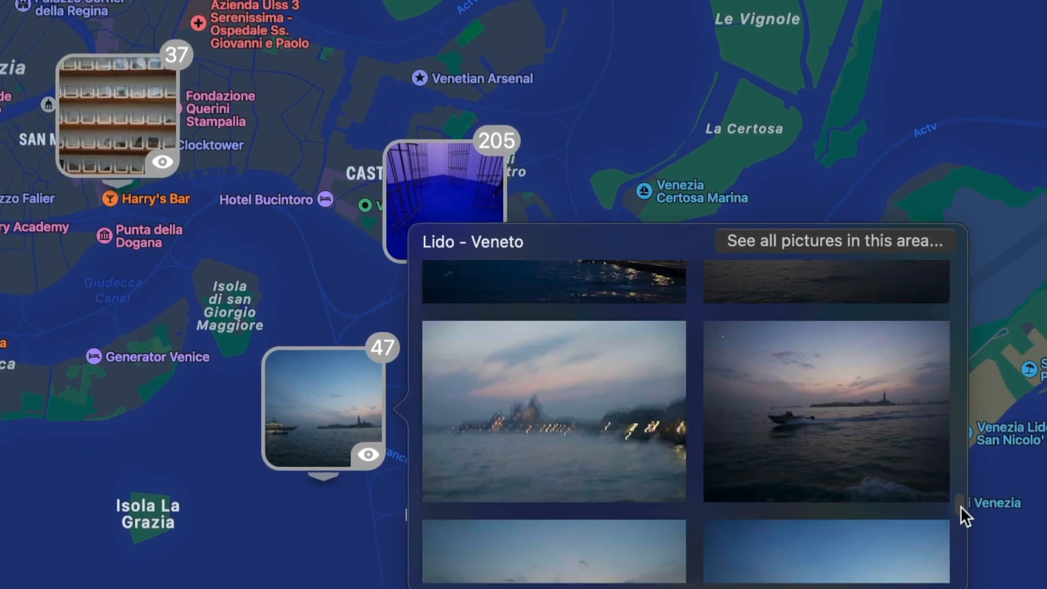
pyautogui.click(162, 162)
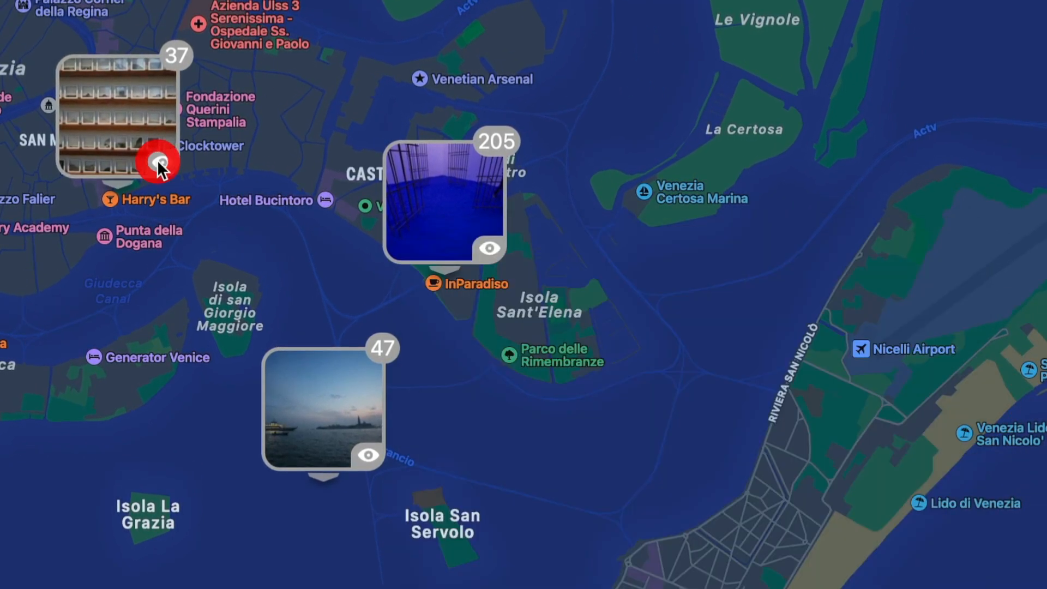
pyautogui.click(158, 163)
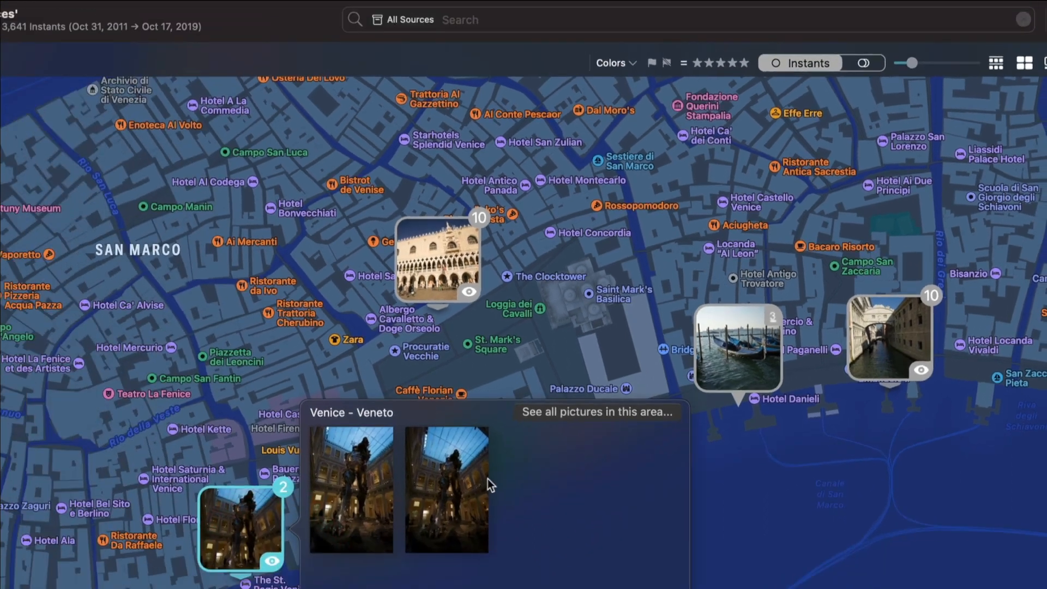
# Show all pictures in the San Marco area, then remove the Venice filter to return to all sources
pyautogui.click(469, 292)
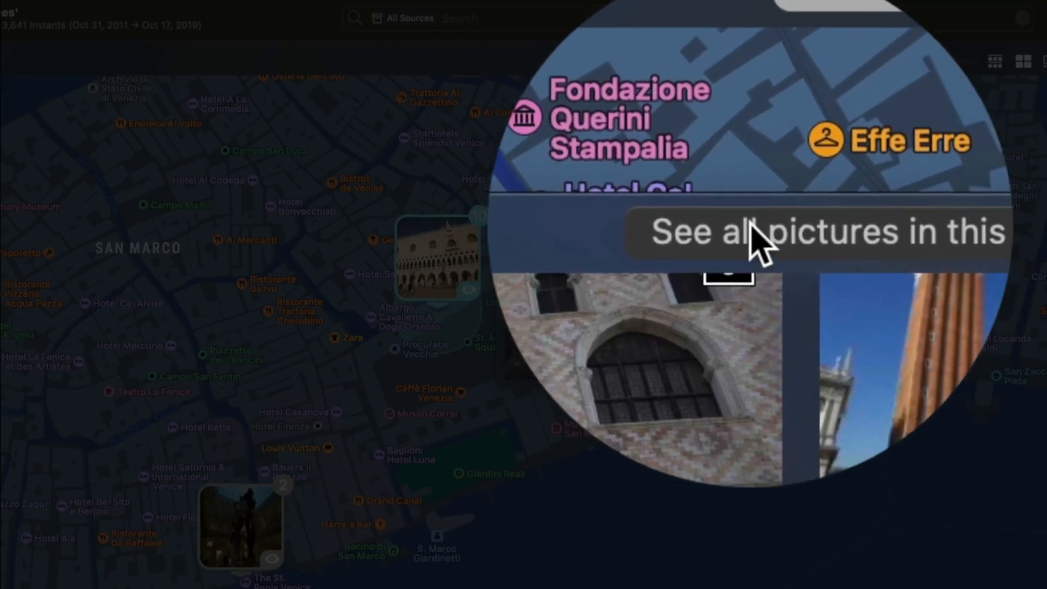
pyautogui.click(819, 231)
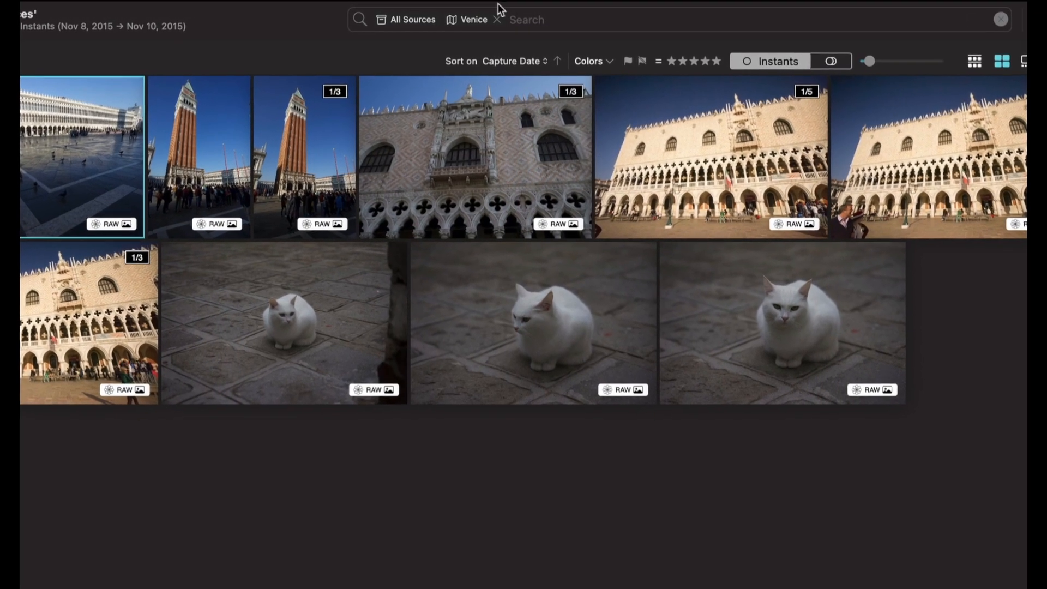
pyautogui.click(14, 13)
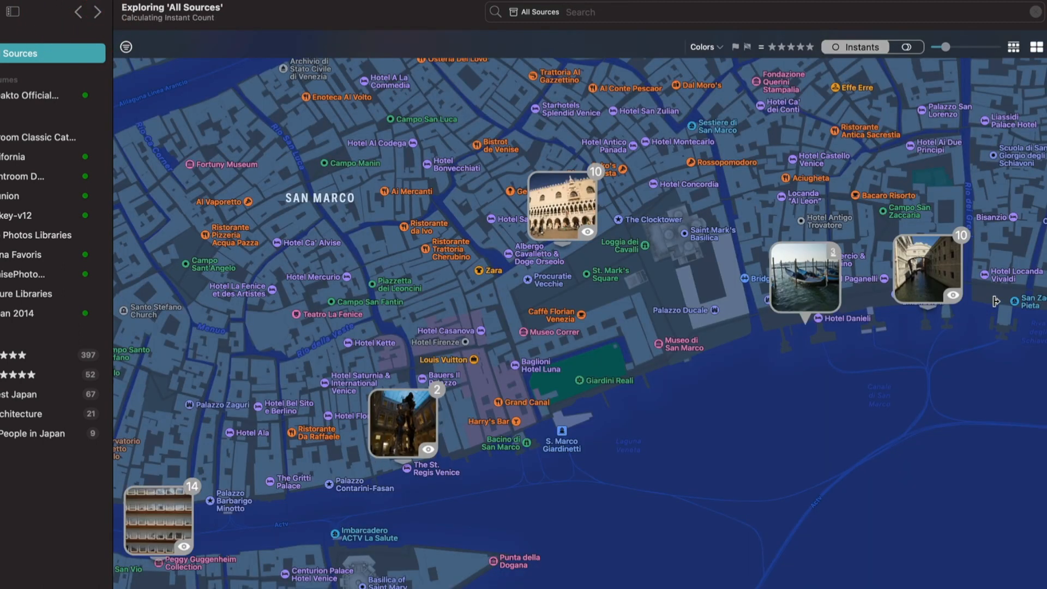
pyautogui.moveTo(953, 292)
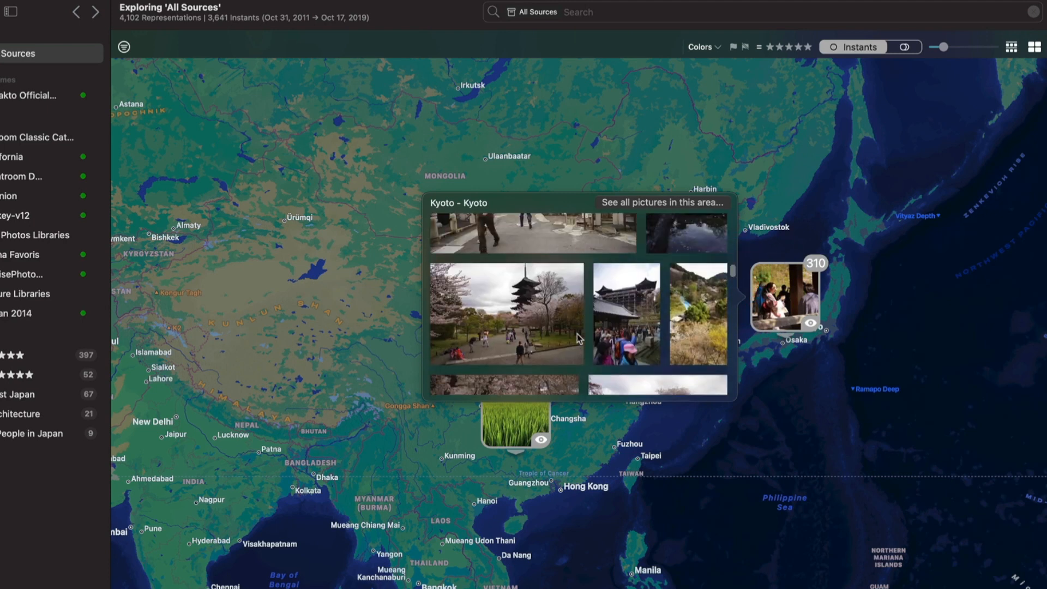
# Open the pagoda photo from the Kyoto cluster preview
pyautogui.doubleClick(506, 314)
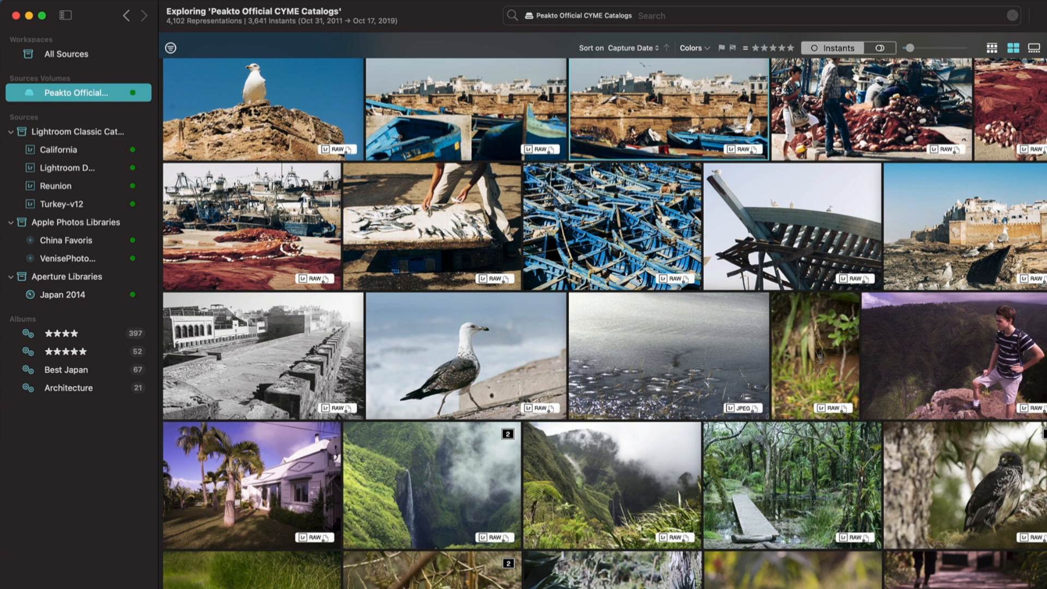
pyautogui.moveTo(94, 346)
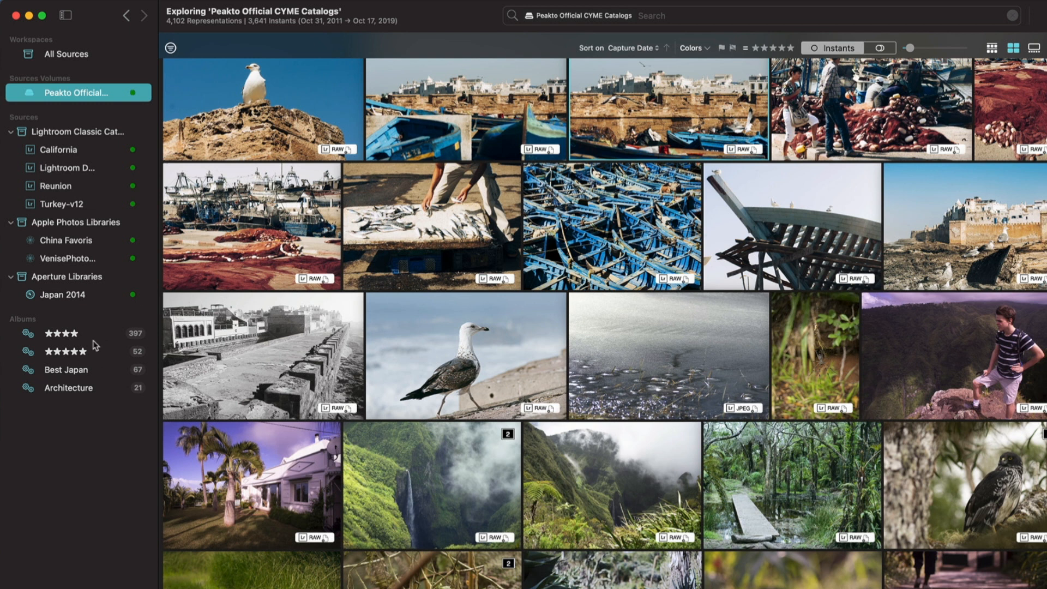
# Show the ★★★★ album's 397 photos and review its rating rule, cancelling without changes
pyautogui.click(60, 333)
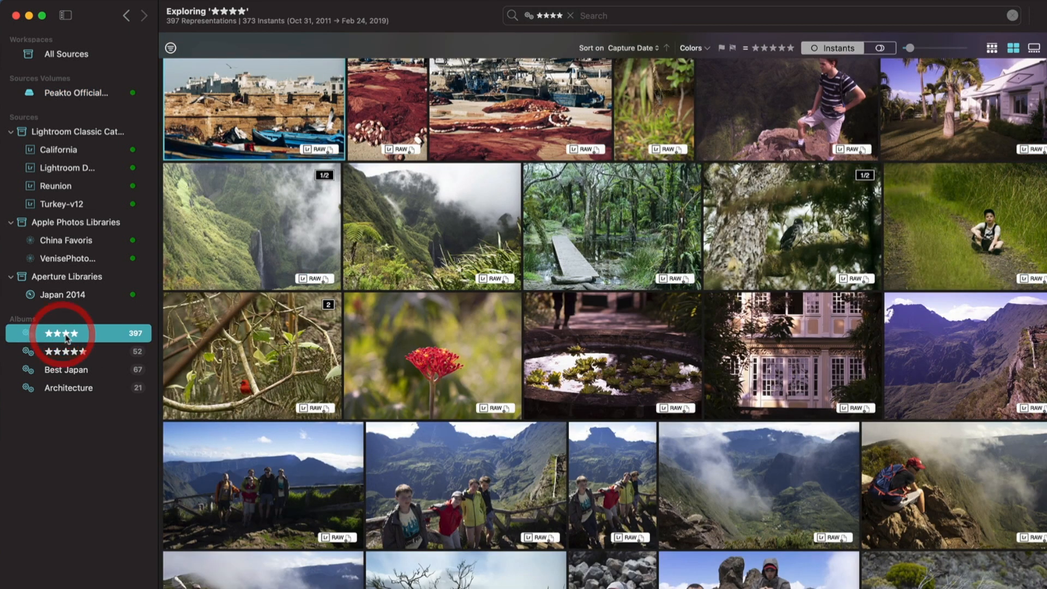
pyautogui.doubleClick(60, 334)
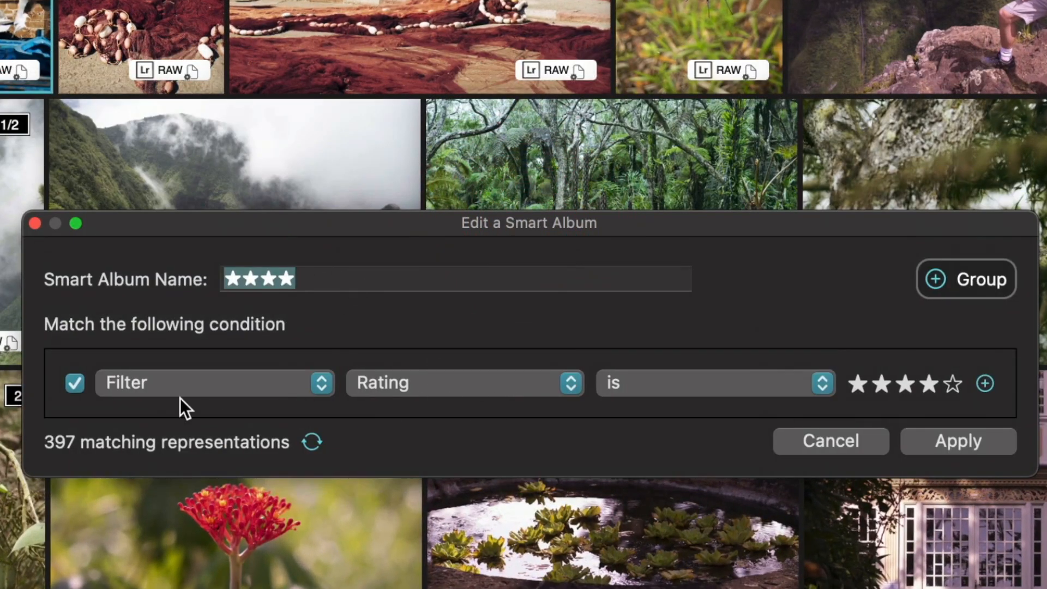
pyautogui.moveTo(223, 394)
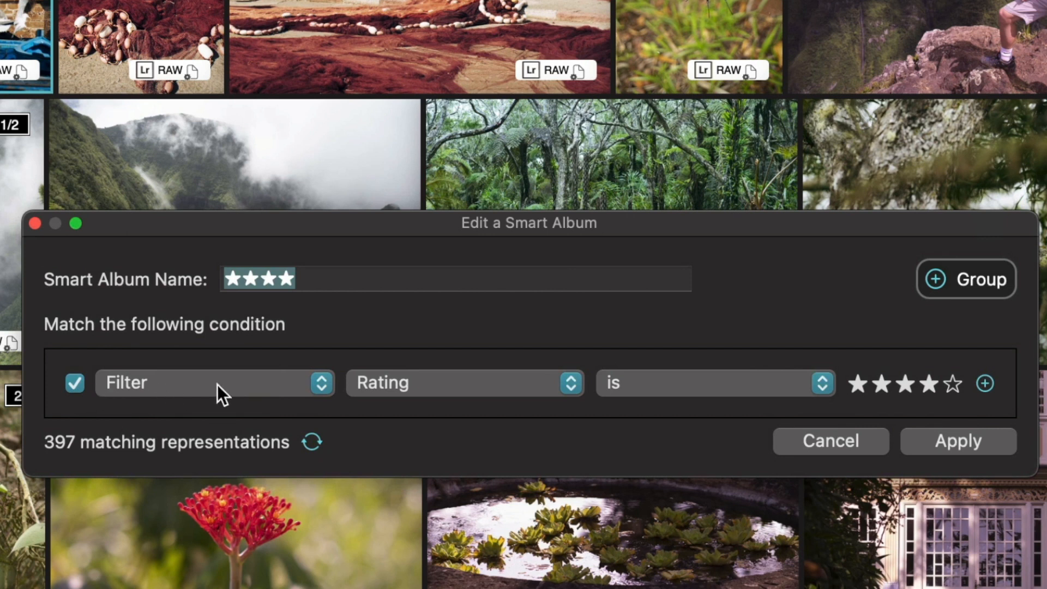
pyautogui.moveTo(277, 397)
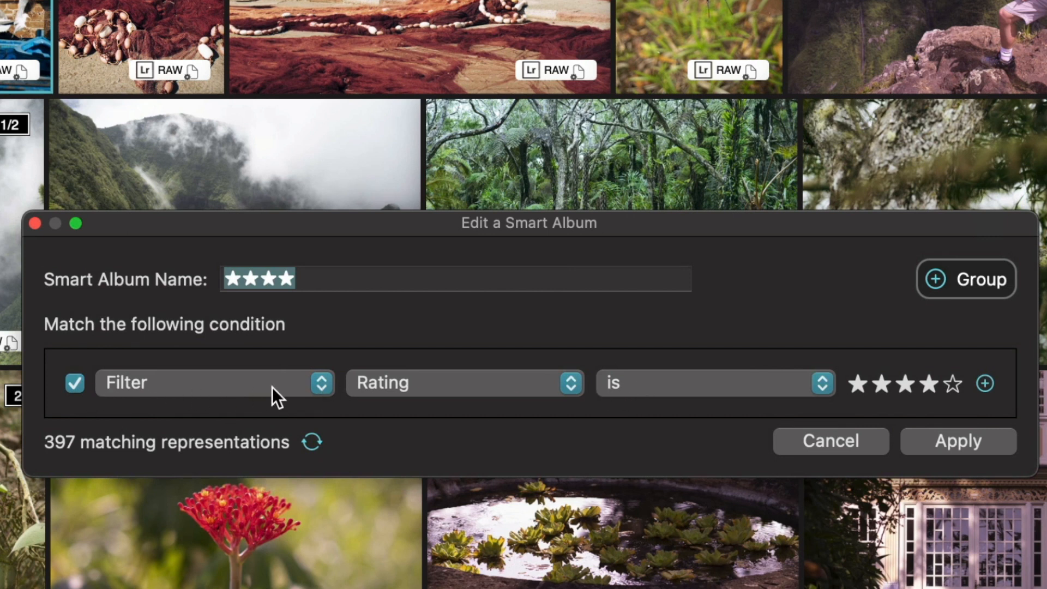
pyautogui.moveTo(938, 395)
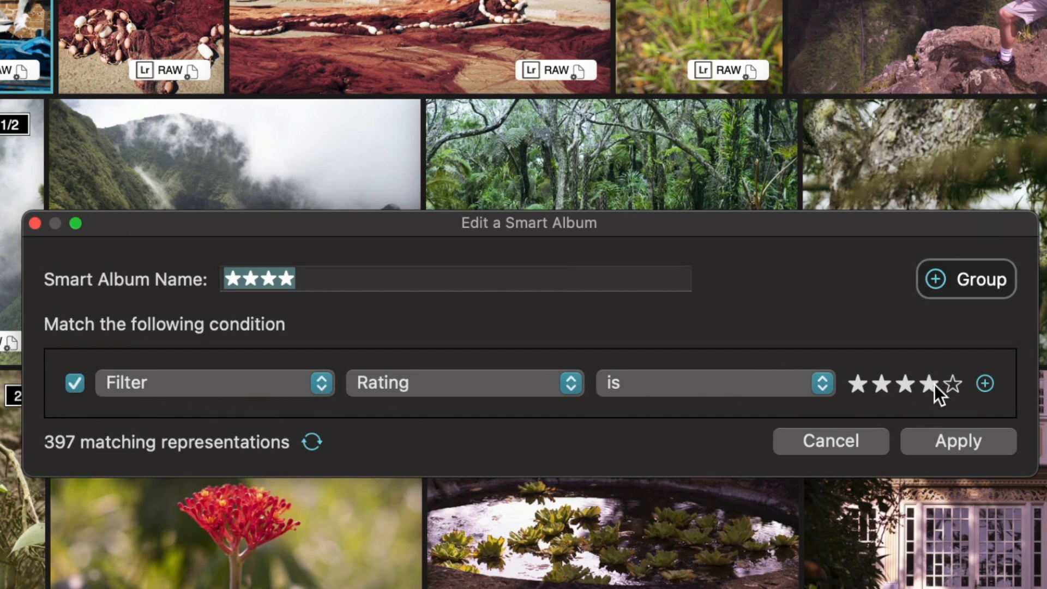
pyautogui.click(832, 441)
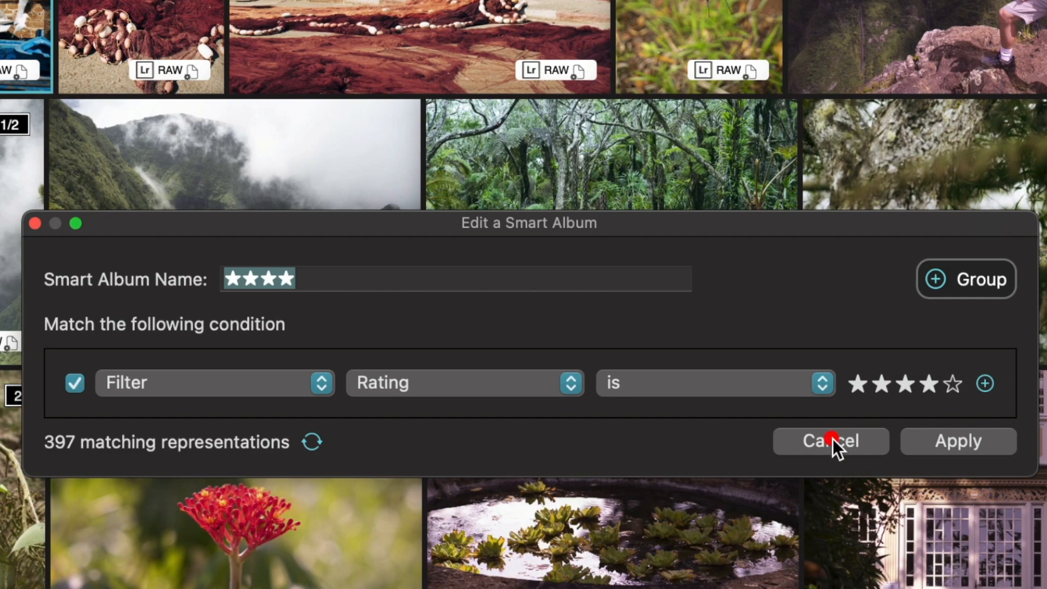
pyautogui.click(830, 440)
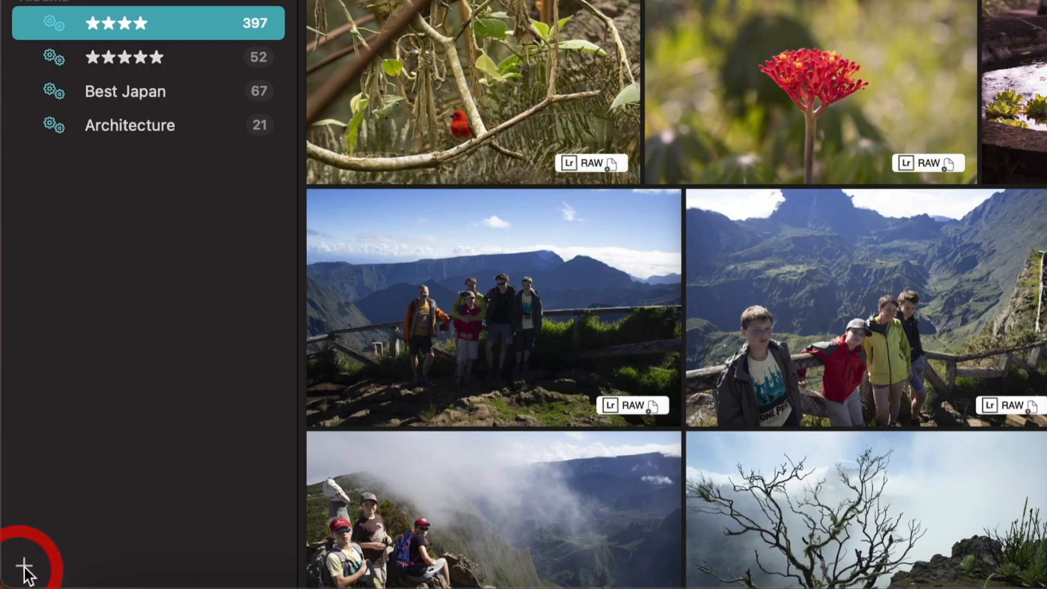
# Start a new smart album named '3 people in Japan'
pyautogui.click(25, 566)
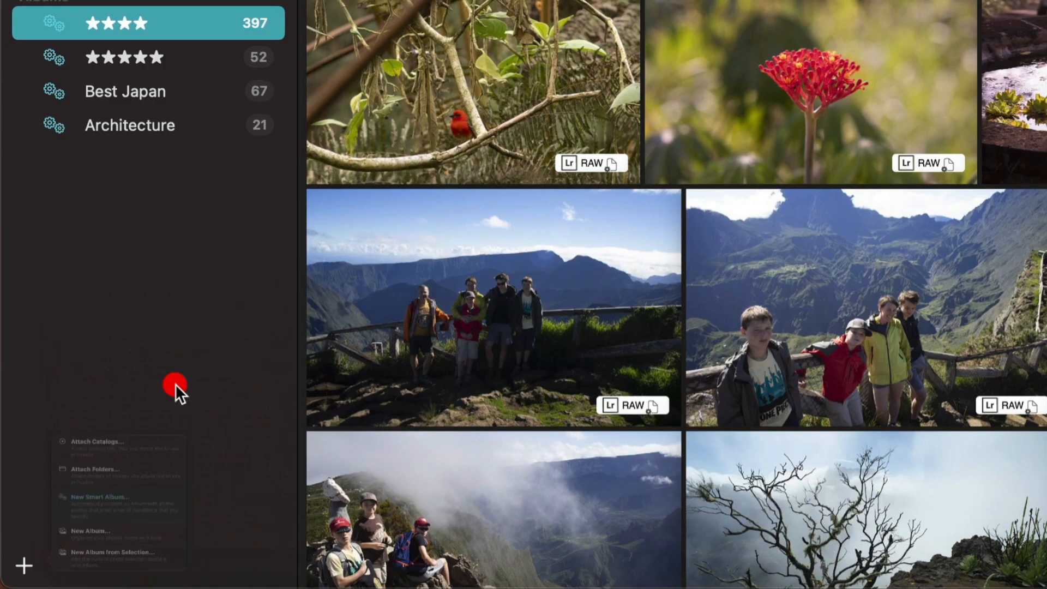
pyautogui.click(100, 497)
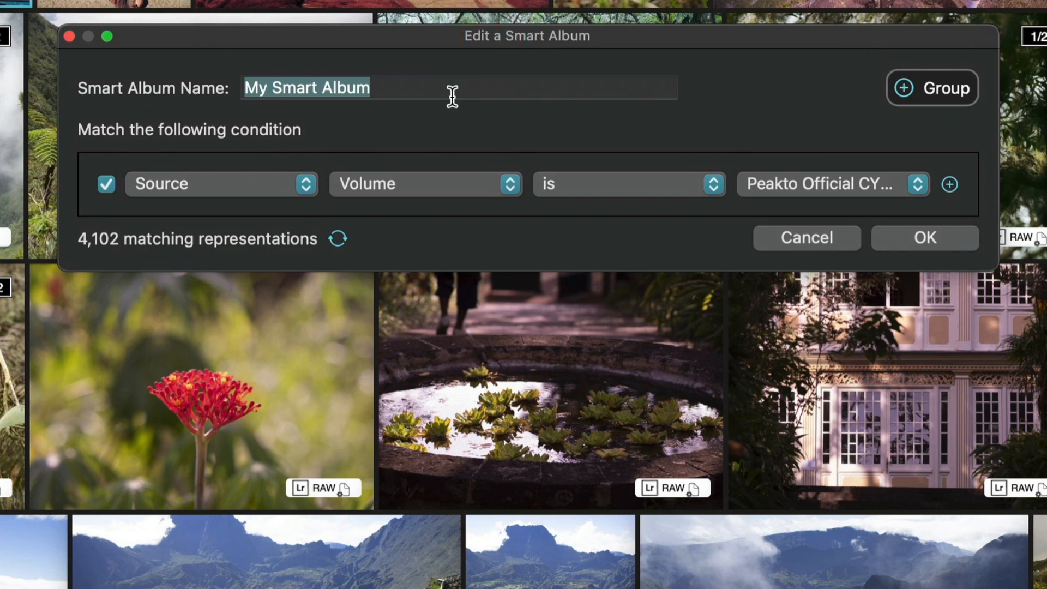
pyautogui.write('3people')
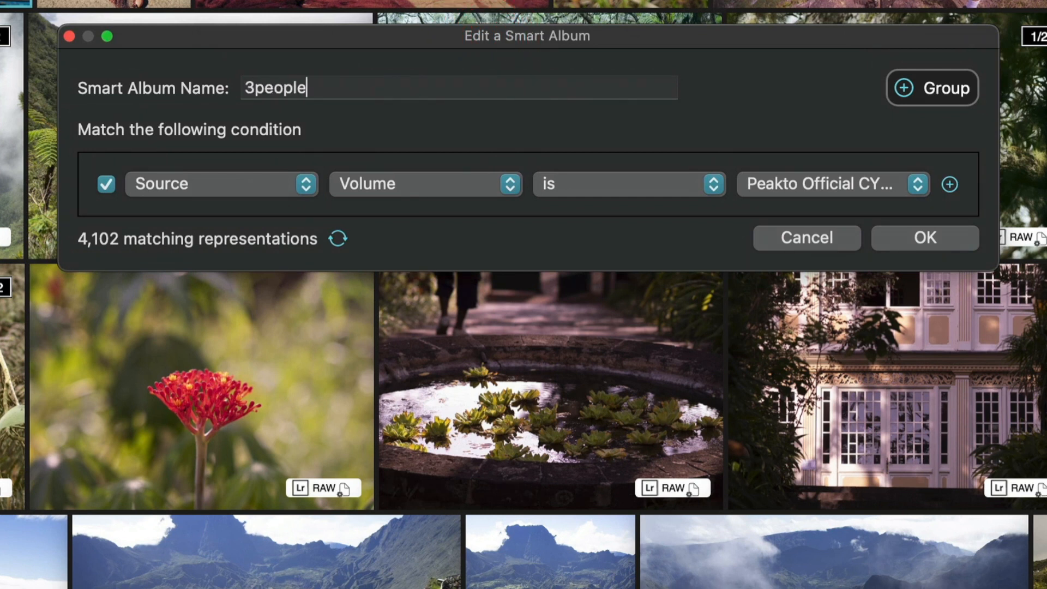
pyautogui.write('in Japan')
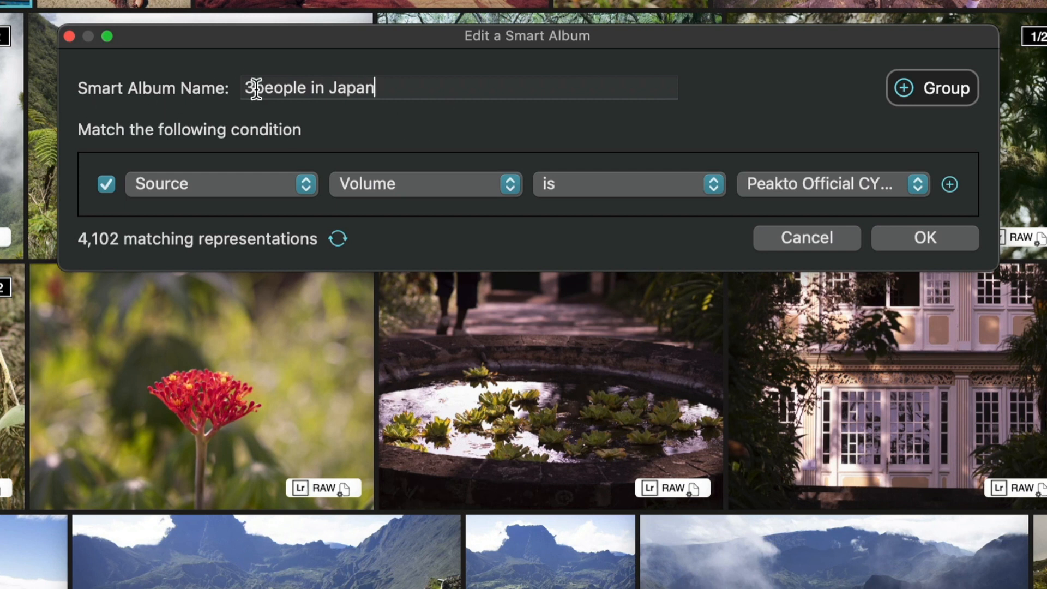
pyautogui.write('" "')
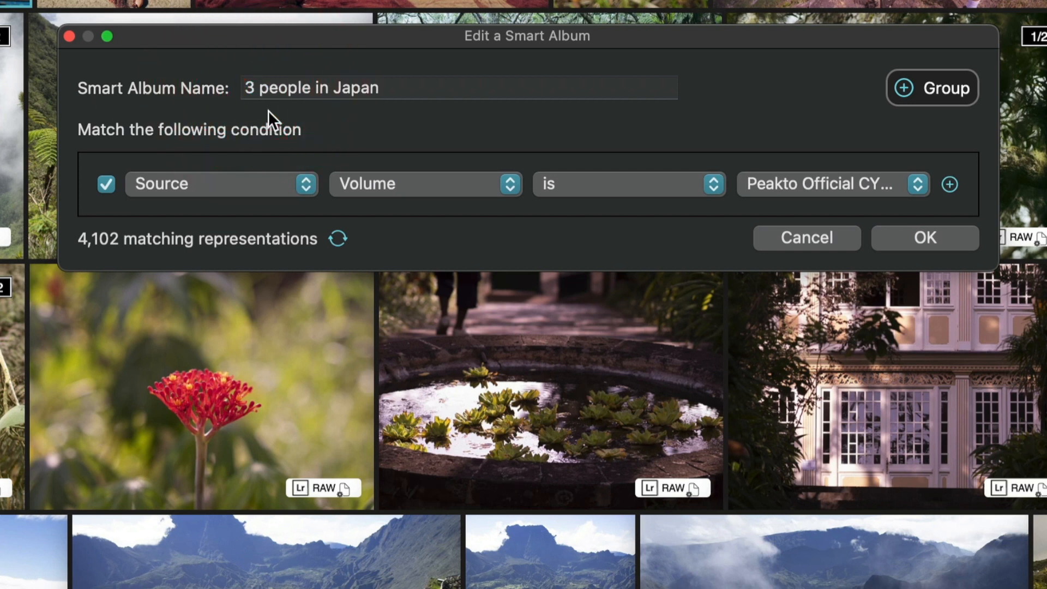
pyautogui.moveTo(234, 201)
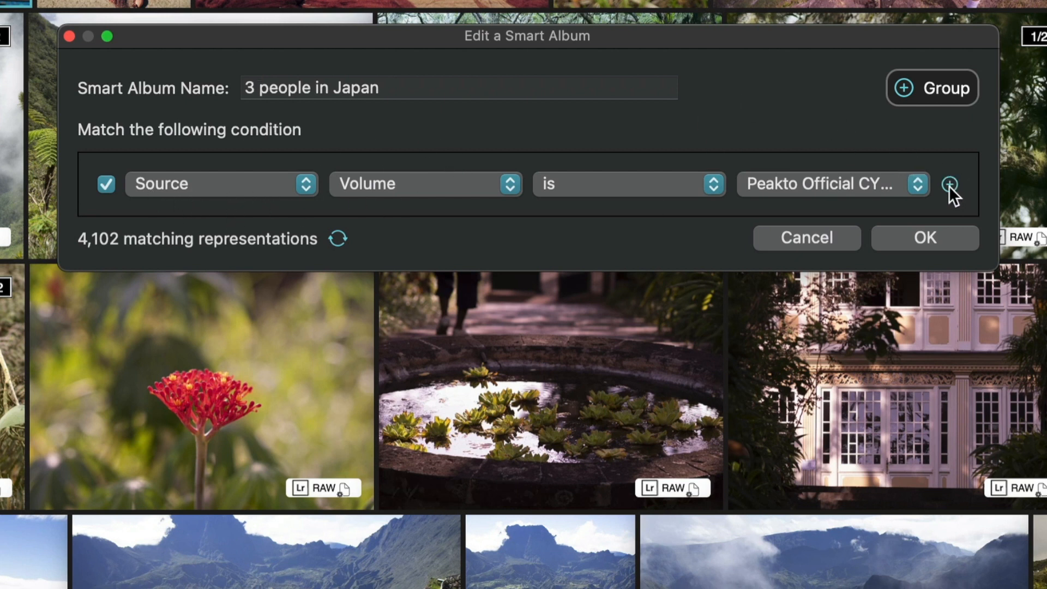
# Set the first condition to Source catalog type Apple Aperture and add a second condition
pyautogui.click(951, 183)
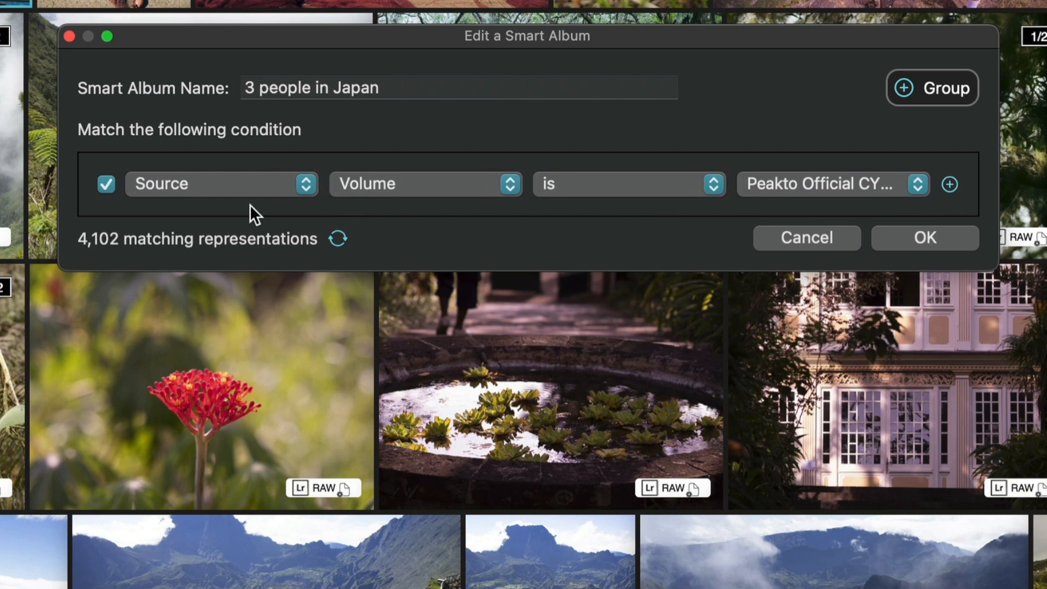
pyautogui.click(220, 184)
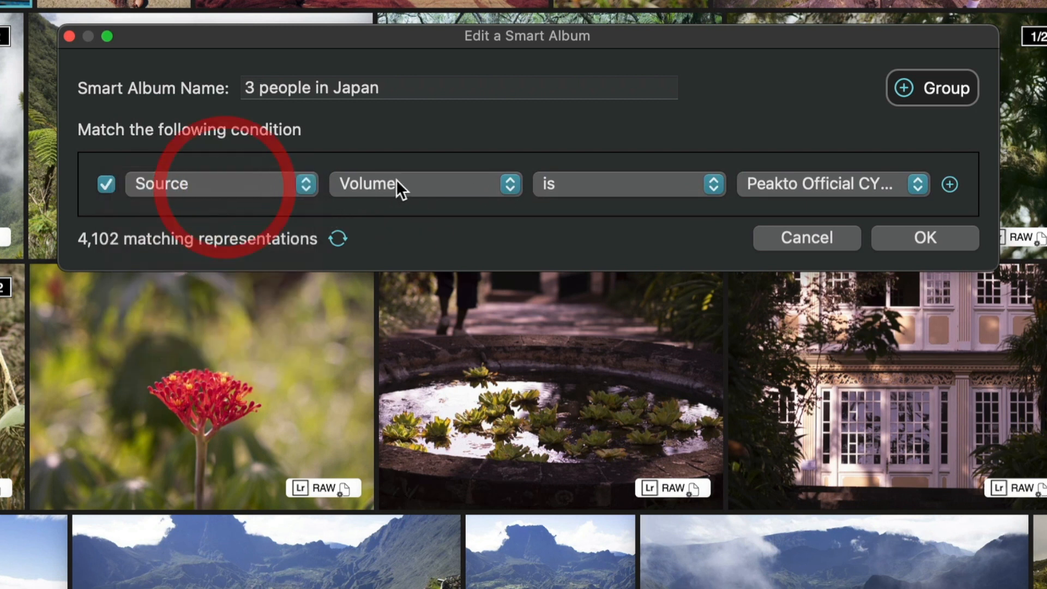
pyautogui.click(425, 183)
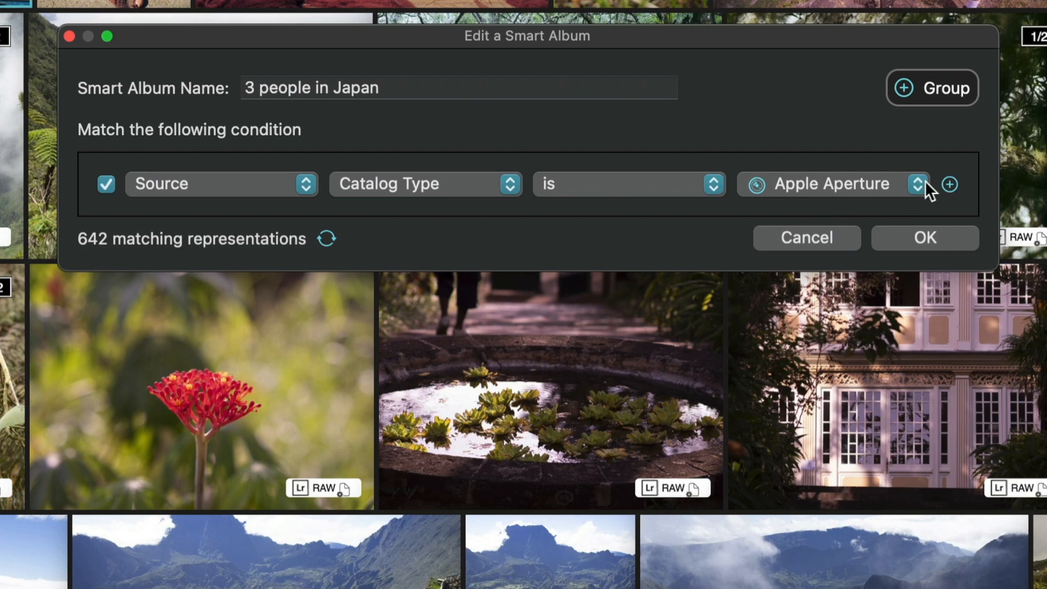
pyautogui.click(951, 183)
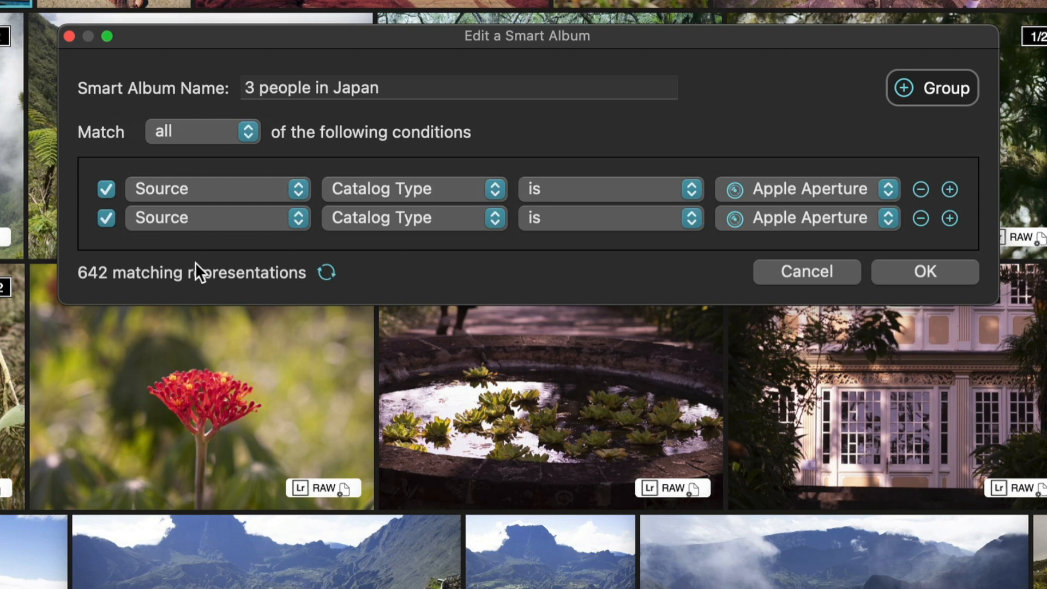
# Make the second condition an AI people count of 3 and add another row below it
pyautogui.click(217, 217)
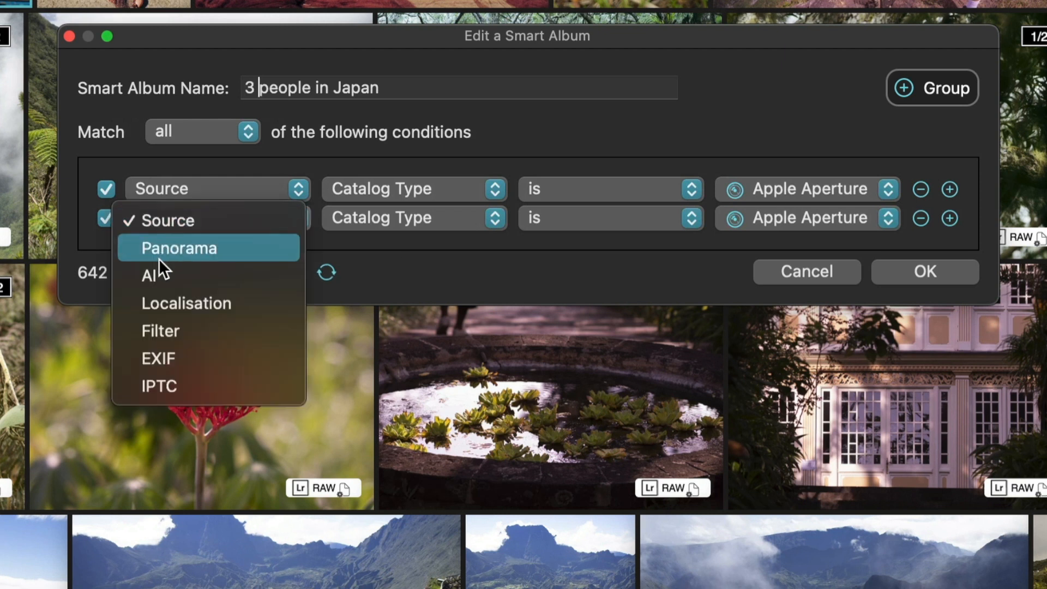
pyautogui.moveTo(161, 276)
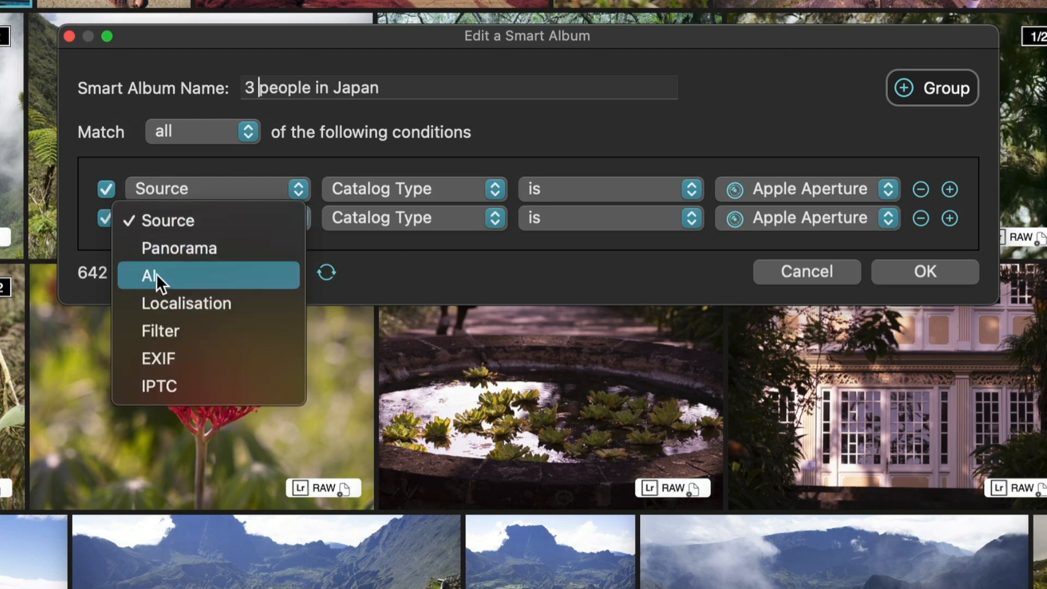
pyautogui.click(150, 276)
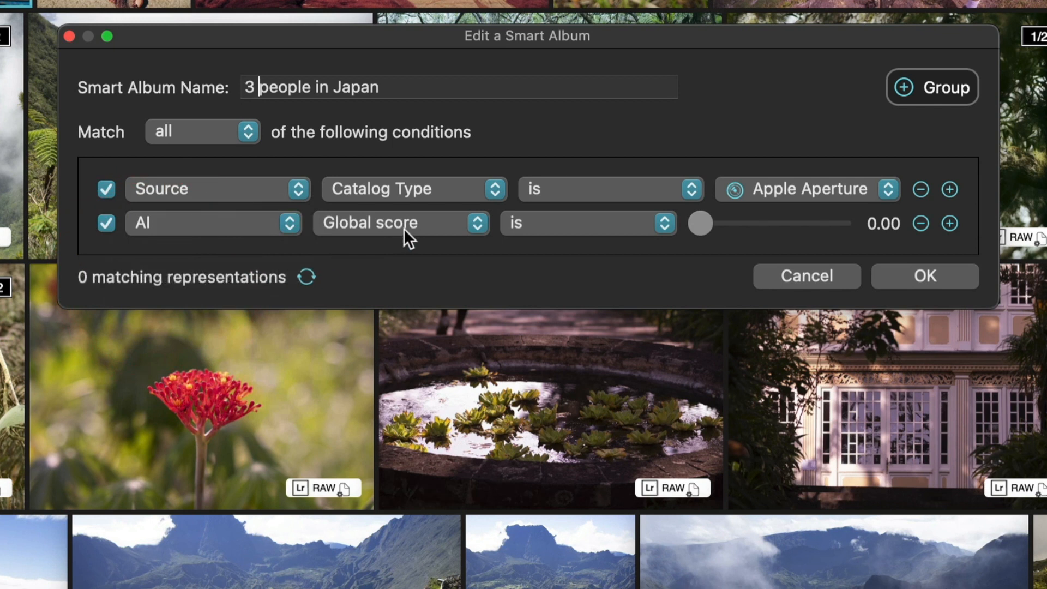
pyautogui.click(213, 223)
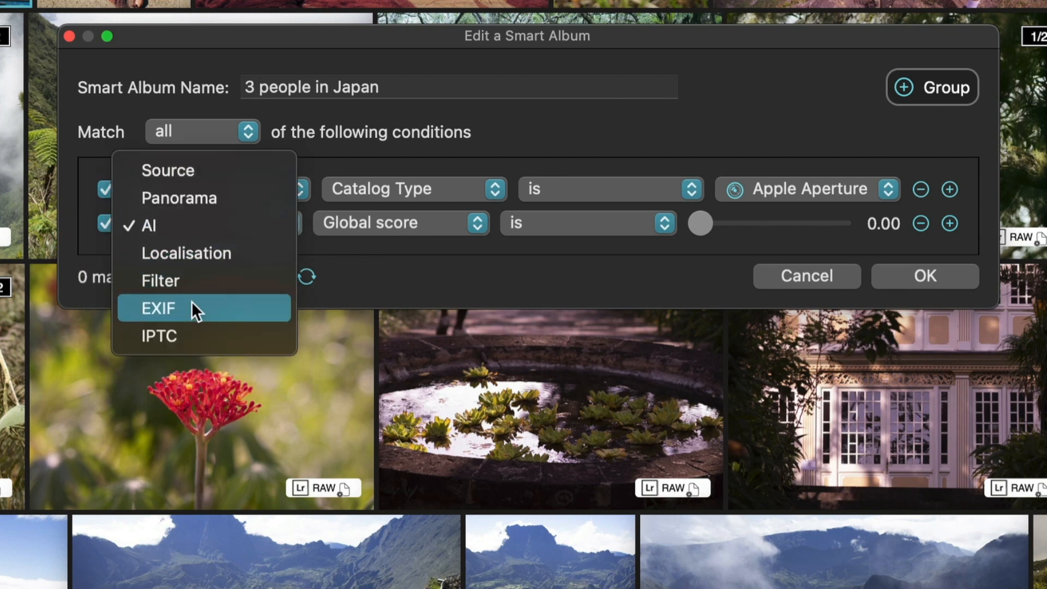
pyautogui.moveTo(168, 171)
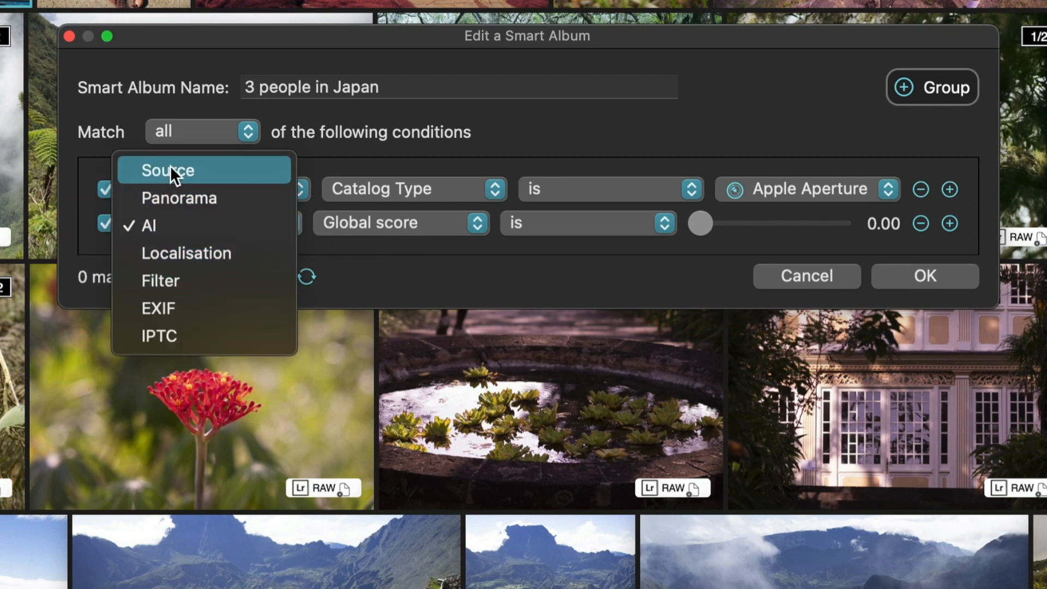
pyautogui.moveTo(204, 252)
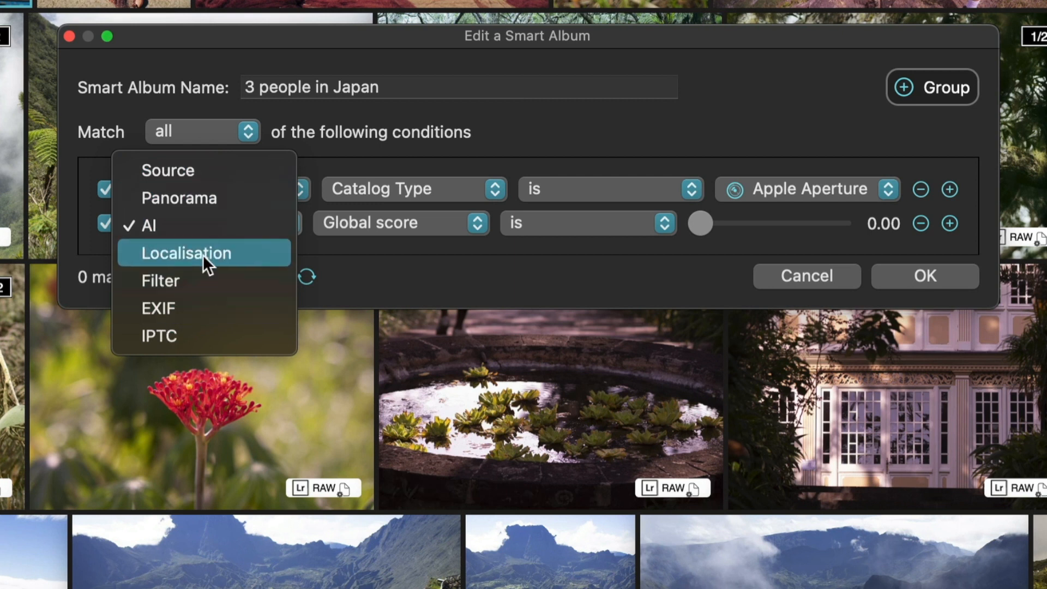
pyautogui.moveTo(179, 198)
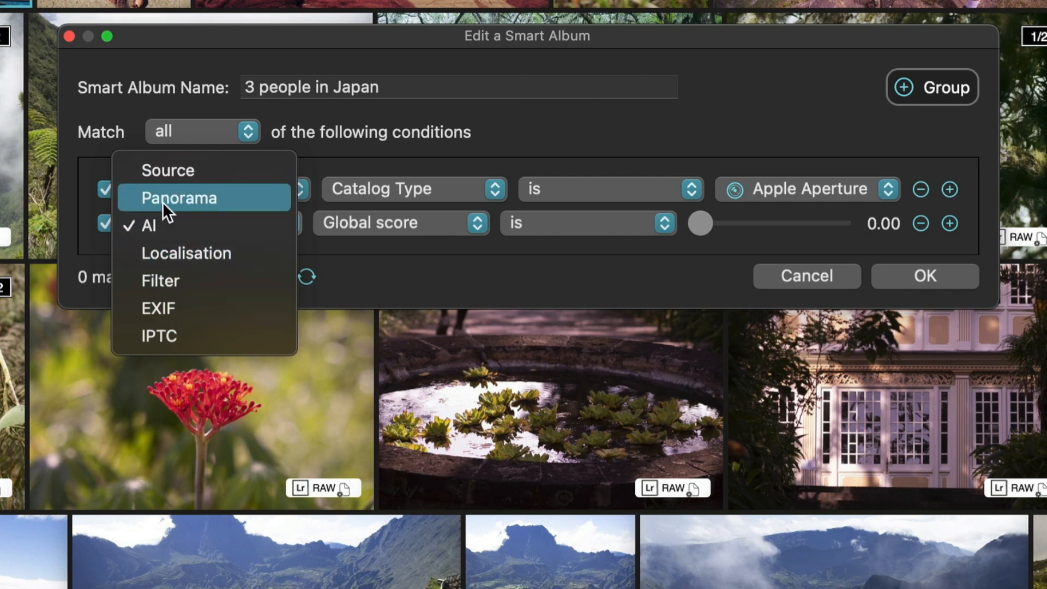
pyautogui.moveTo(166, 308)
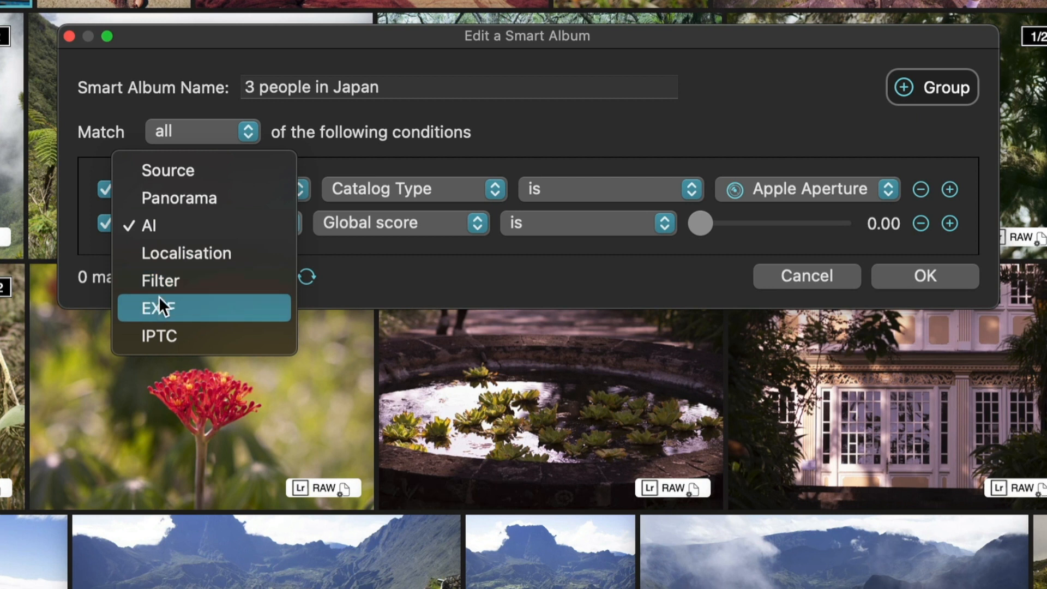
pyautogui.moveTo(192, 335)
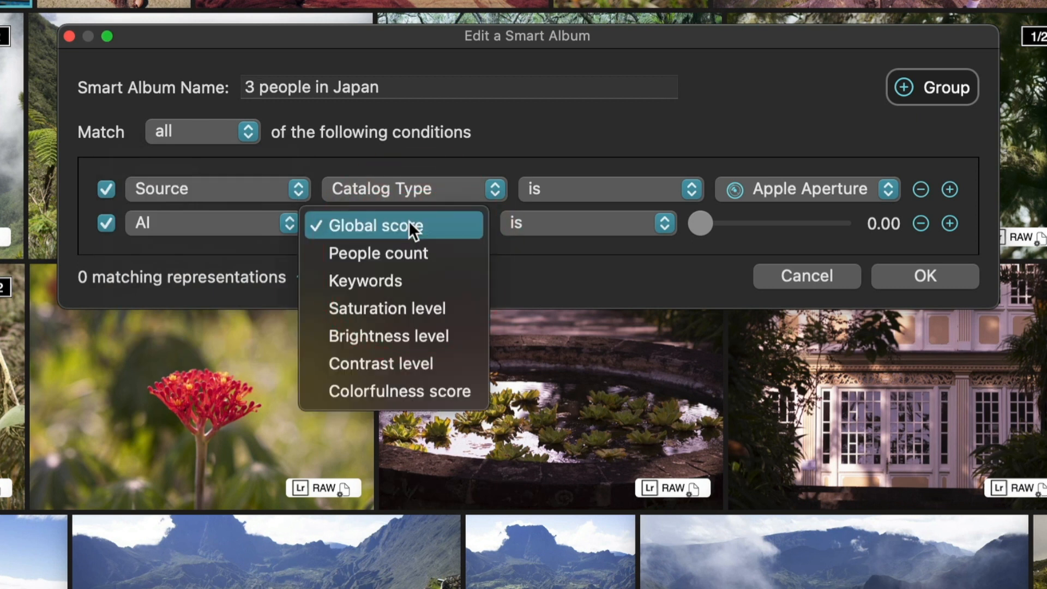
pyautogui.click(378, 252)
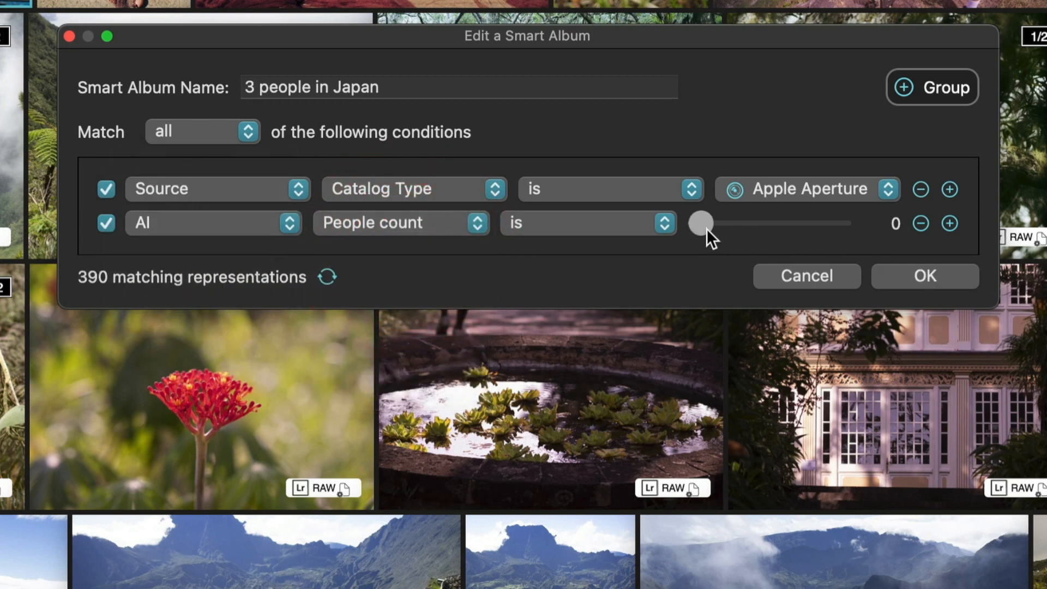
pyautogui.moveTo(699, 224); pyautogui.dragTo(705, 224)
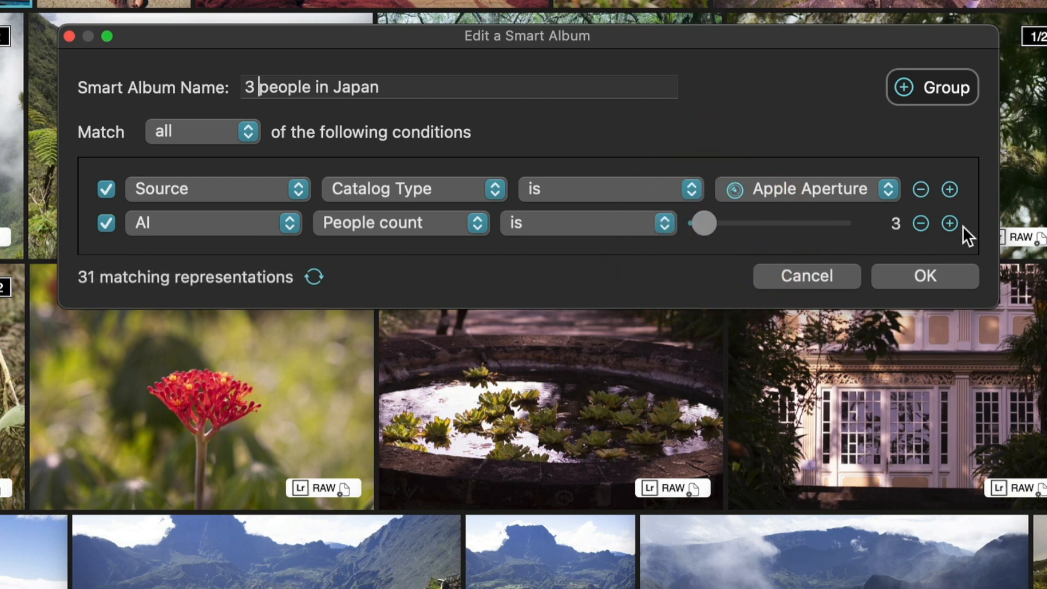
pyautogui.click(949, 223)
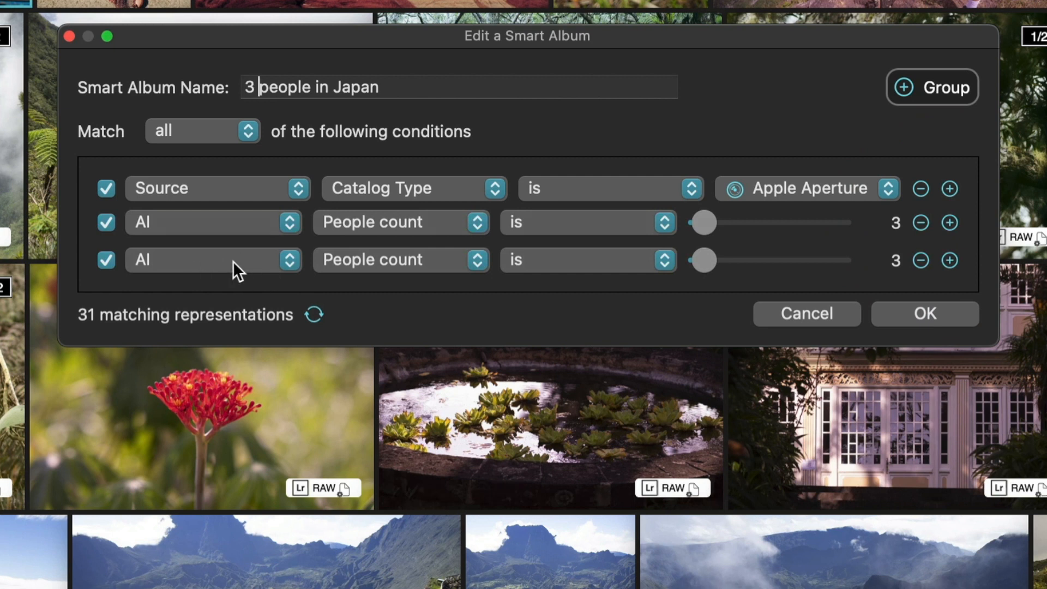
# Make the third condition EXIF lens MACRO 100mm F2.8, cutting matches to 9
pyautogui.click(213, 260)
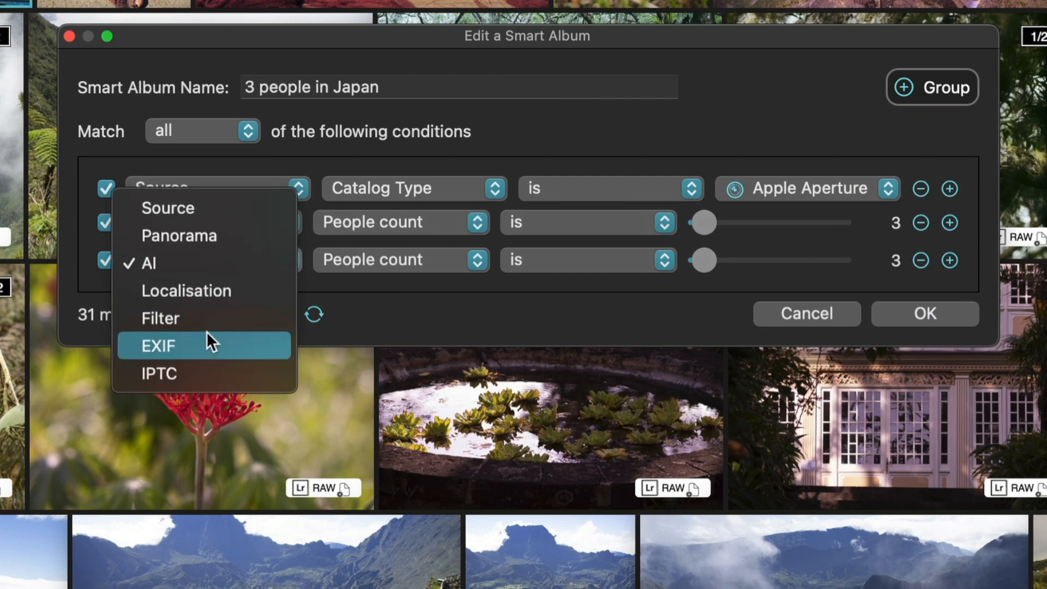
pyautogui.click(158, 345)
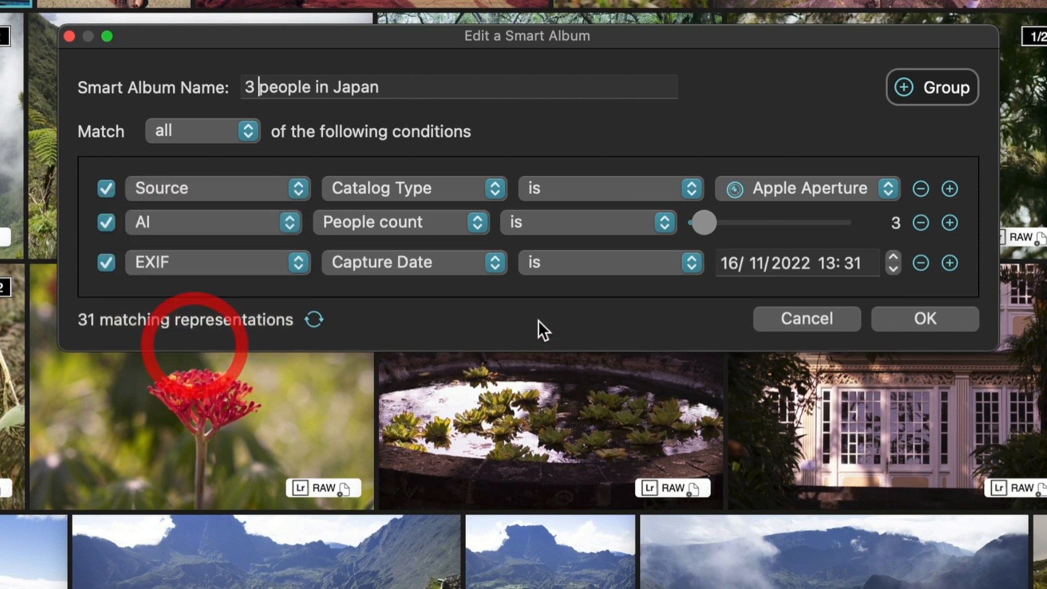
pyautogui.click(414, 261)
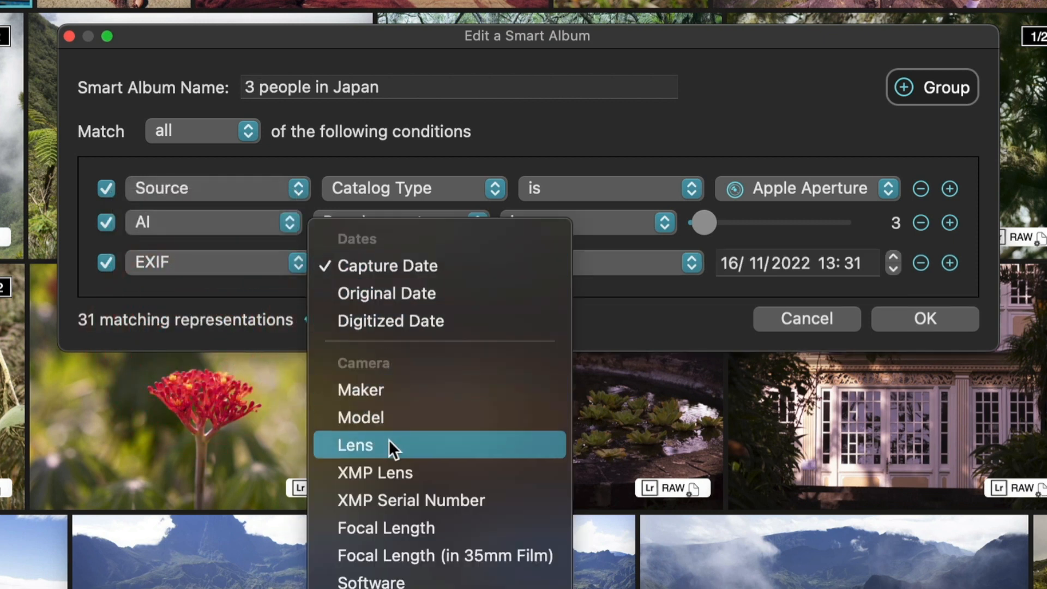
pyautogui.click(355, 445)
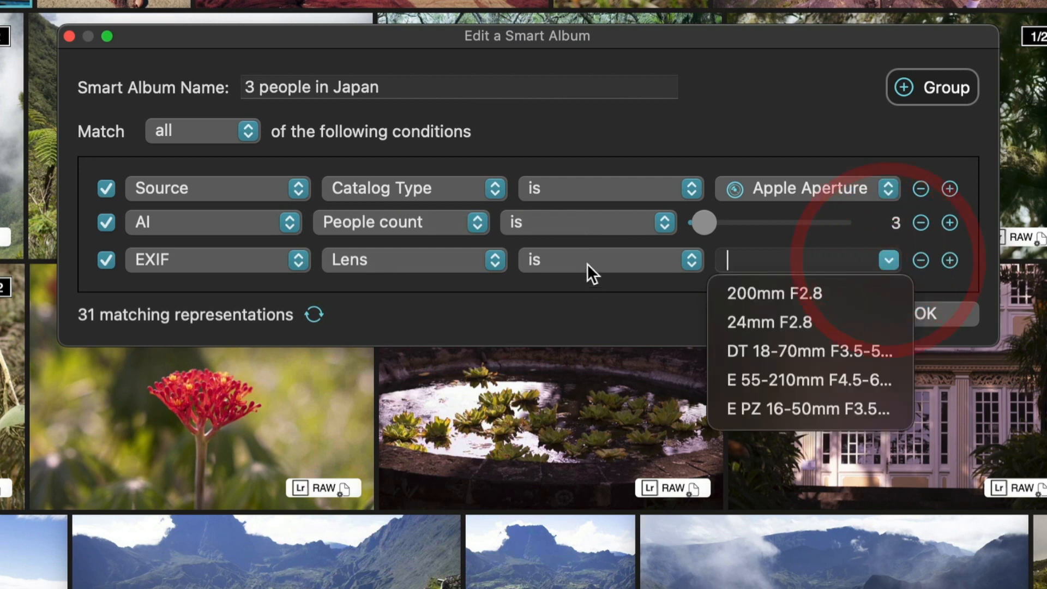
pyautogui.moveTo(795, 351)
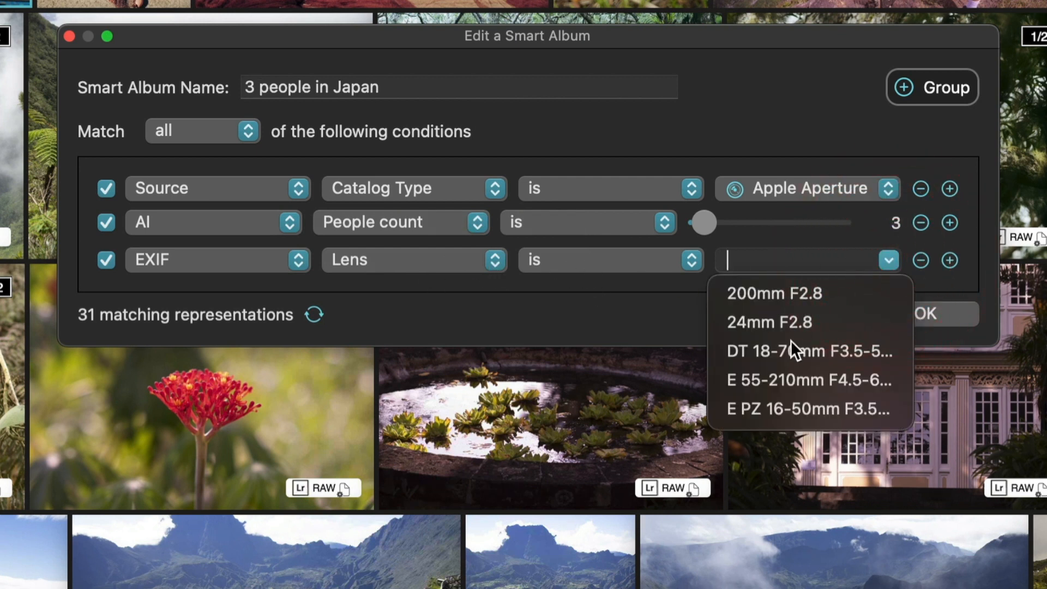
pyautogui.scroll(-3)
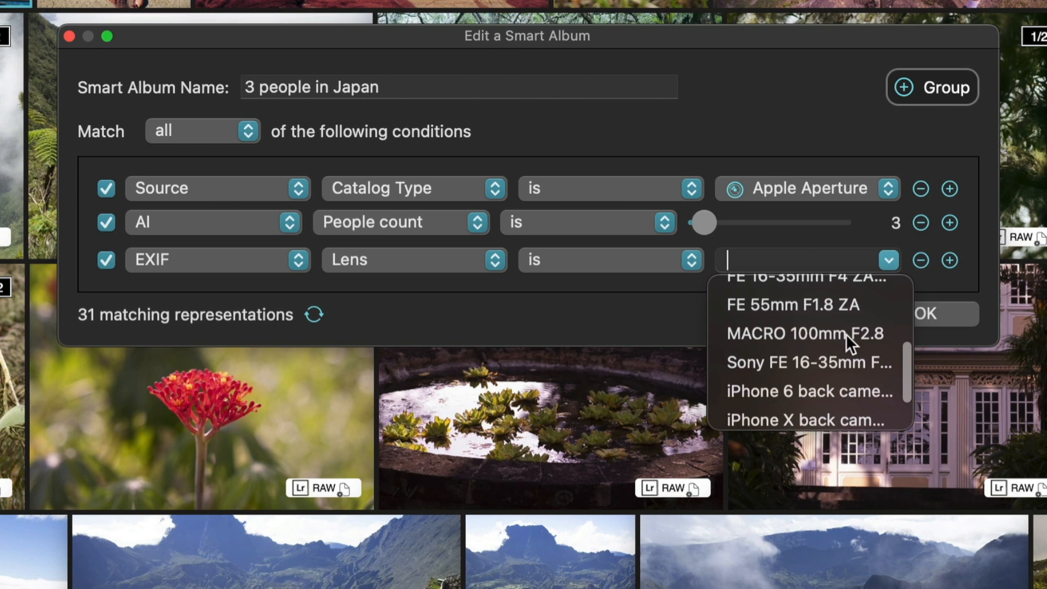
pyautogui.moveTo(788, 344)
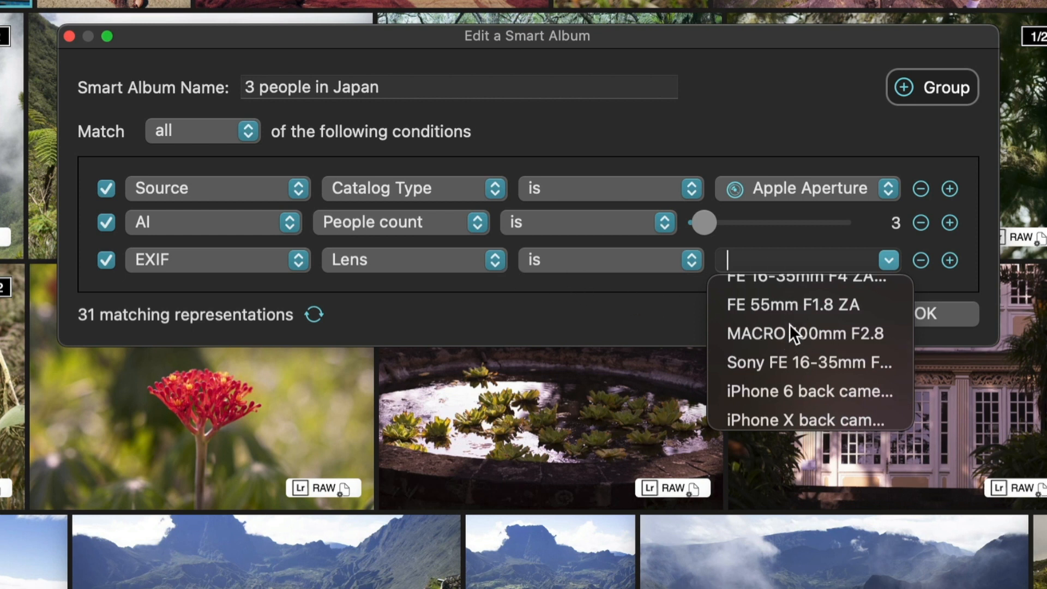
pyautogui.moveTo(808, 333)
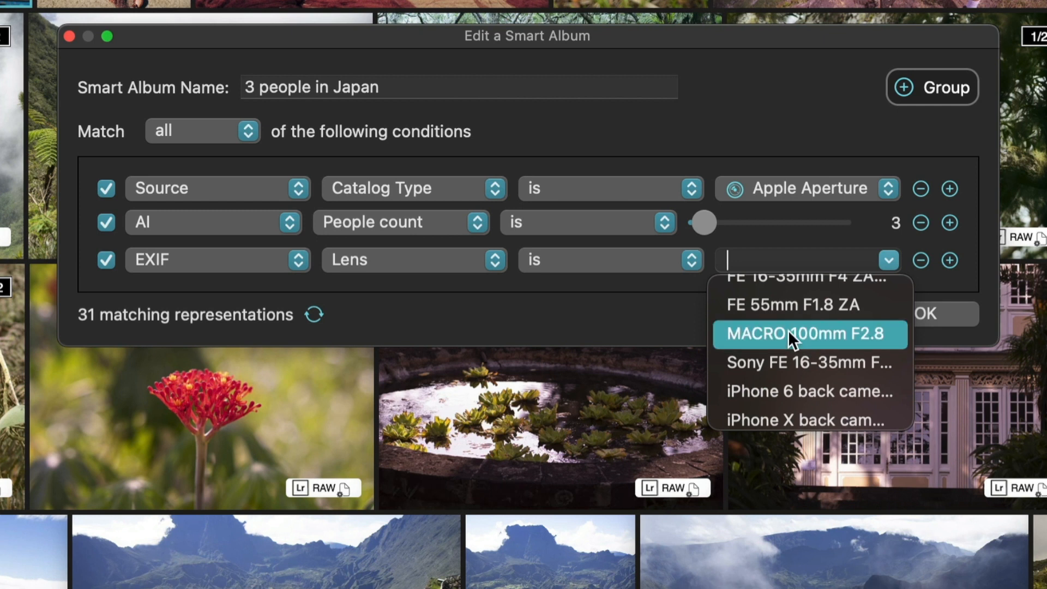
pyautogui.click(809, 334)
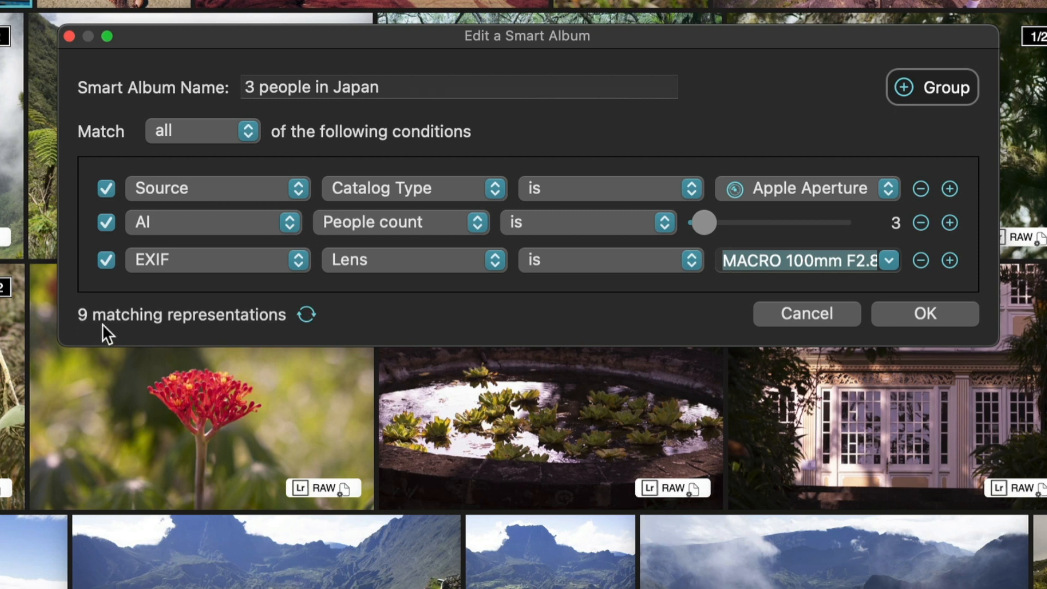
pyautogui.moveTo(182, 331)
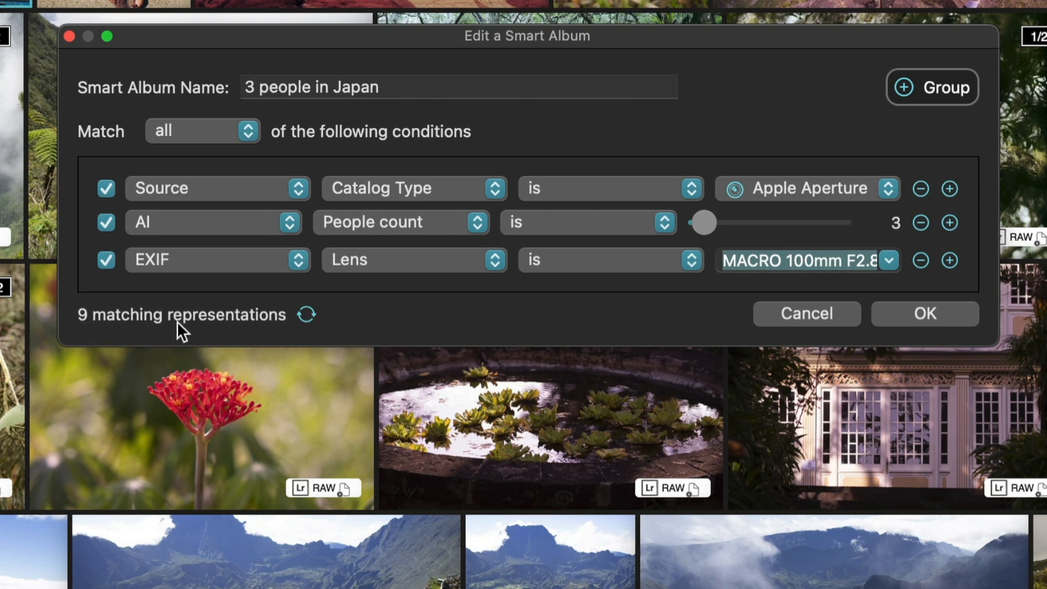
pyautogui.moveTo(163, 284)
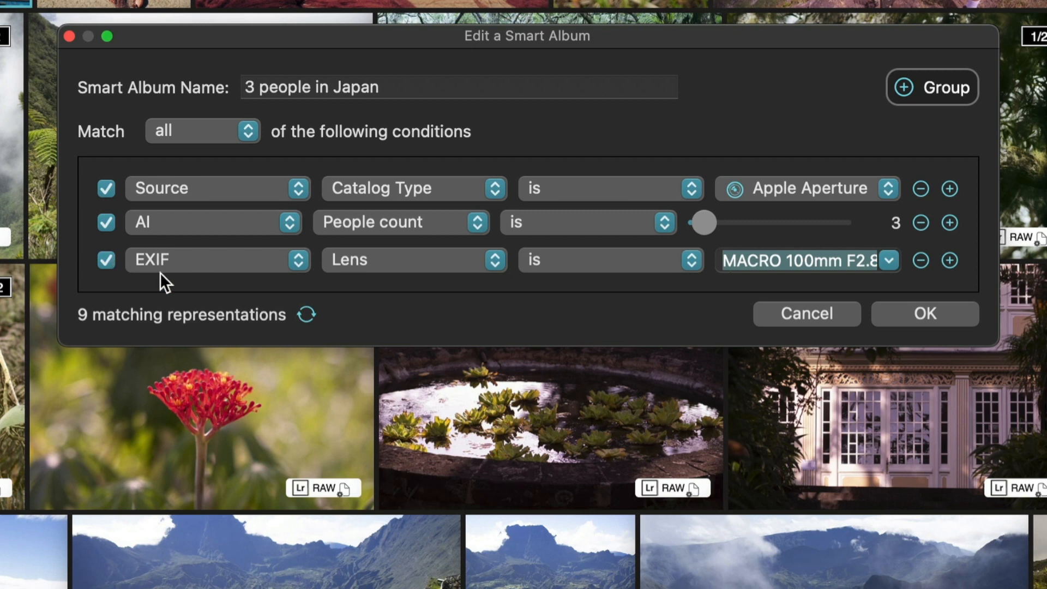
pyautogui.moveTo(800, 254)
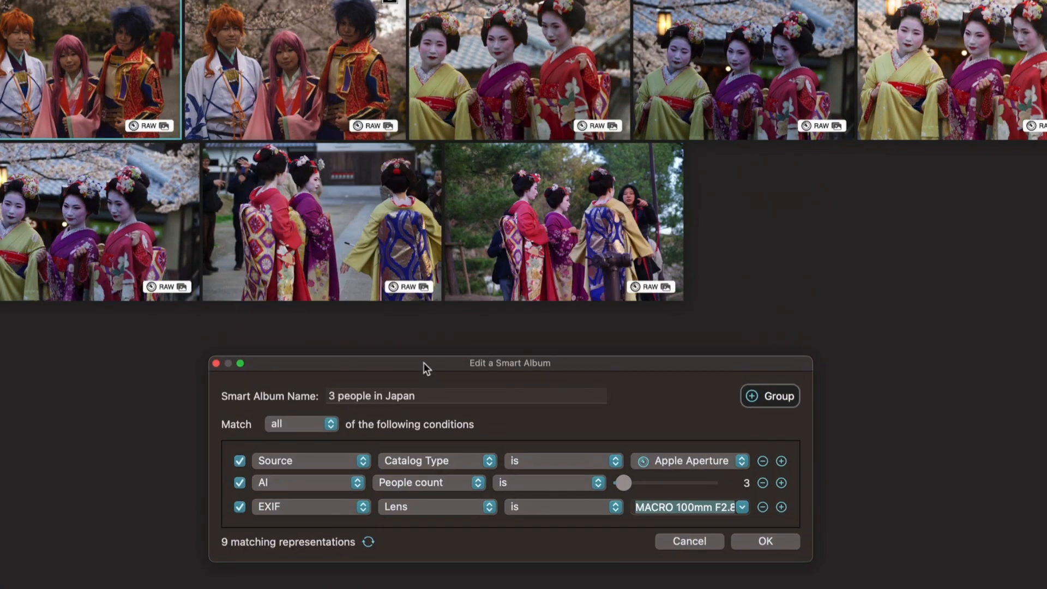
pyautogui.moveTo(510, 362); pyautogui.dragTo(526, 174)
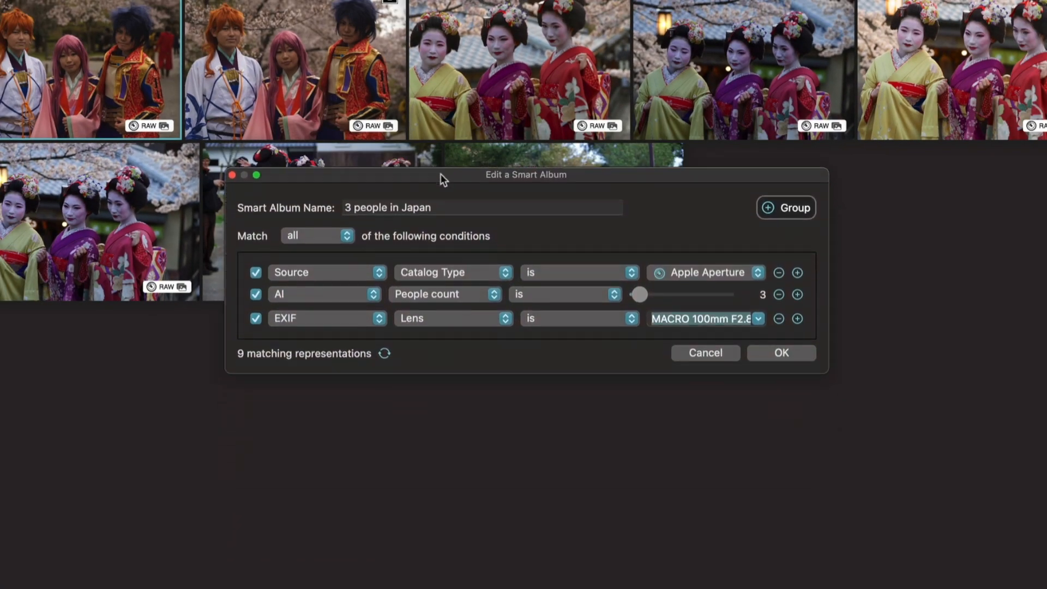
pyautogui.moveTo(261, 332)
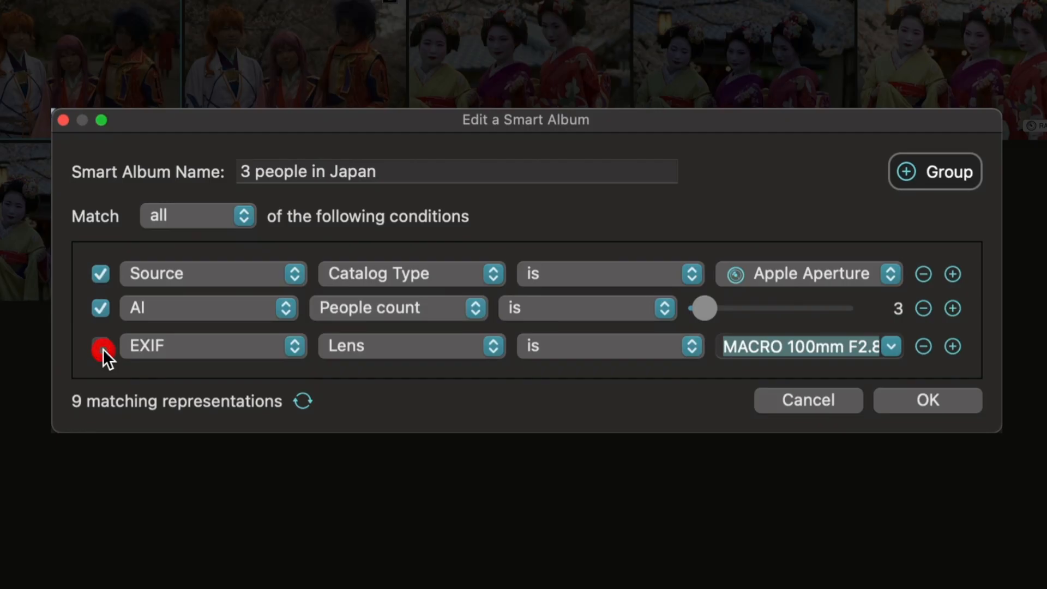
pyautogui.click(100, 346)
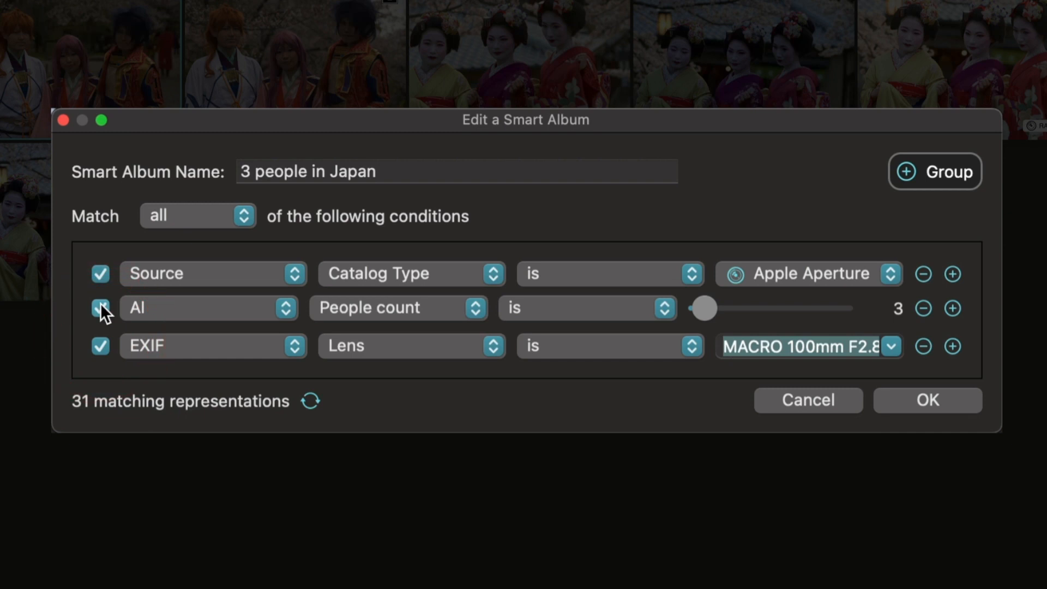
pyautogui.click(101, 308)
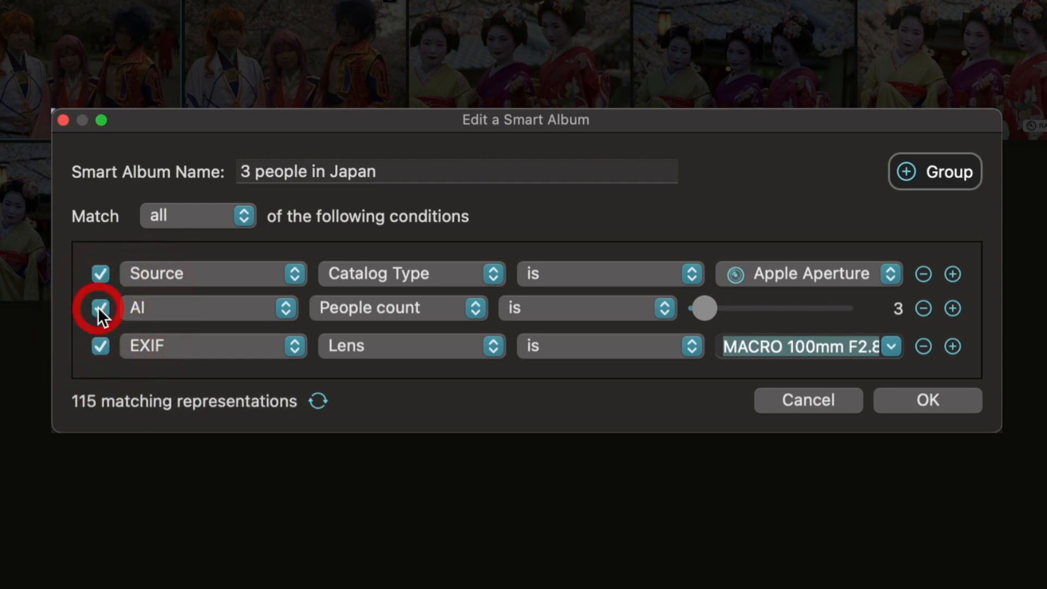
pyautogui.click(101, 308)
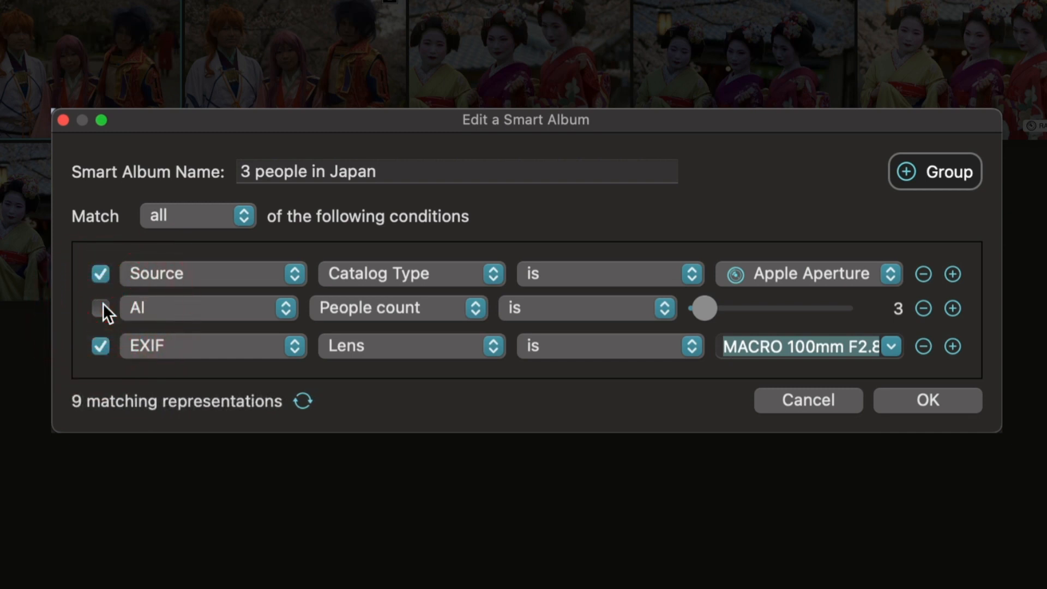
pyautogui.click(101, 308)
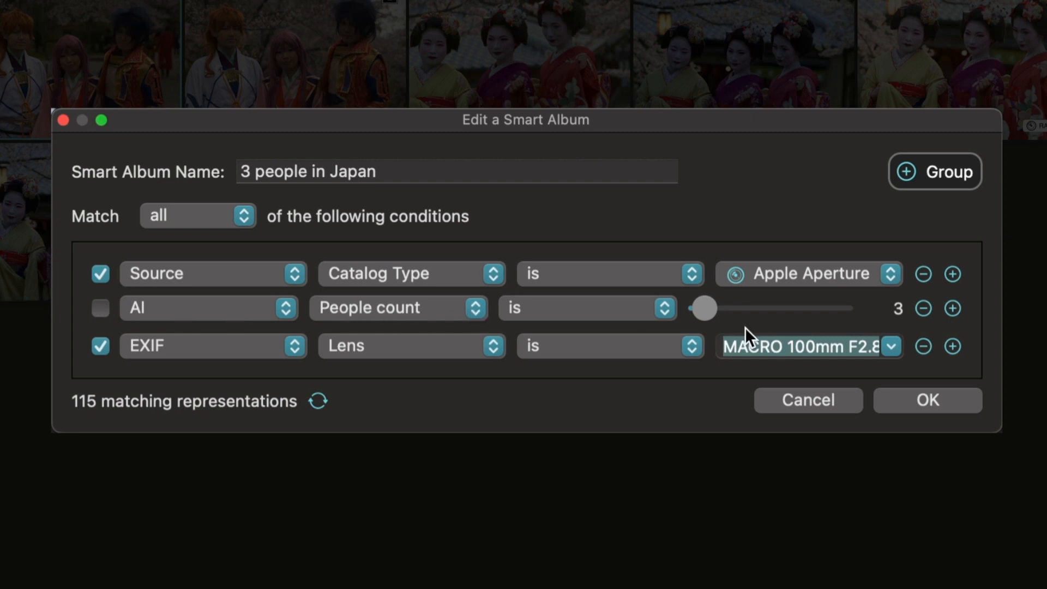
pyautogui.moveTo(230, 380)
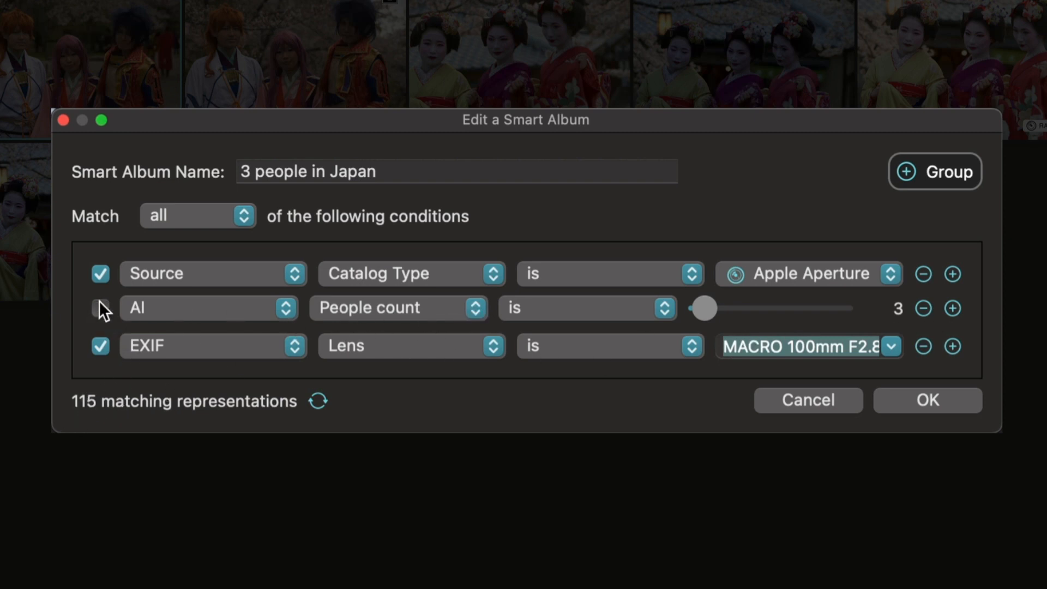
pyautogui.click(101, 308)
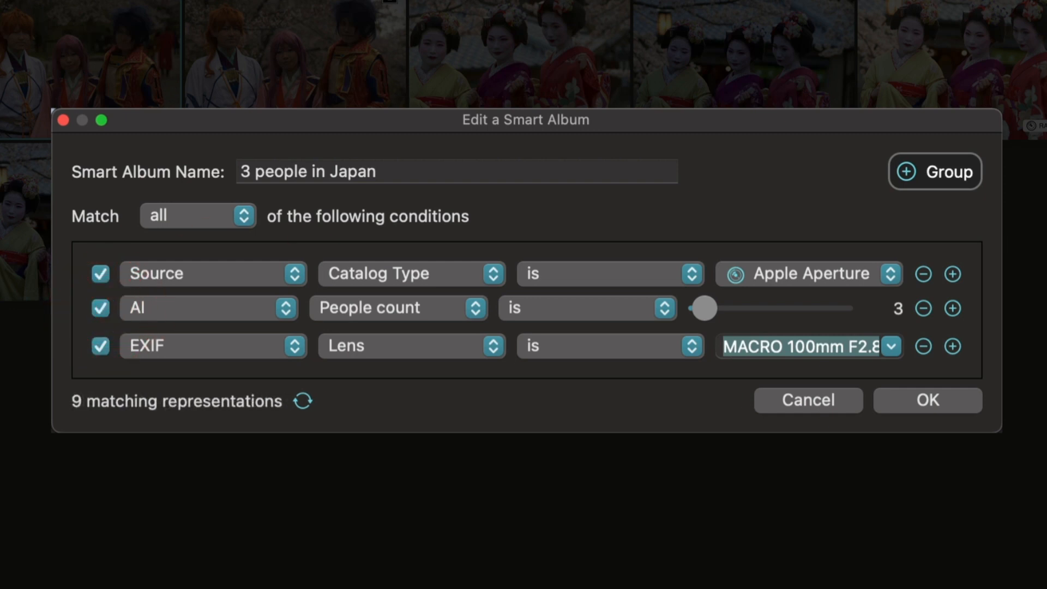
pyautogui.click(198, 216)
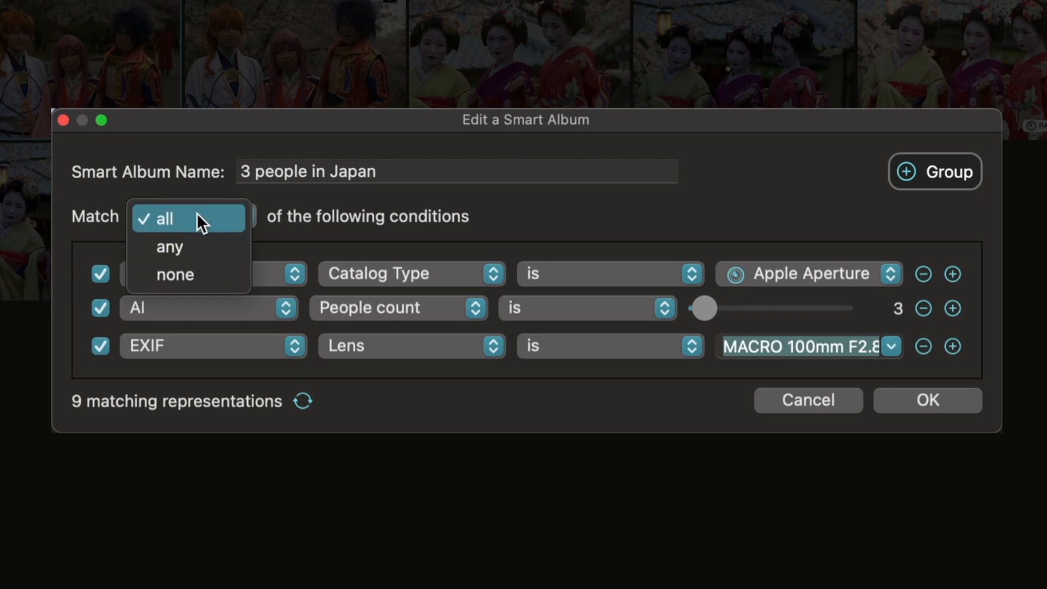
pyautogui.moveTo(175, 274)
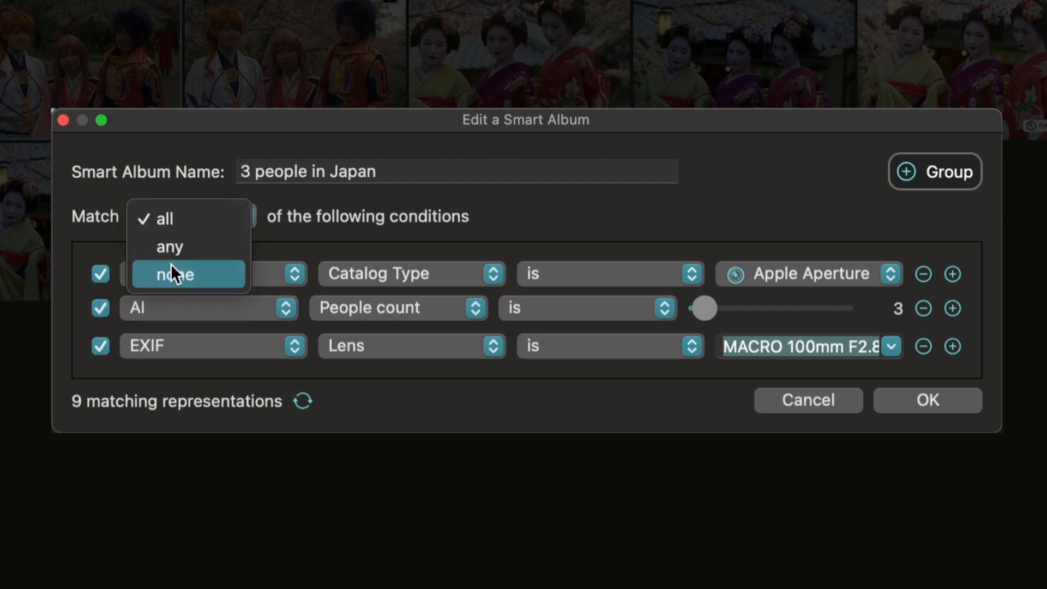
pyautogui.moveTo(186, 218)
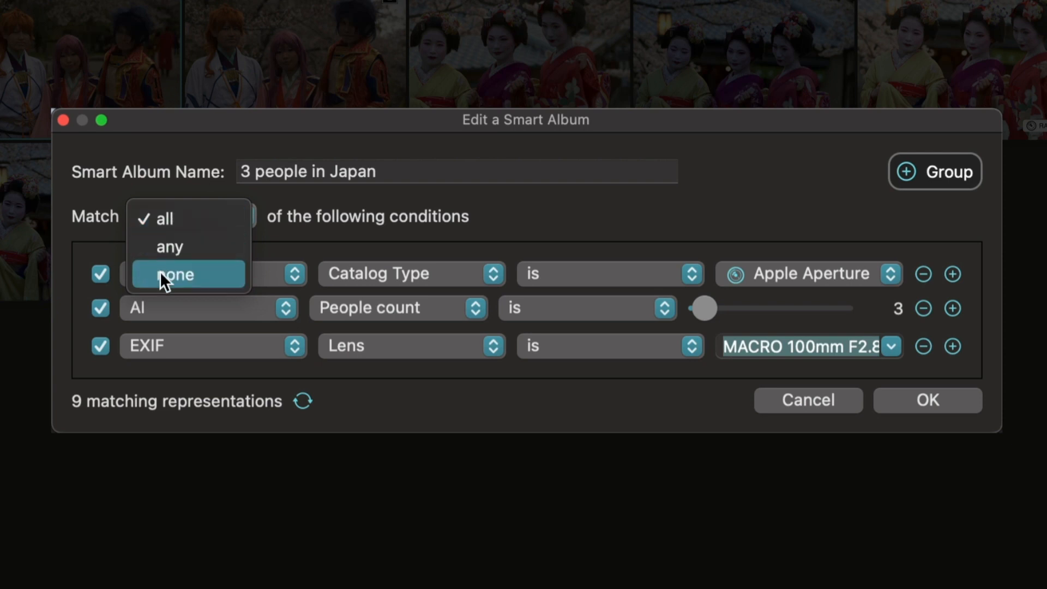
pyautogui.moveTo(166, 246)
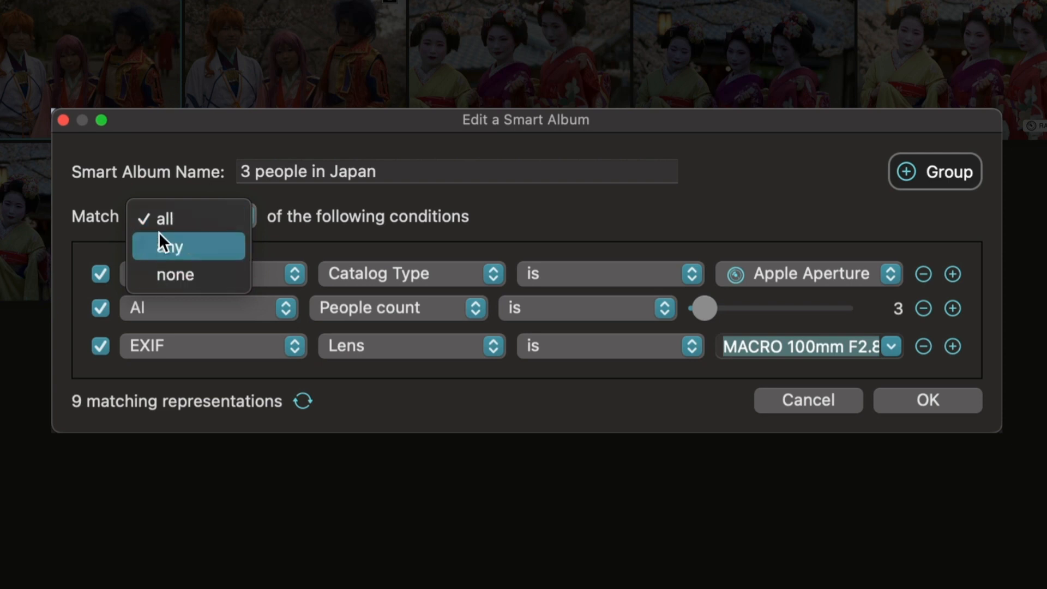
pyautogui.moveTo(166, 251)
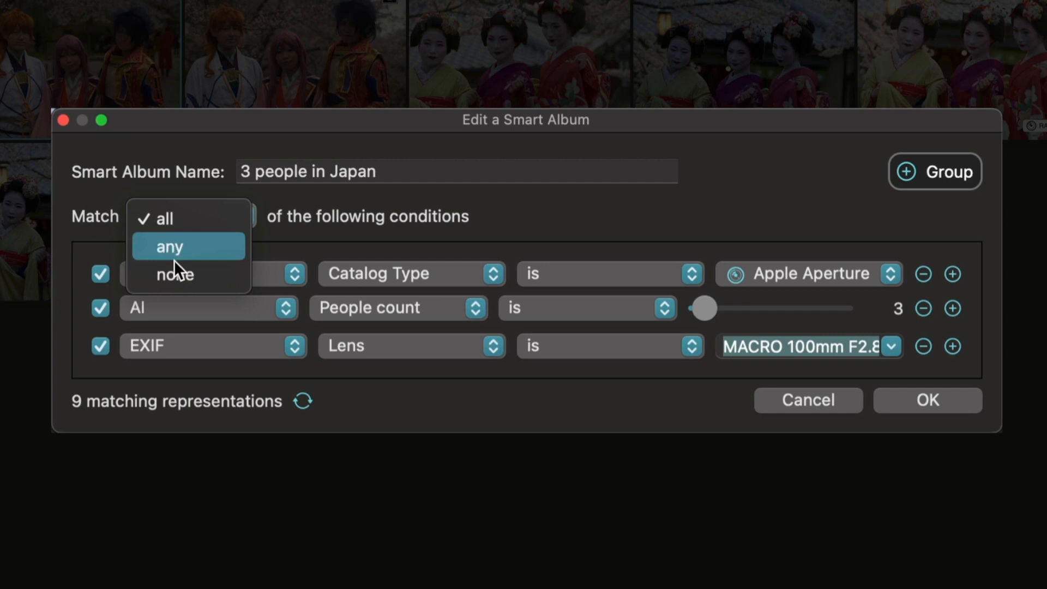
pyautogui.click(163, 218)
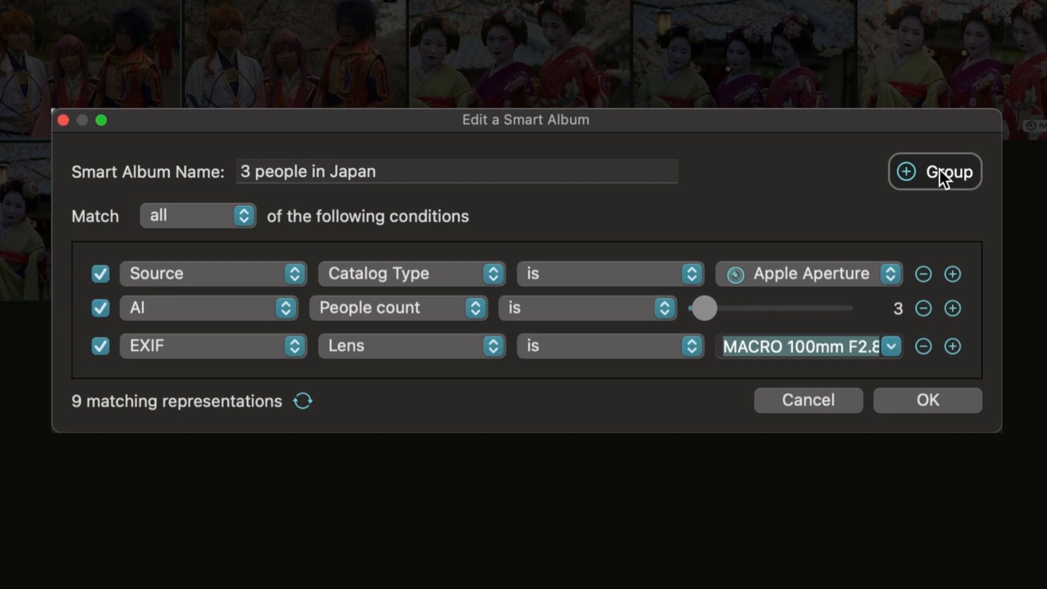
pyautogui.click(935, 171)
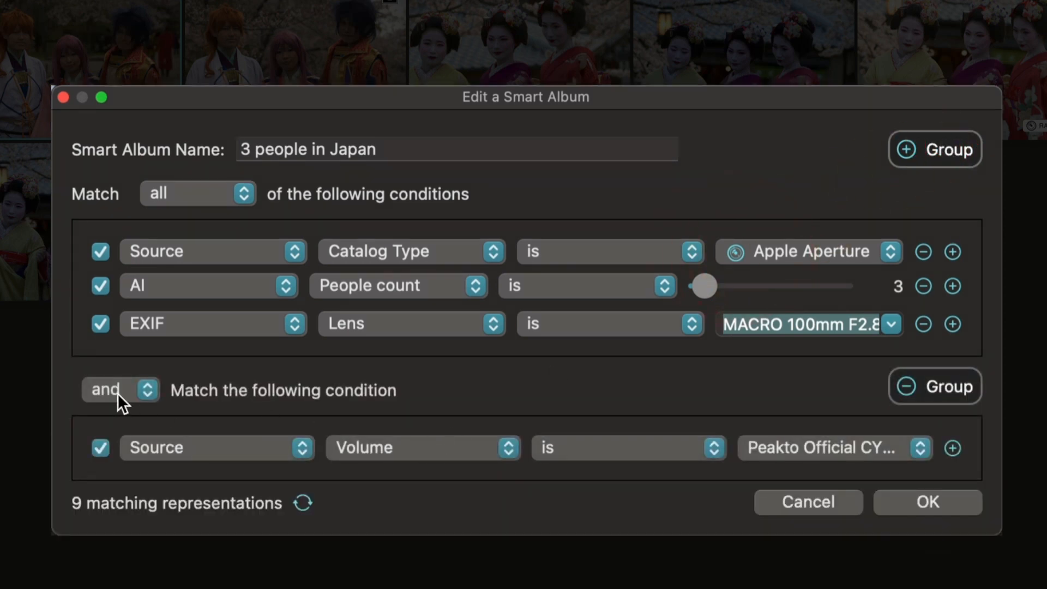
pyautogui.moveTo(220, 361)
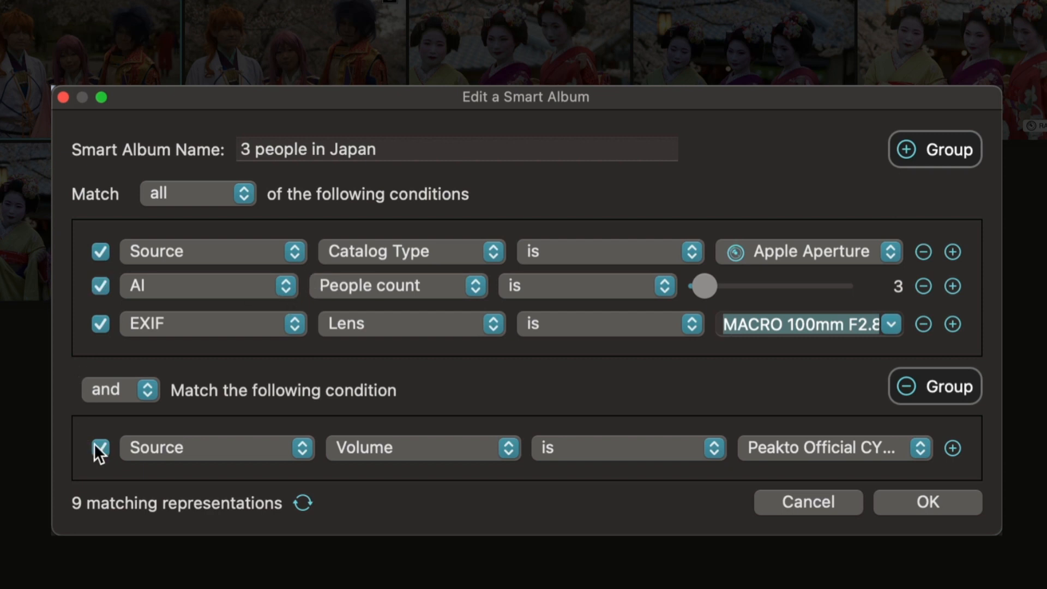
pyautogui.moveTo(227, 326)
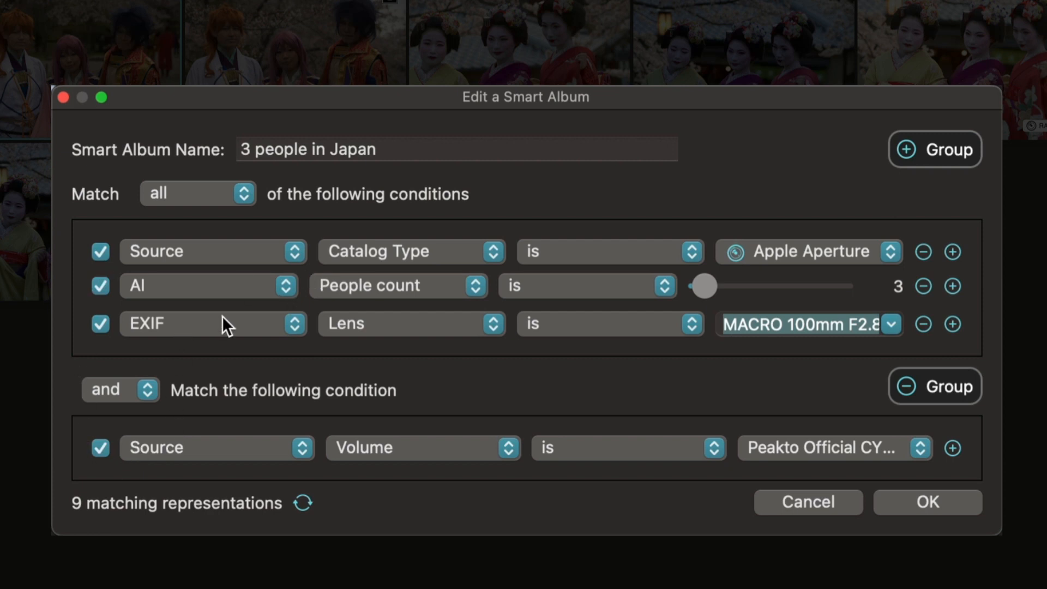
pyautogui.click(119, 389)
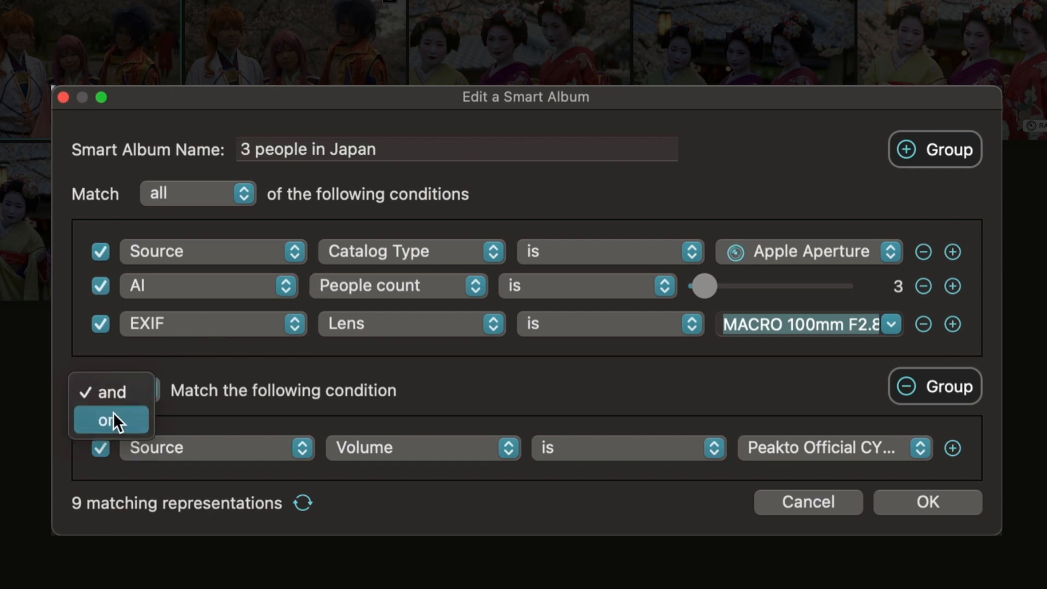
pyautogui.moveTo(177, 240)
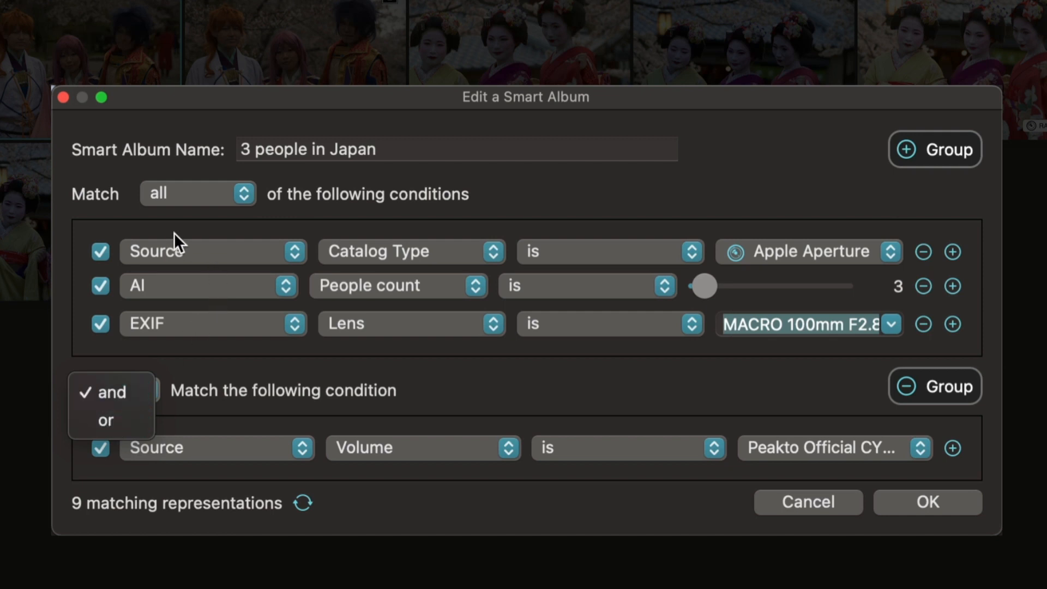
pyautogui.moveTo(145, 336)
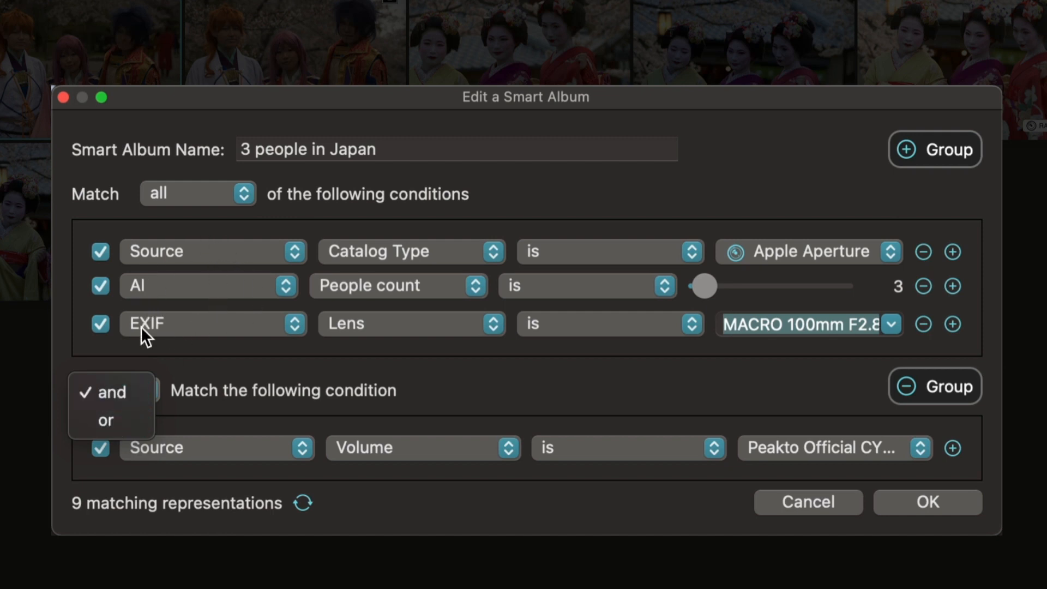
pyautogui.click(106, 420)
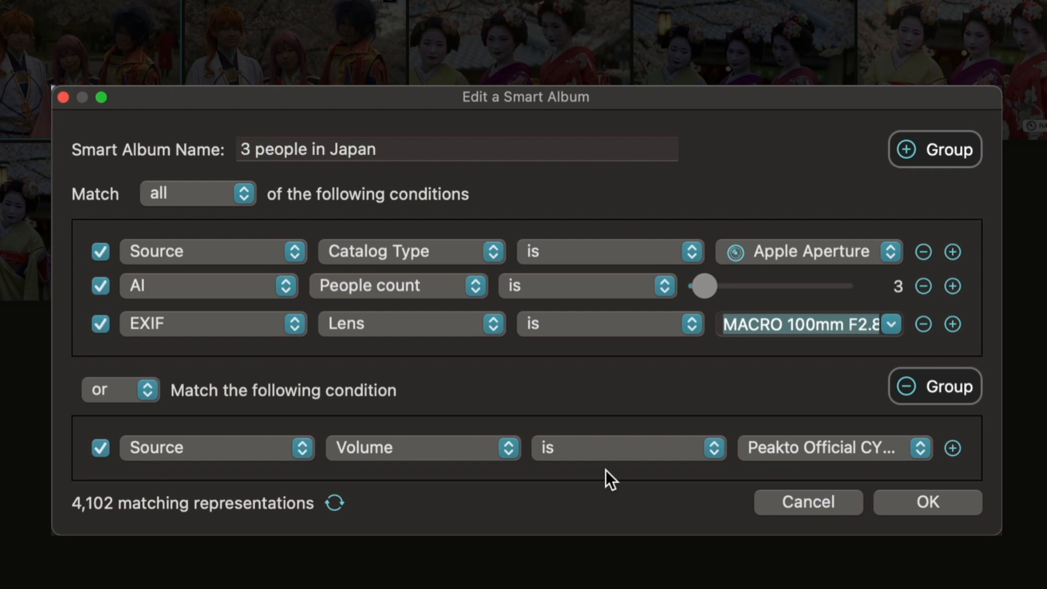
pyautogui.moveTo(426, 441)
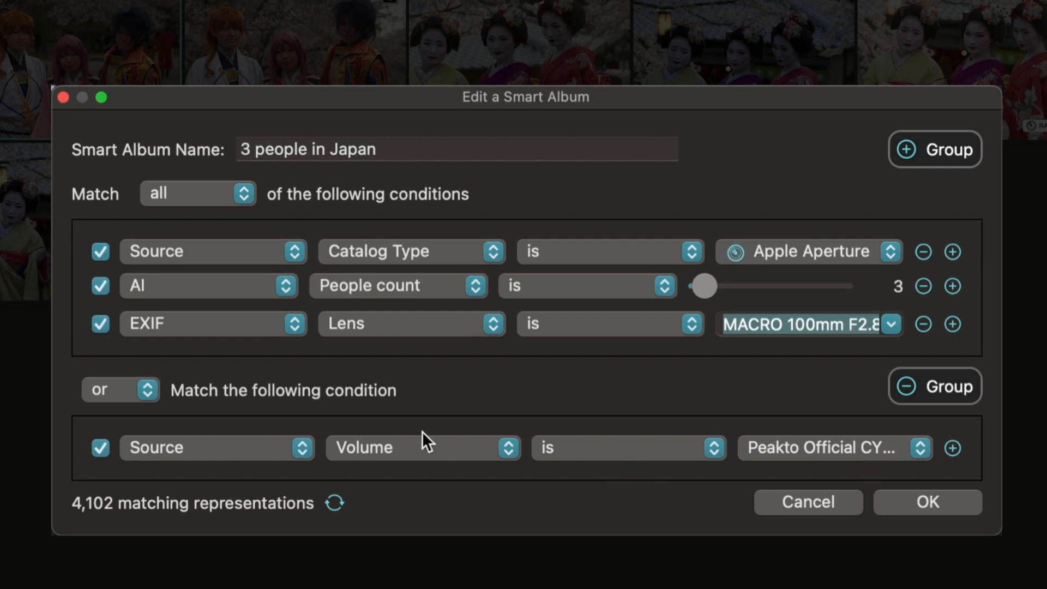
pyautogui.click(120, 390)
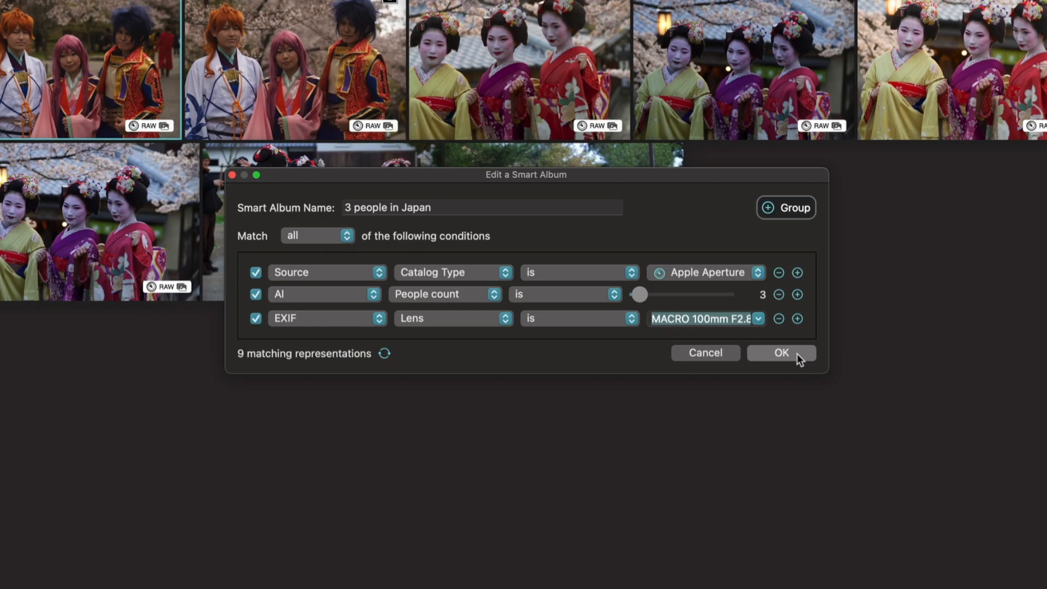
# Save the smart album, choose Export Album from its context menu, then show the Peakto Official volume
pyautogui.click(781, 352)
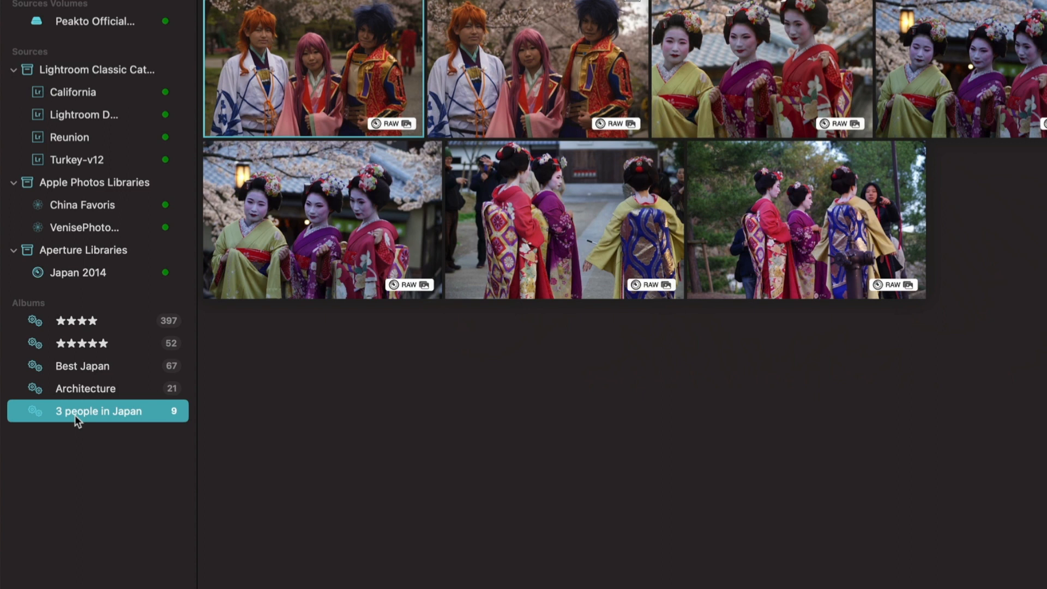
pyautogui.moveTo(108, 415)
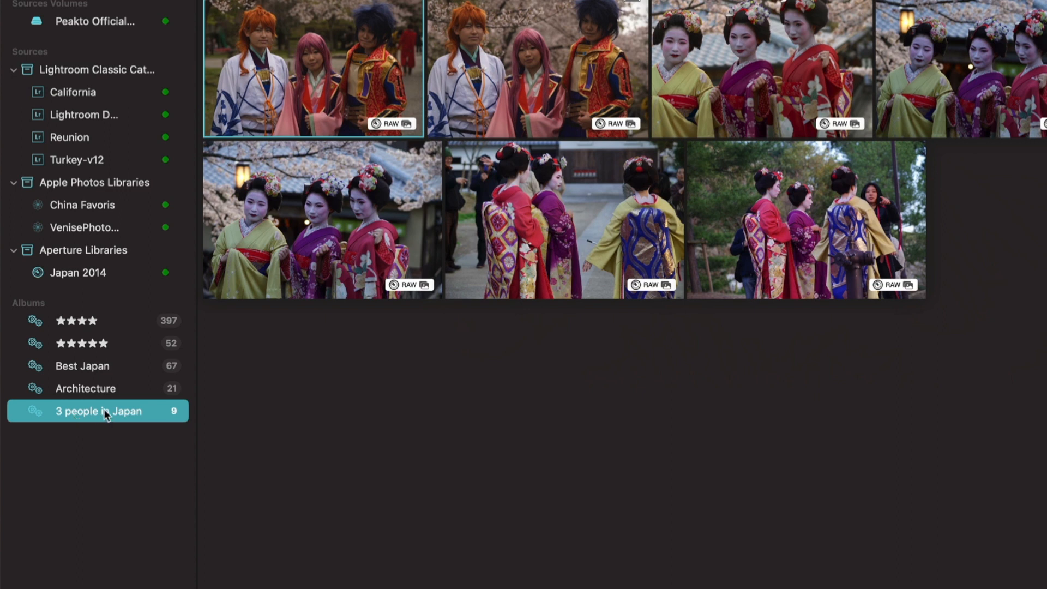
pyautogui.rightClick(98, 412)
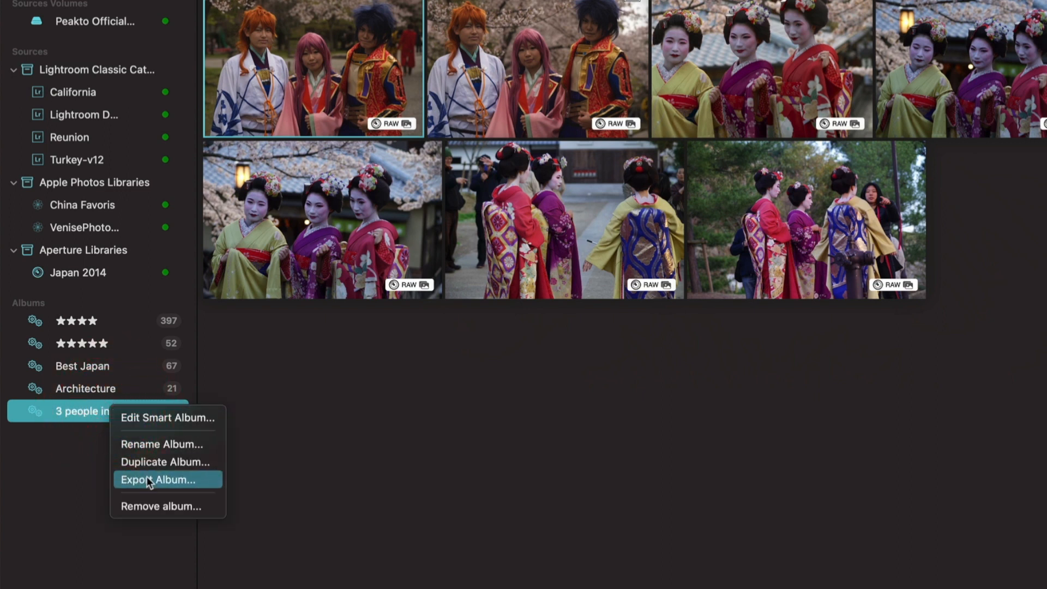
pyautogui.click(157, 480)
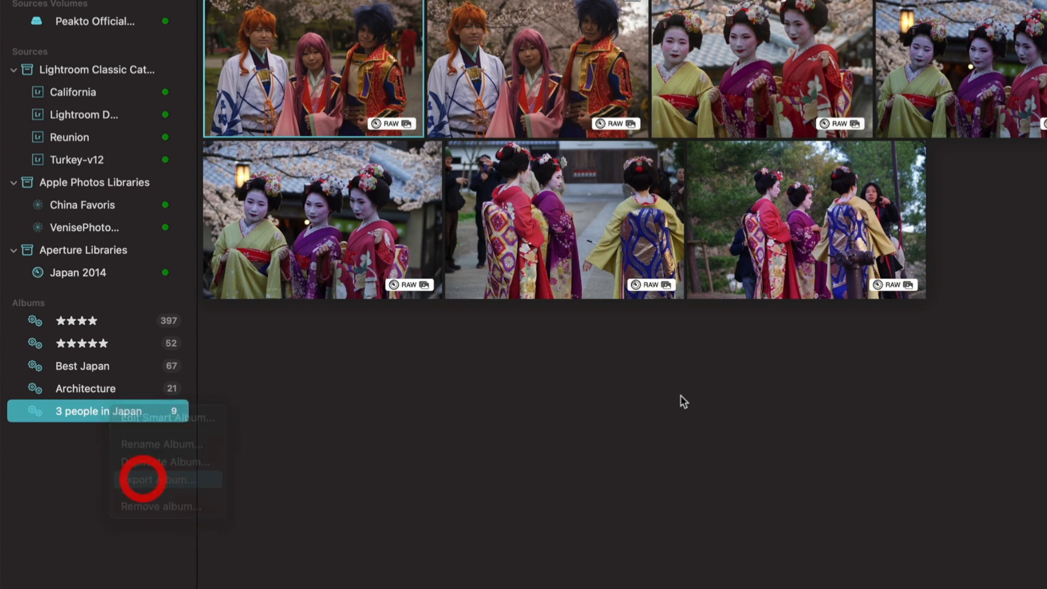
pyautogui.click(164, 479)
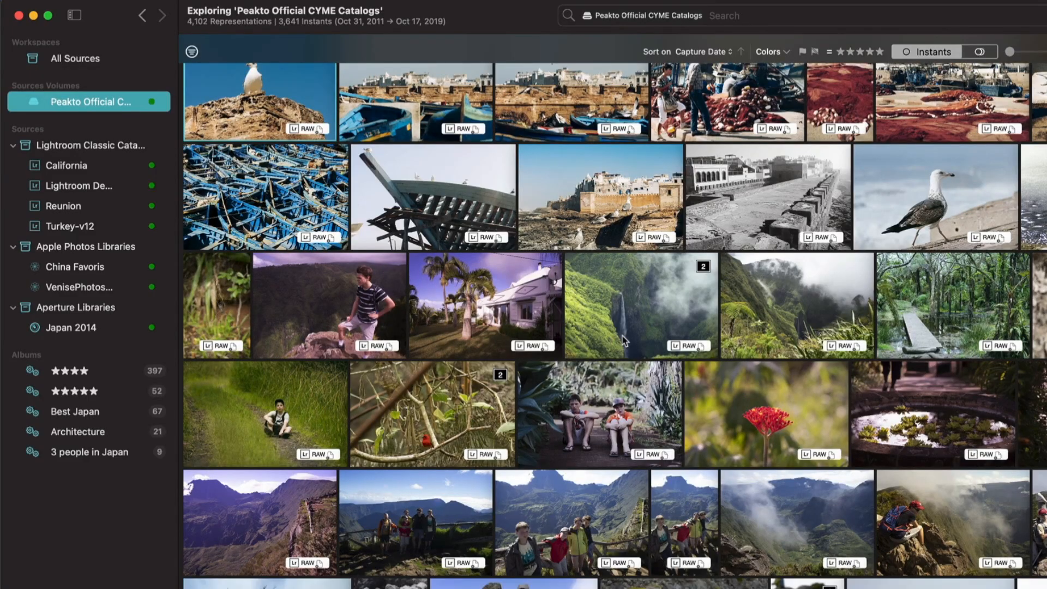
pyautogui.moveTo(554, 290)
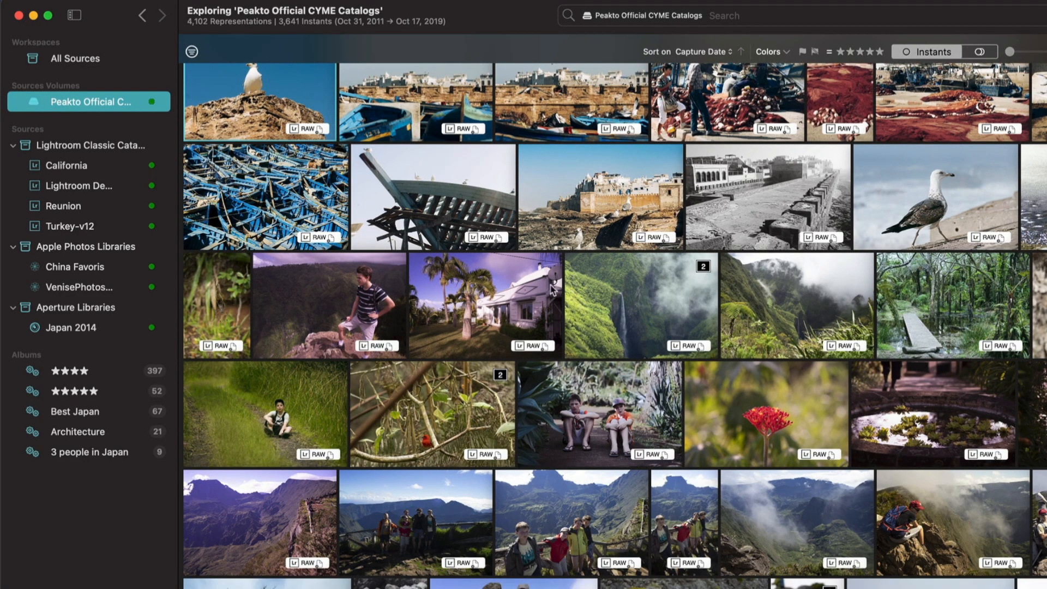
pyautogui.moveTo(260, 34)
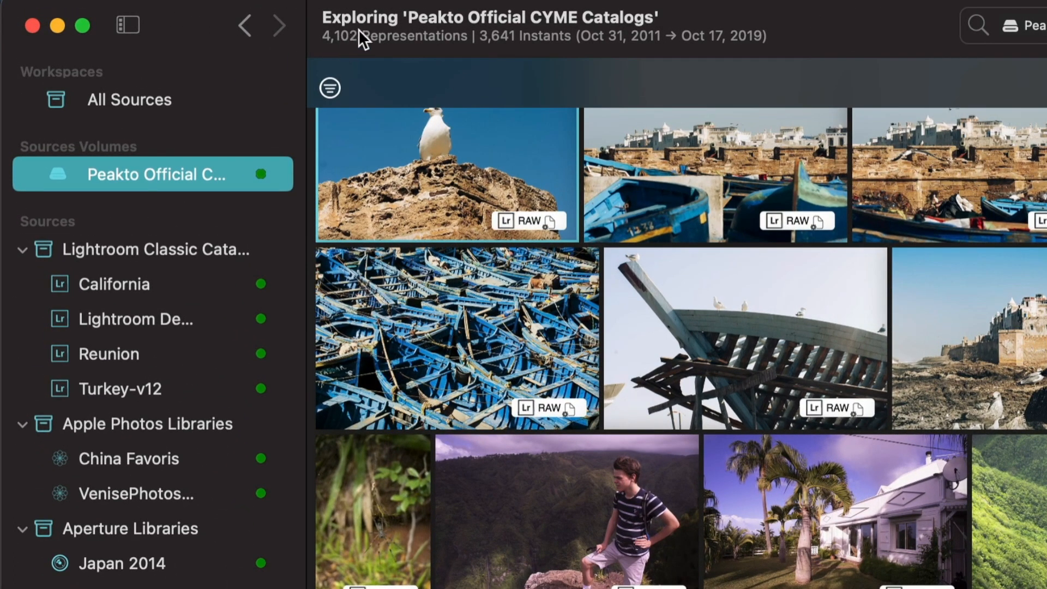
pyautogui.moveTo(354, 47)
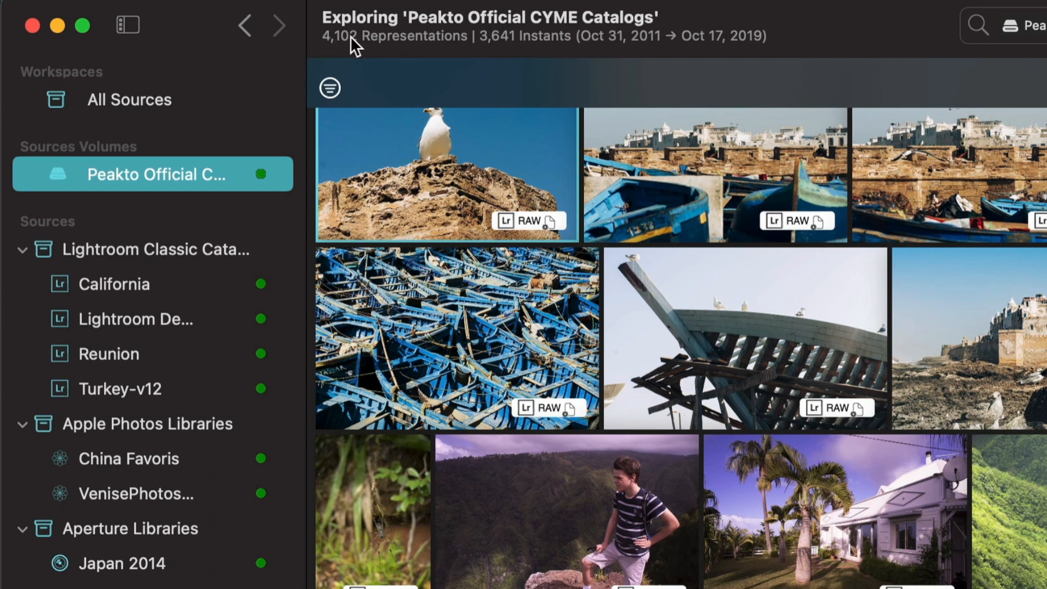
pyautogui.moveTo(670, 55)
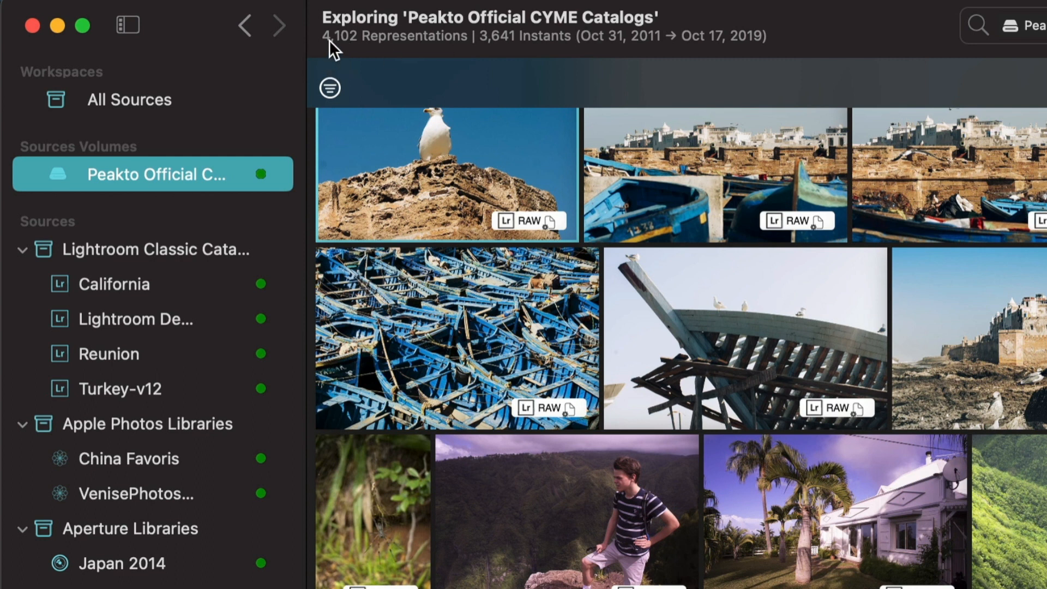
pyautogui.moveTo(480, 56)
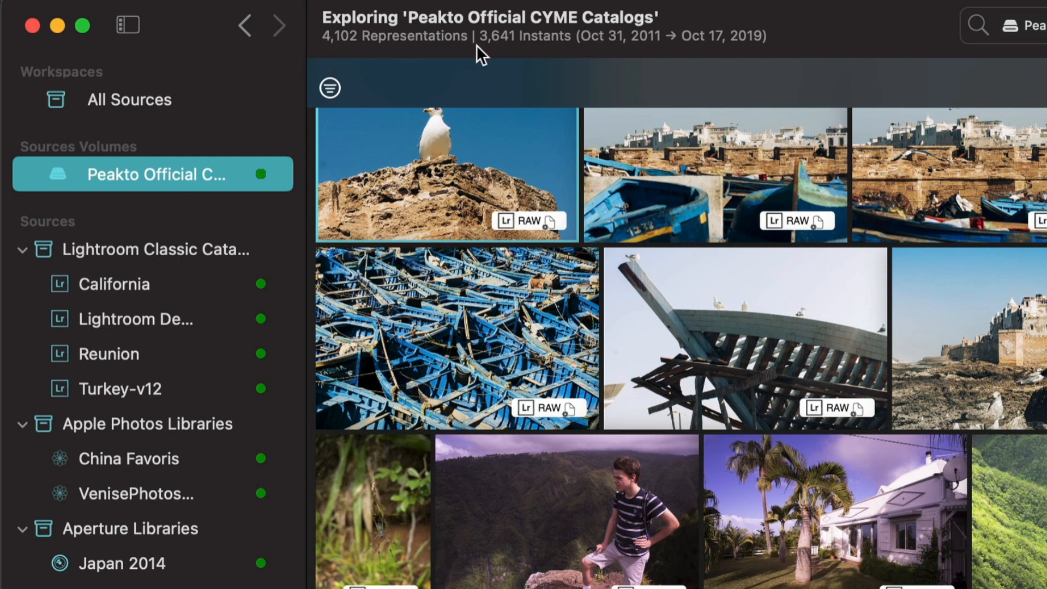
pyautogui.moveTo(606, 54)
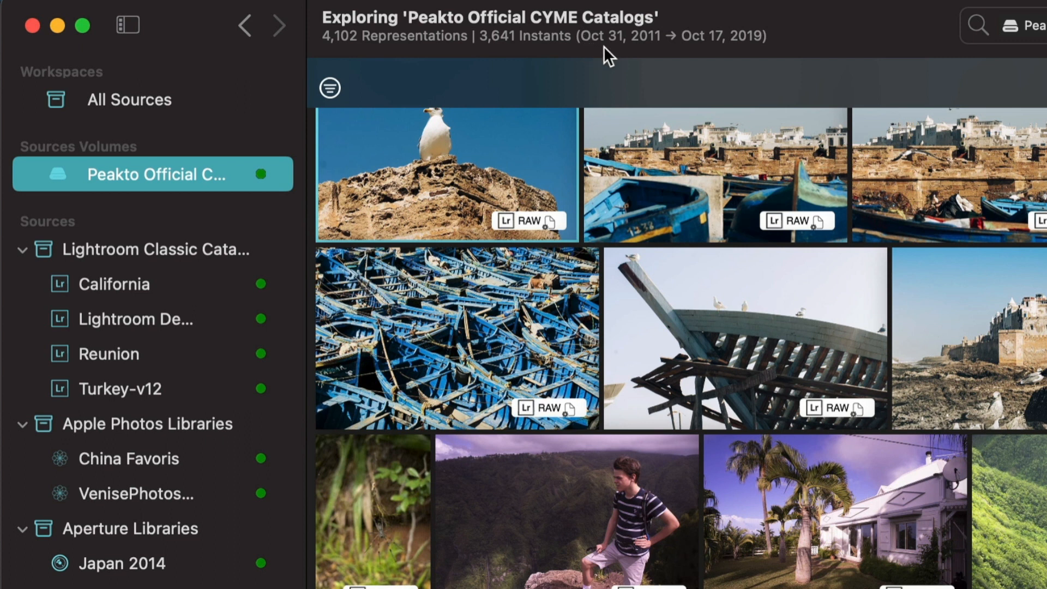
pyautogui.moveTo(587, 52)
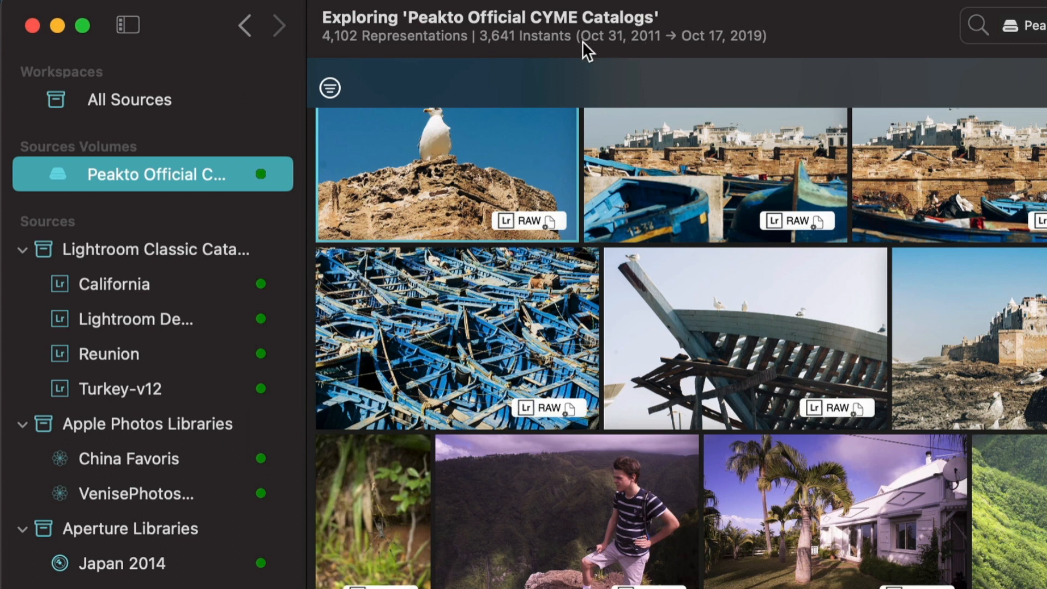
pyautogui.moveTo(742, 53)
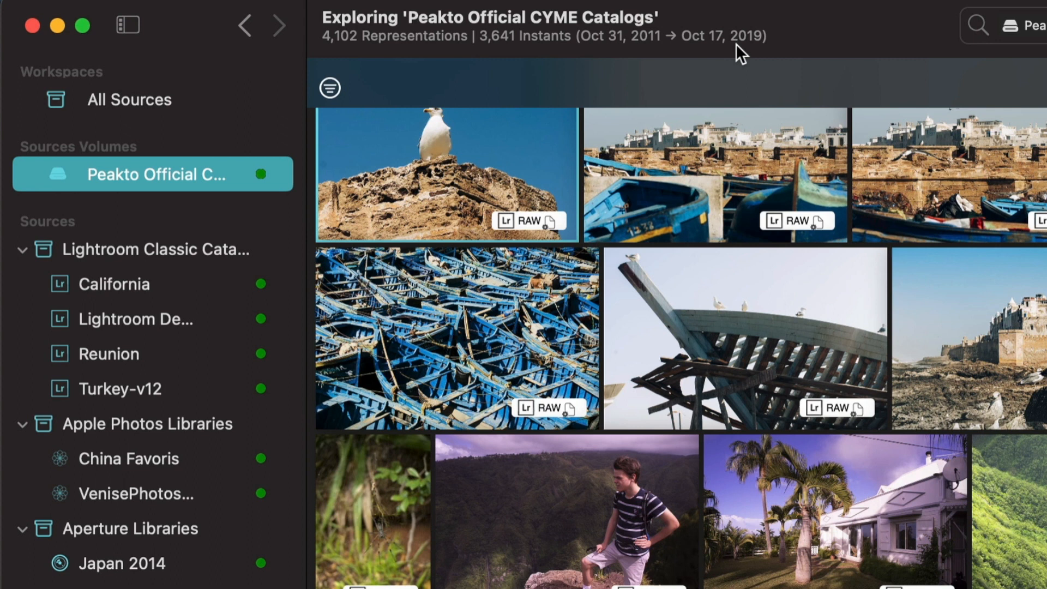
# Browse the California and Lightroom Demo catalogs, all Lightroom catalogs, then the Peakto Official CYME Catalogs volume
pyautogui.click(114, 283)
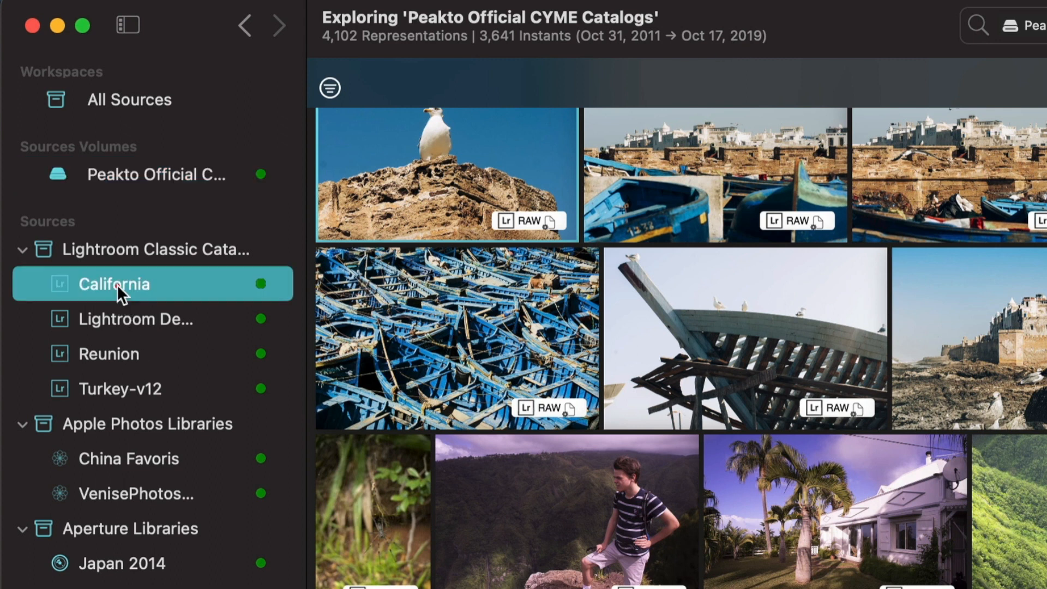
pyautogui.click(138, 319)
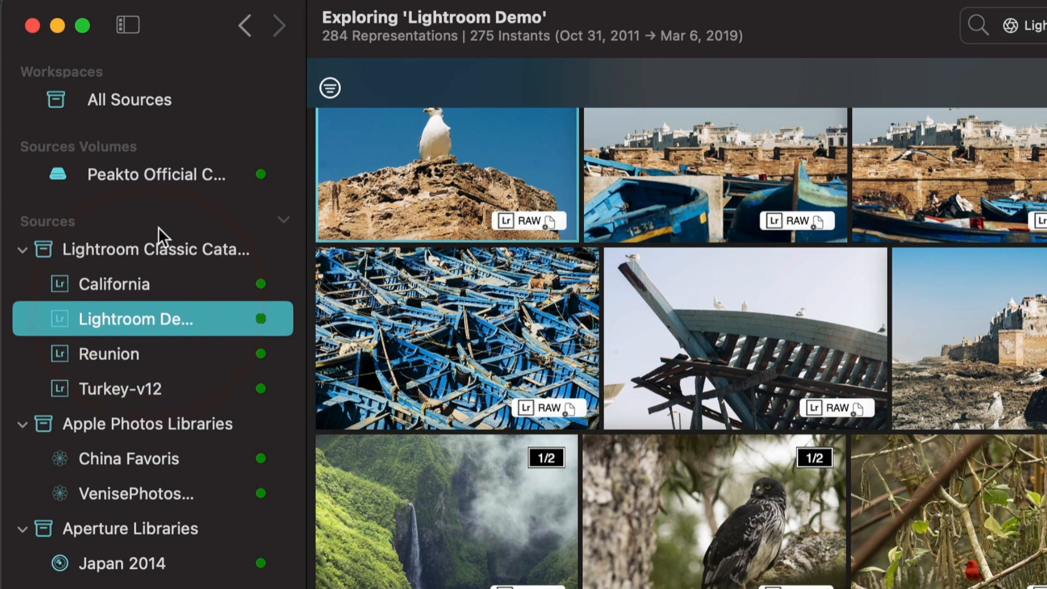
pyautogui.click(167, 249)
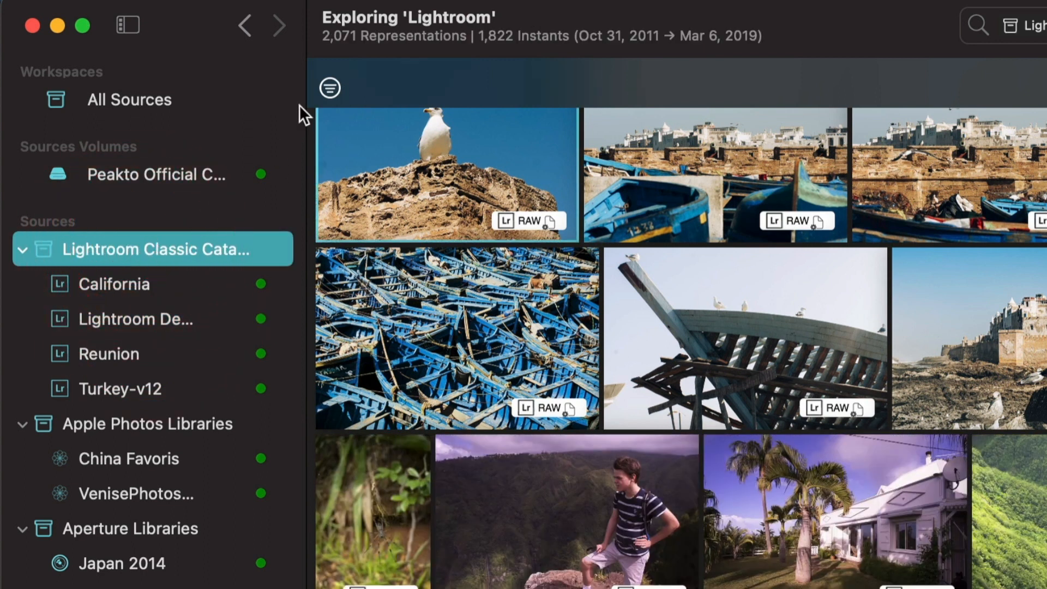
pyautogui.moveTo(459, 52)
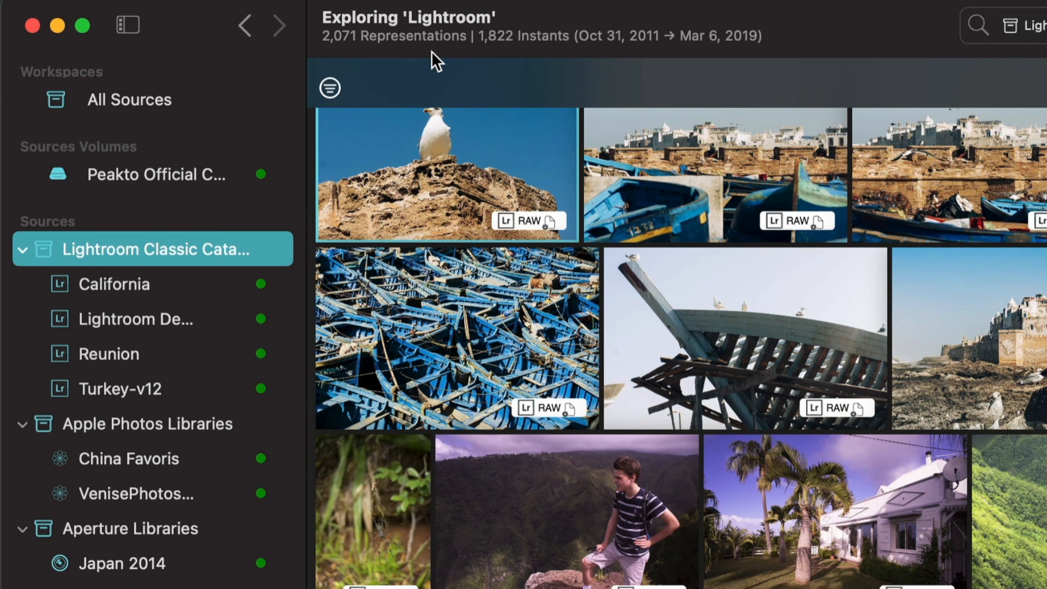
pyautogui.moveTo(337, 127)
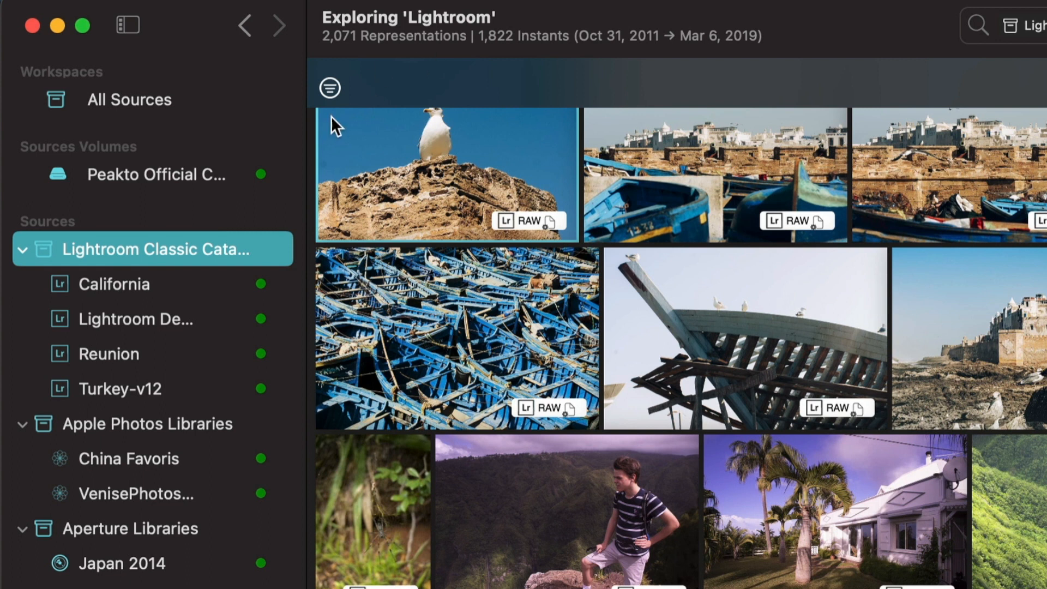
pyautogui.moveTo(195, 205)
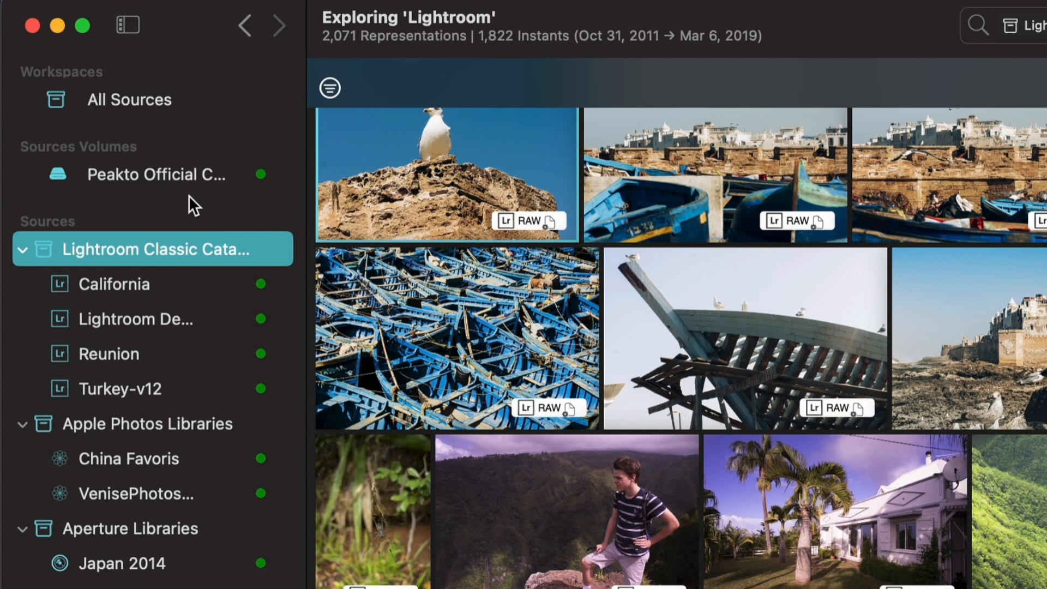
pyautogui.moveTo(125, 176)
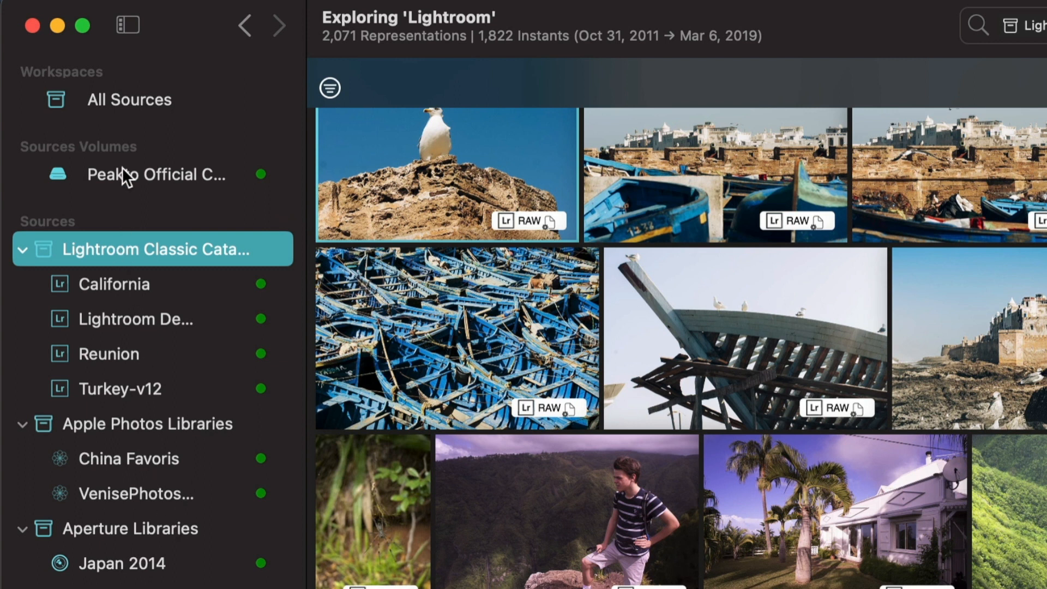
pyautogui.click(156, 174)
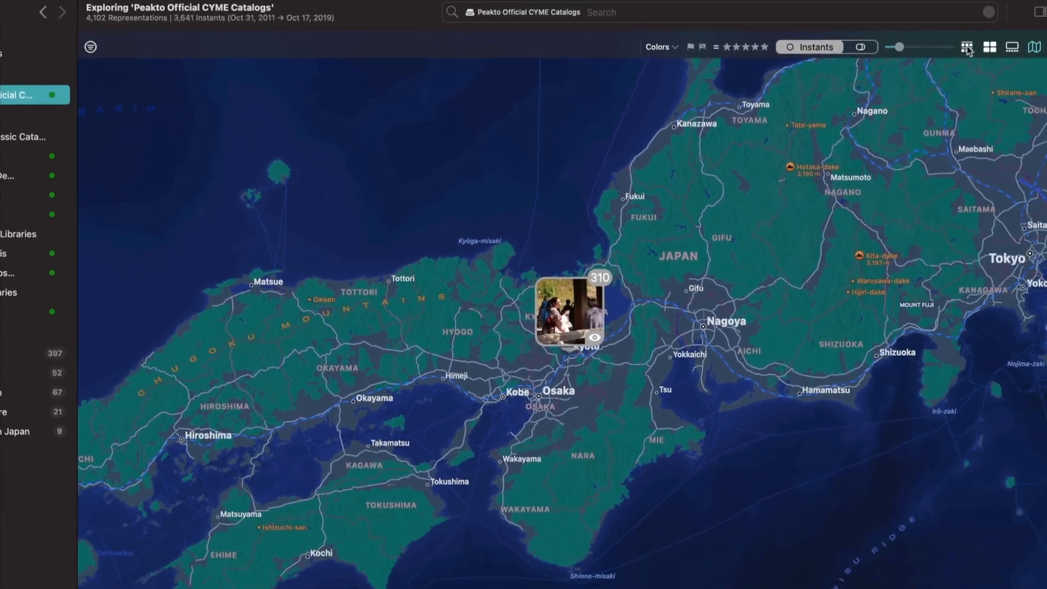
# Switch from the map to the CYME Catalogs category overview showing 3,425 representations
pyautogui.click(969, 47)
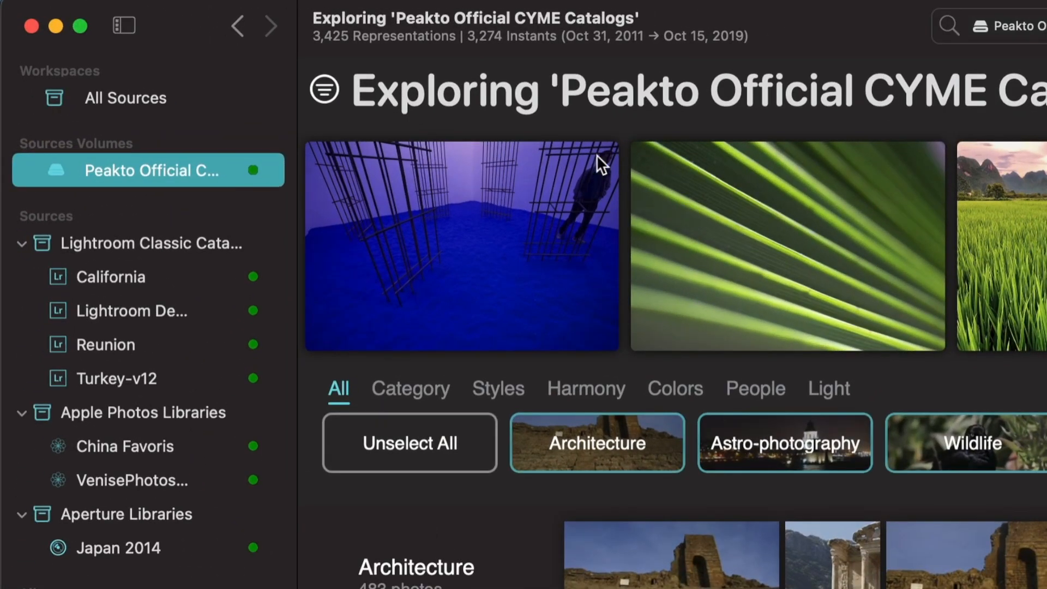
pyautogui.moveTo(320, 51)
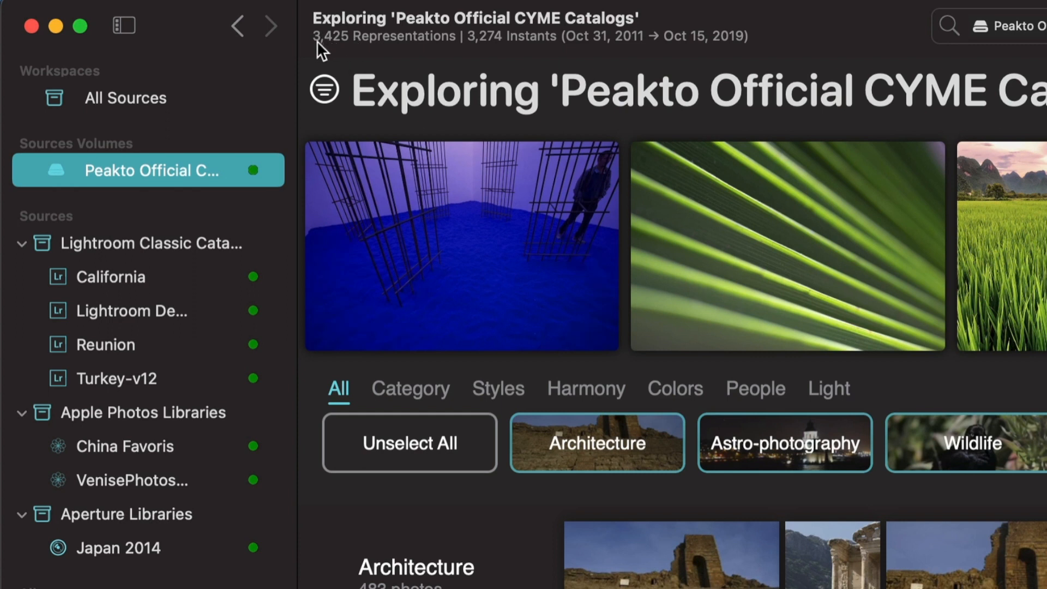
pyautogui.moveTo(436, 53)
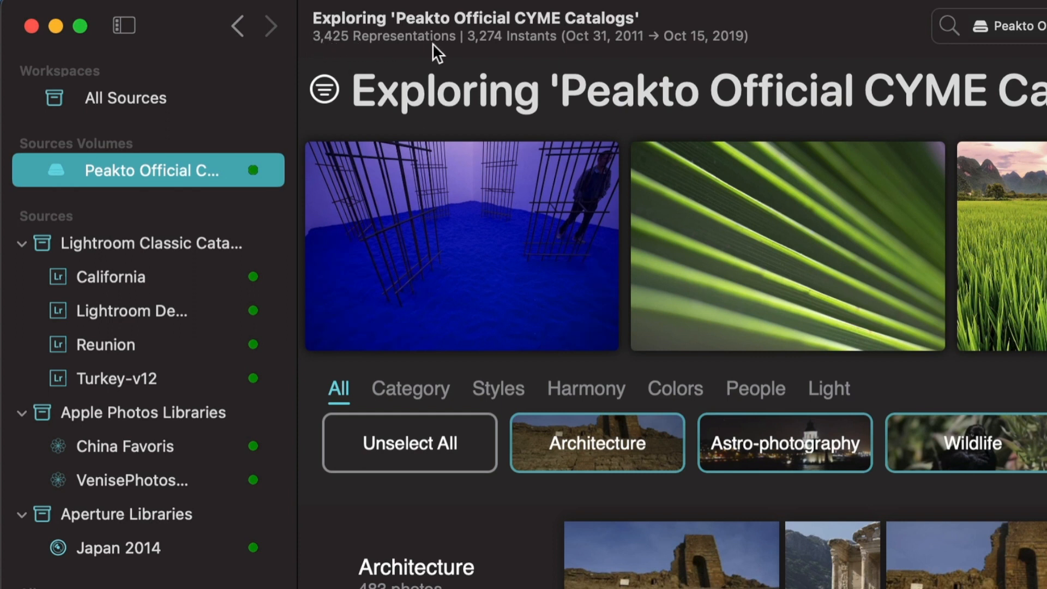
pyautogui.moveTo(1034, 519)
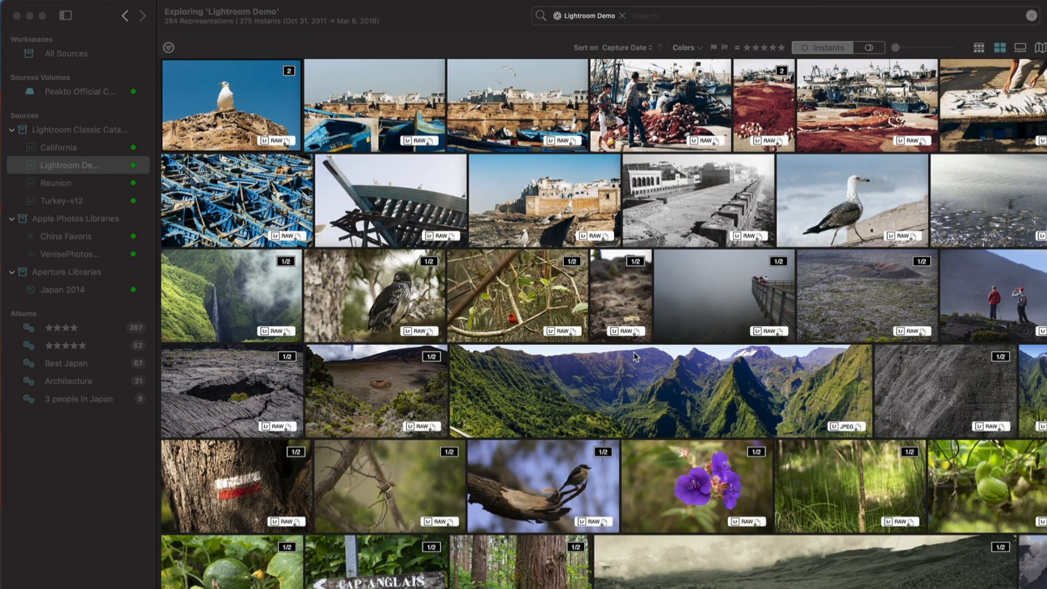
pyautogui.moveTo(777, 185)
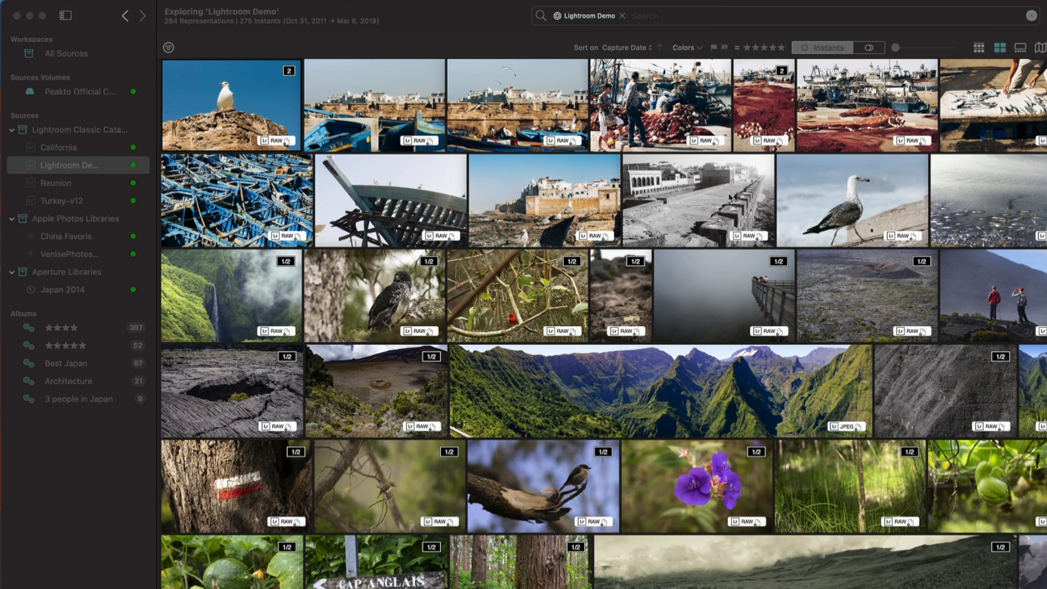
pyautogui.moveTo(698, 274)
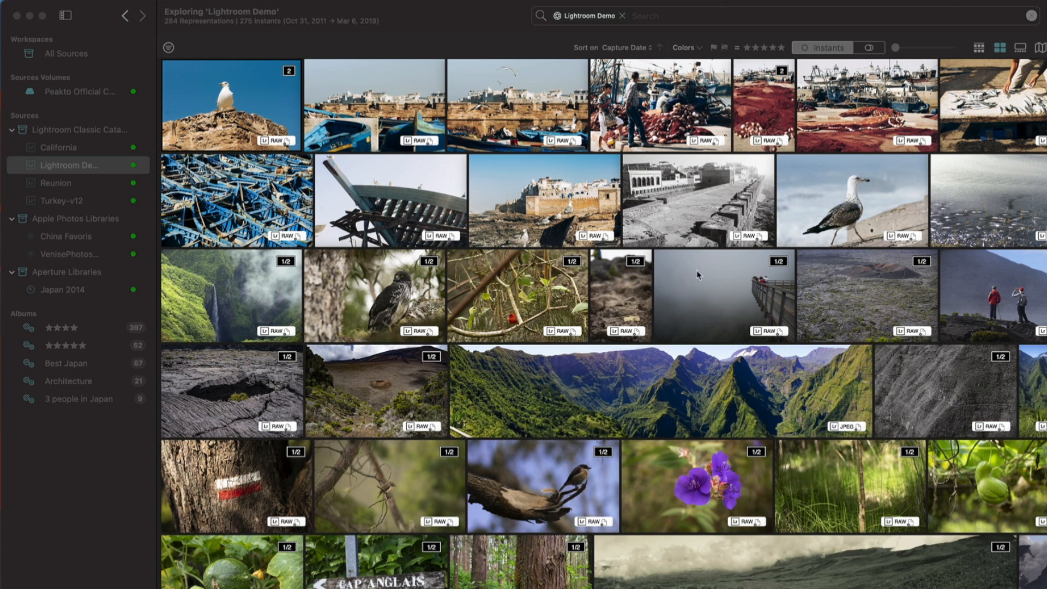
pyautogui.moveTo(1040, 188)
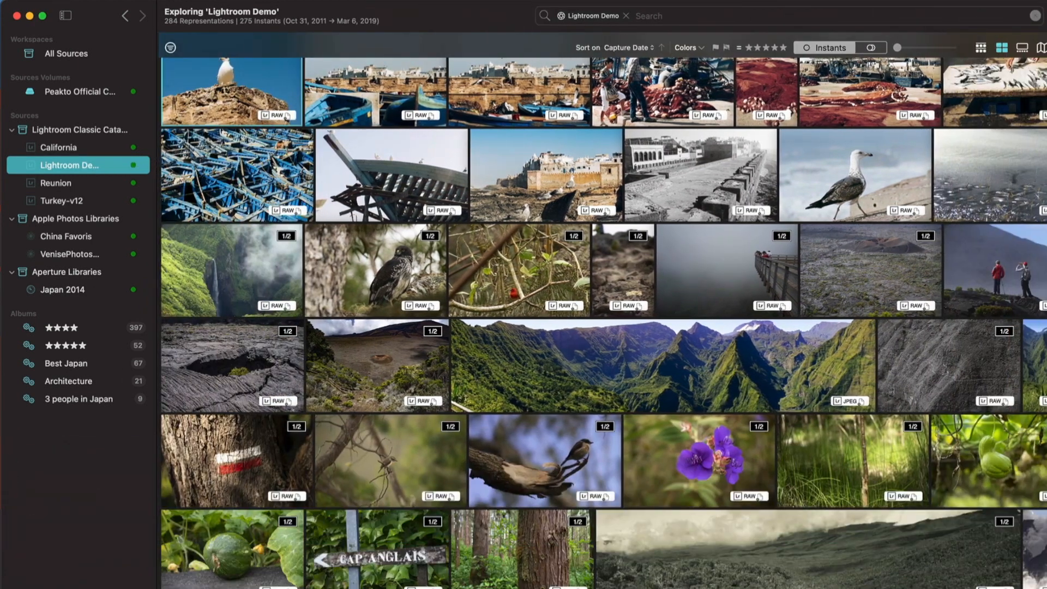
# Preview the black-and-white Essaouira rampart photo alone, then return to the 284-photo Lightroom Demo grid
pyautogui.doubleClick(698, 174)
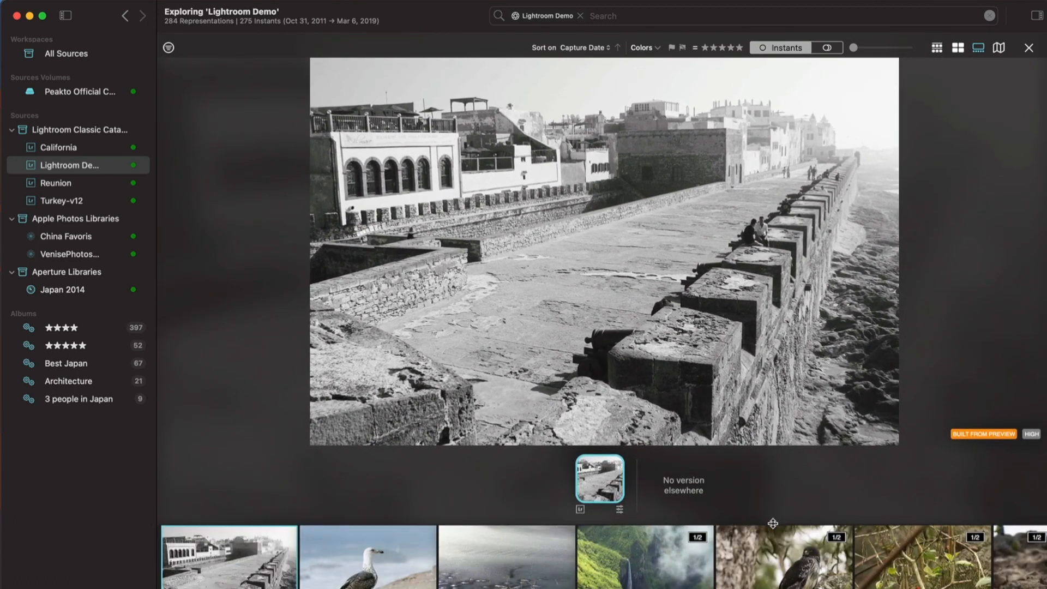
pyautogui.moveTo(925, 108)
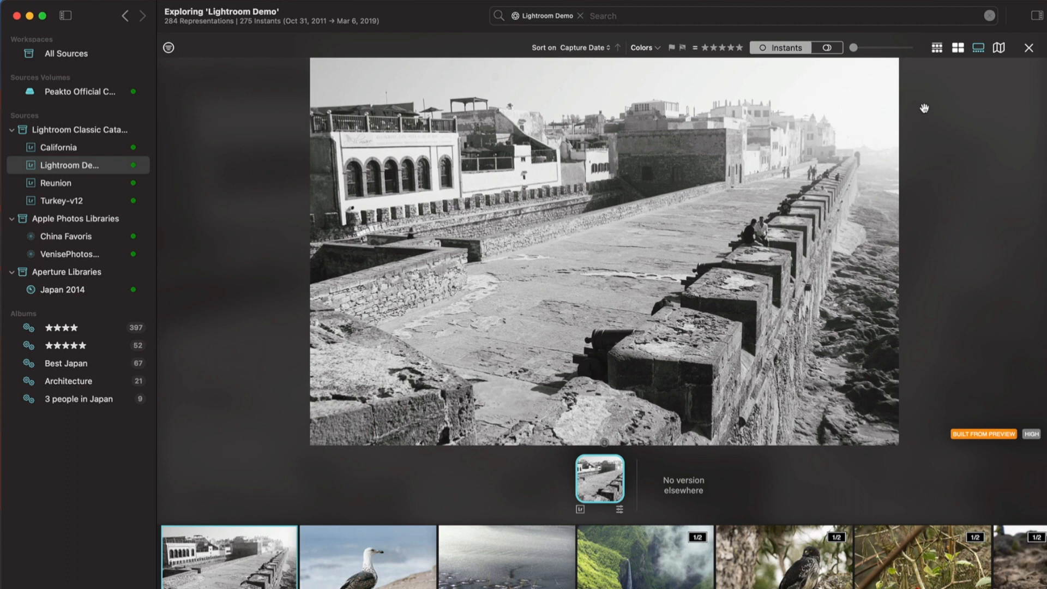
pyautogui.moveTo(960, 65)
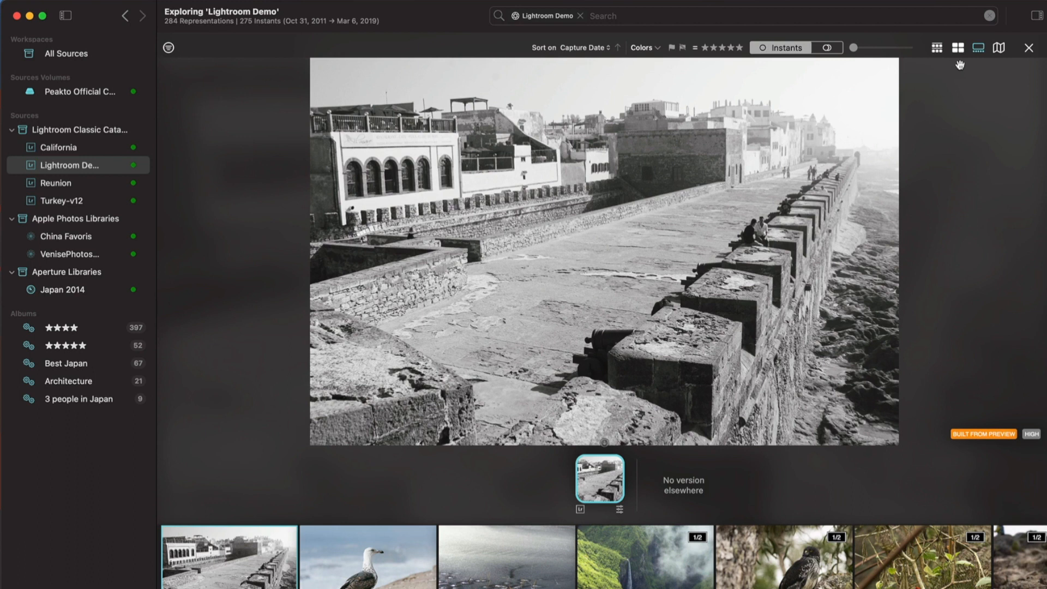
pyautogui.click(958, 47)
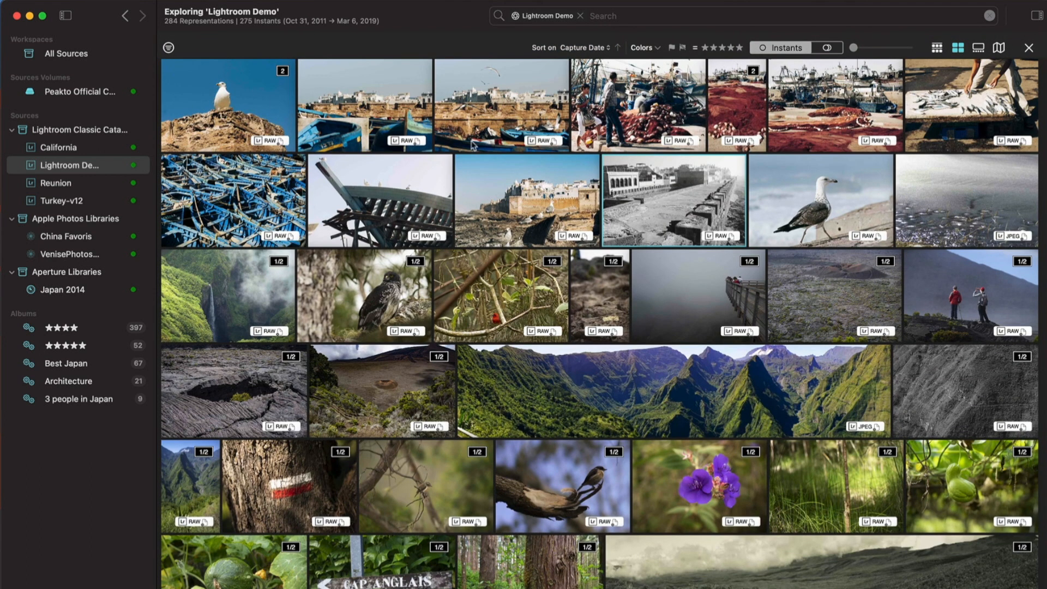
# Show the context menu for the Essaouira harbour photo with Mail, Messages, Notes and Reminders sharing
pyautogui.rightClick(501, 106)
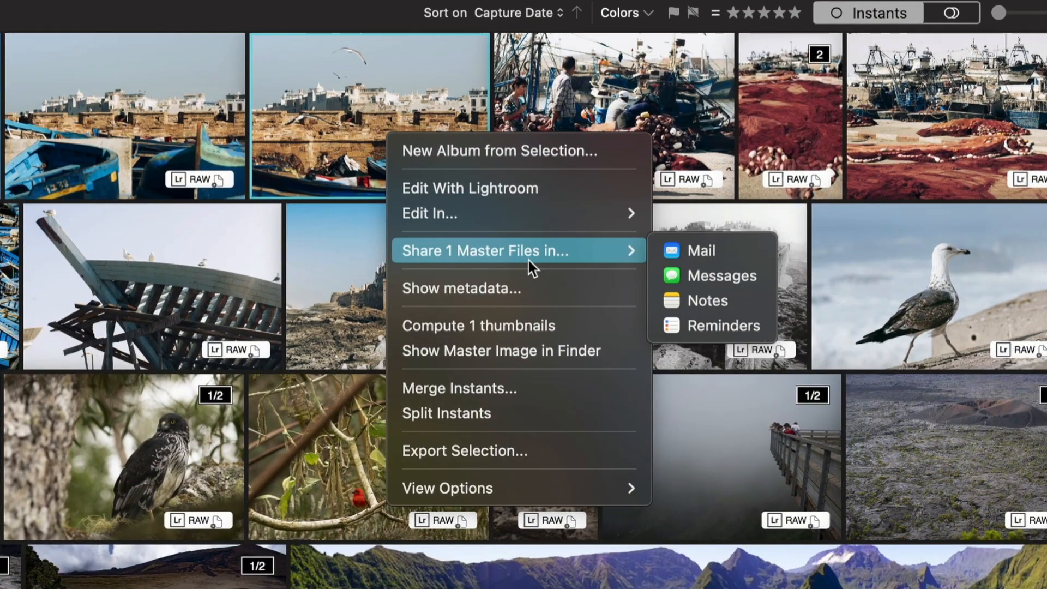
pyautogui.moveTo(553, 188)
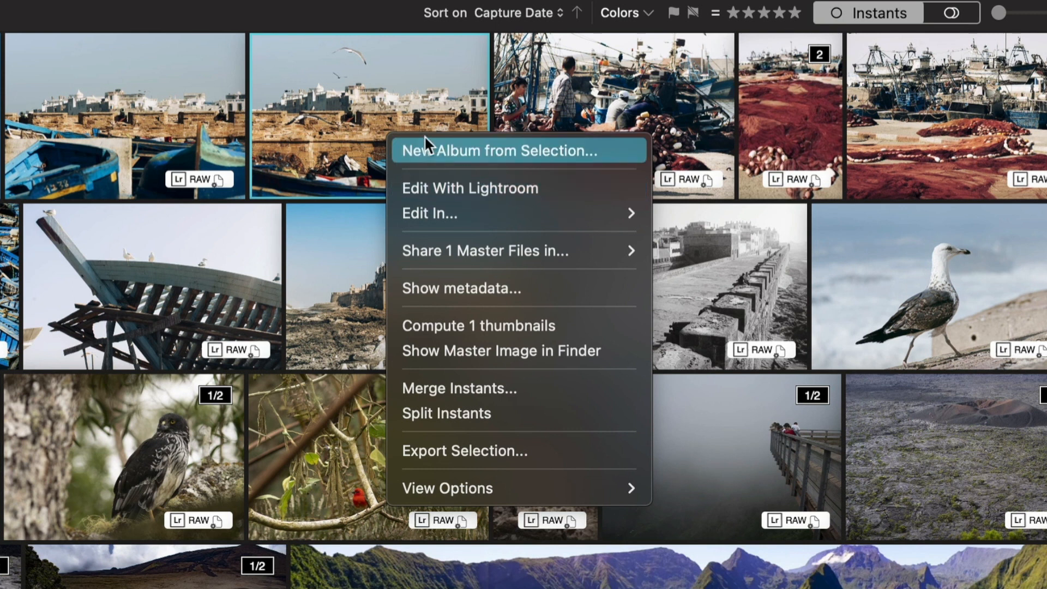
pyautogui.moveTo(475, 153)
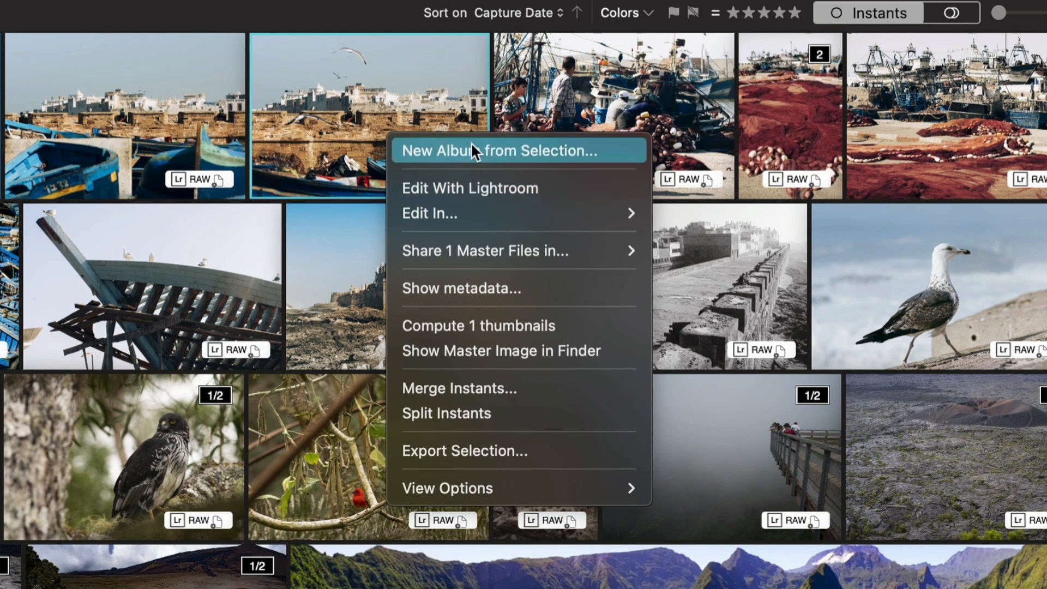
pyautogui.moveTo(507, 213)
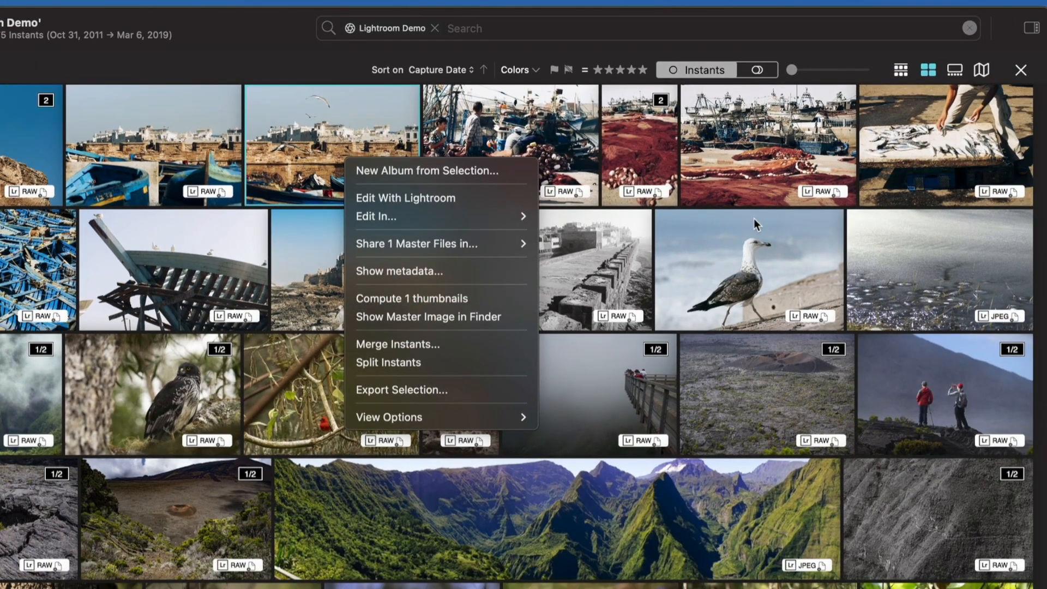
pyautogui.moveTo(901, 70)
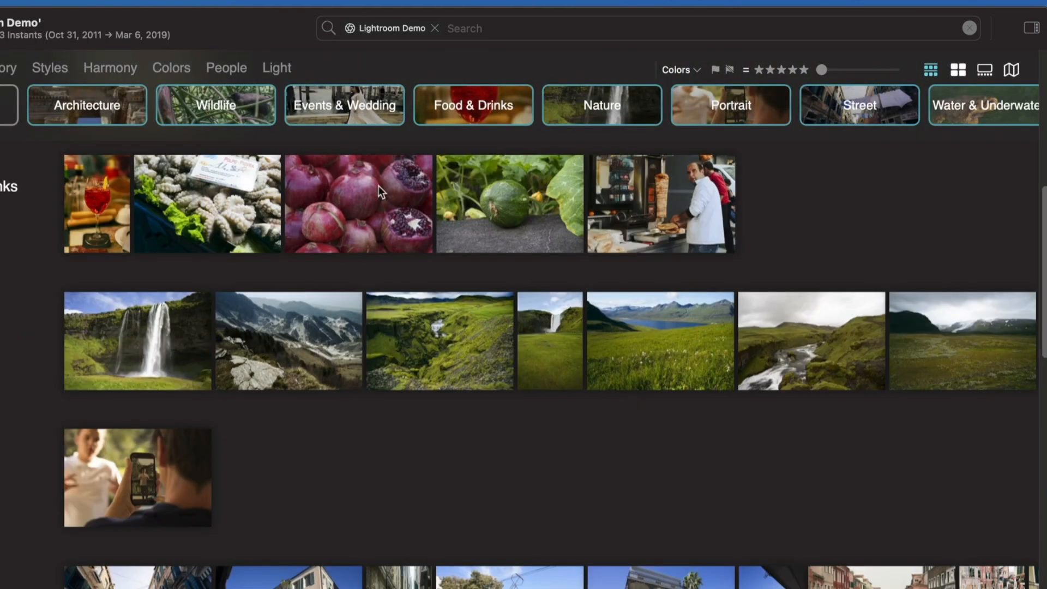
# Show the metadata card of the pomegranates photo Grenades: NEX-6, ISO 1000, 5800K, Eminönü, Turkey
pyautogui.rightClick(358, 204)
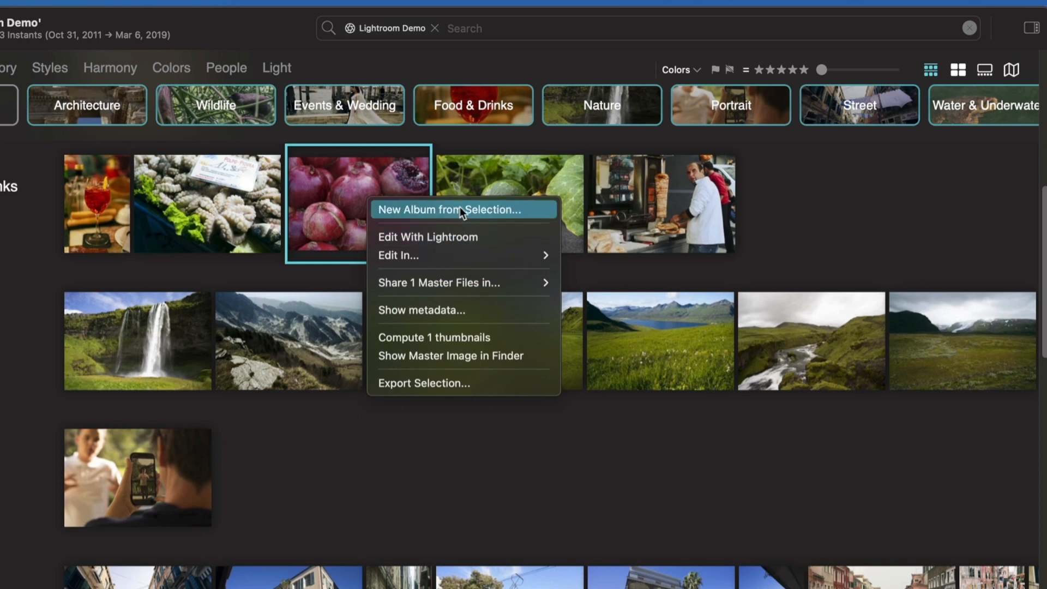
pyautogui.moveTo(446, 296)
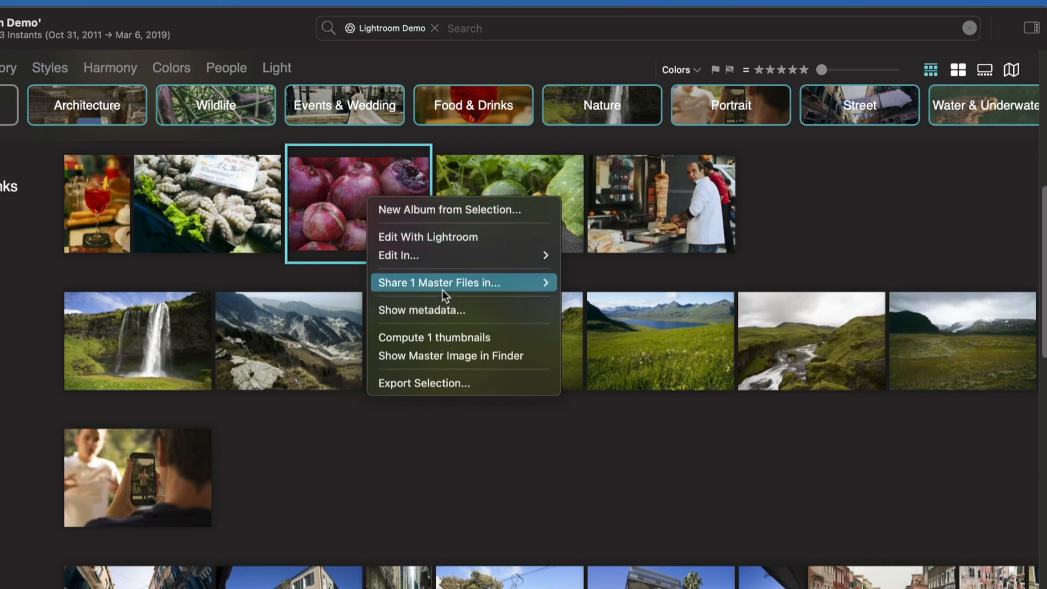
pyautogui.moveTo(436, 237)
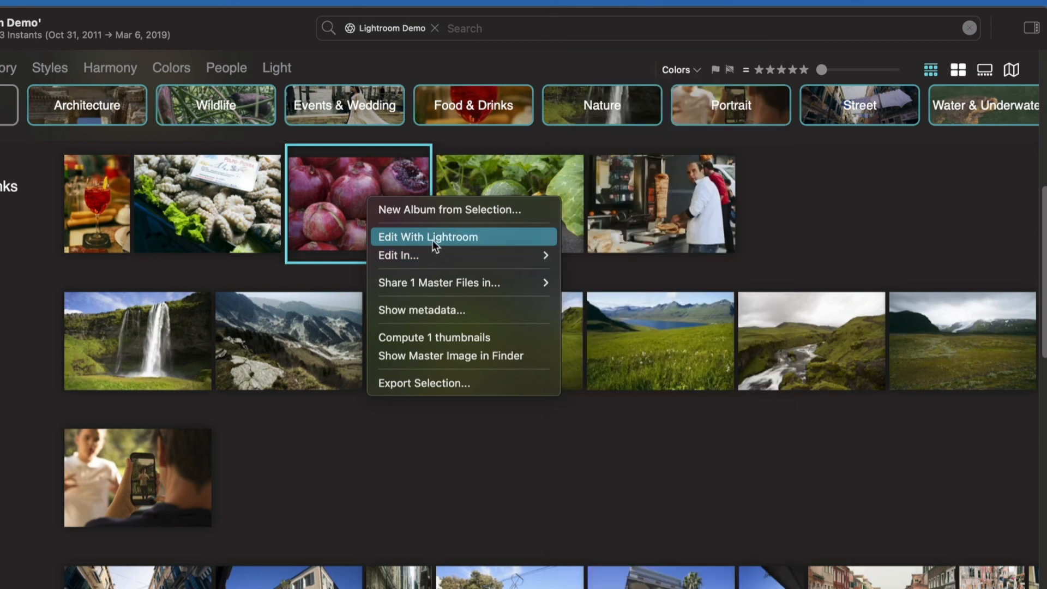
pyautogui.moveTo(413, 374)
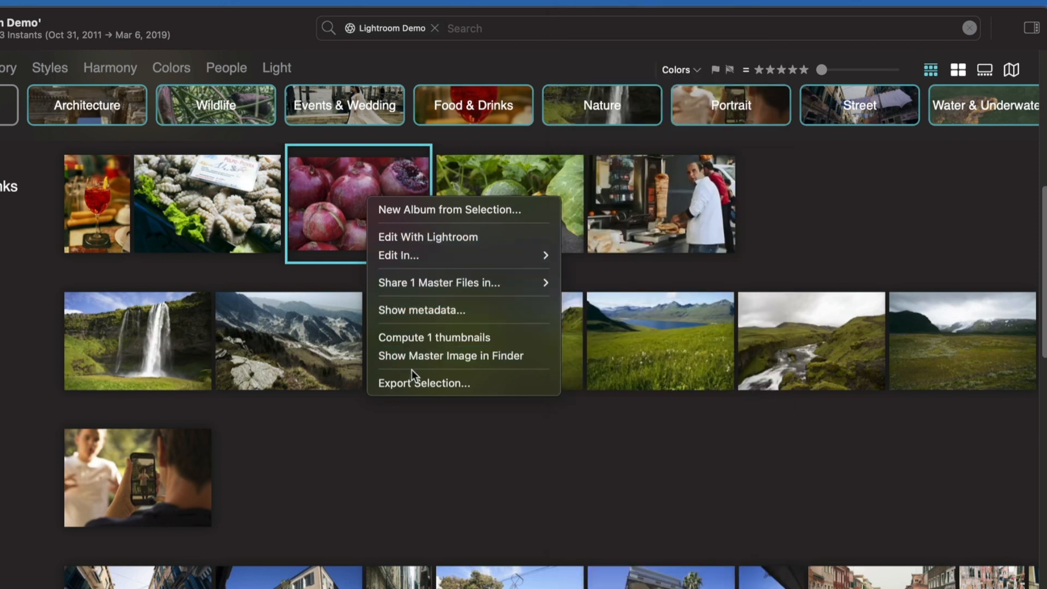
pyautogui.moveTo(440, 309)
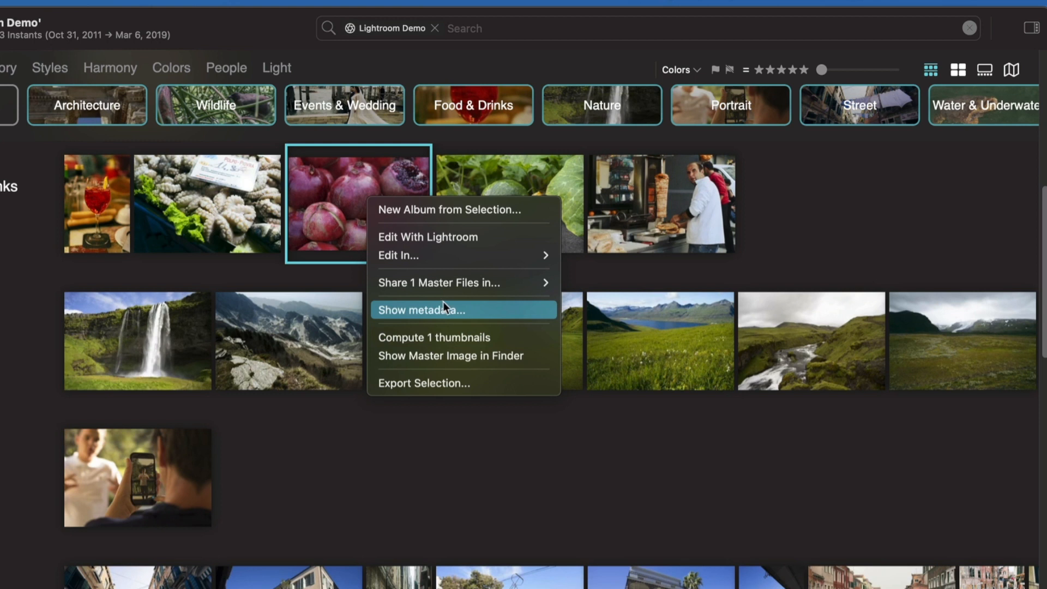
pyautogui.click(439, 308)
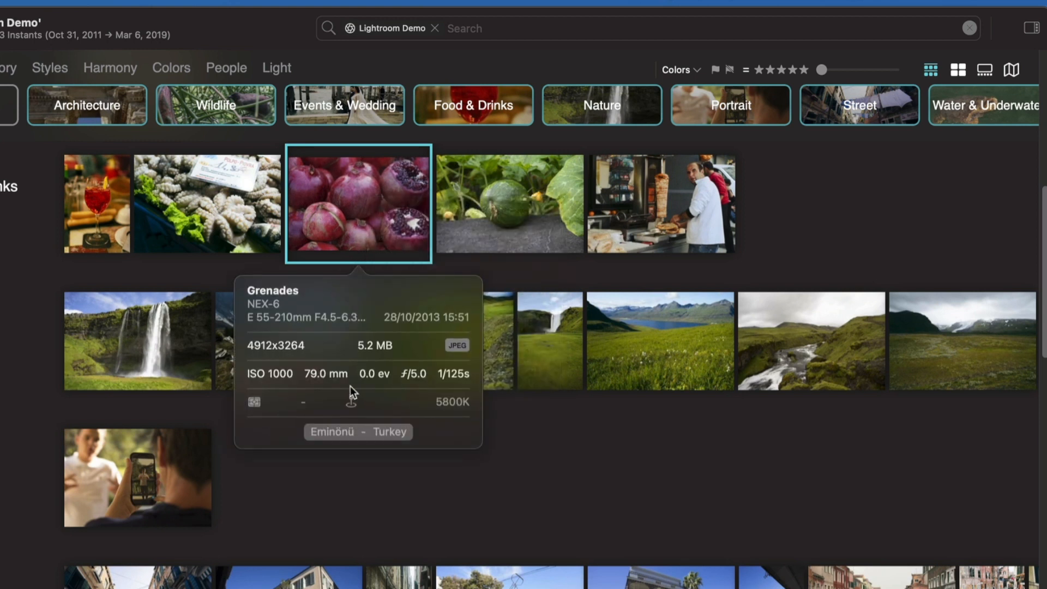
pyautogui.moveTo(695, 224)
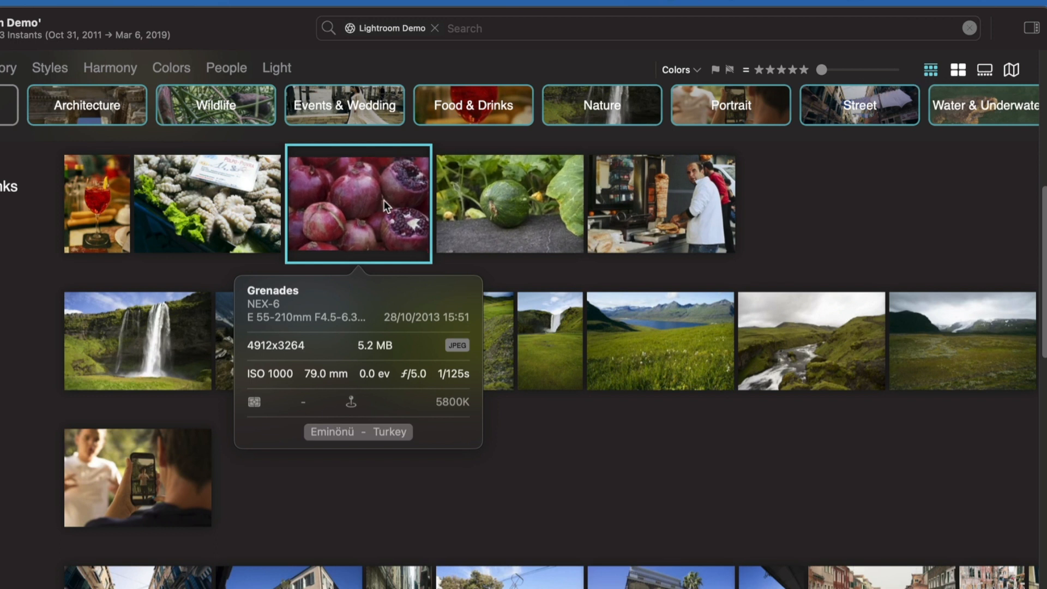
# Open the green squash photo on its own in the viewer
pyautogui.doubleClick(508, 204)
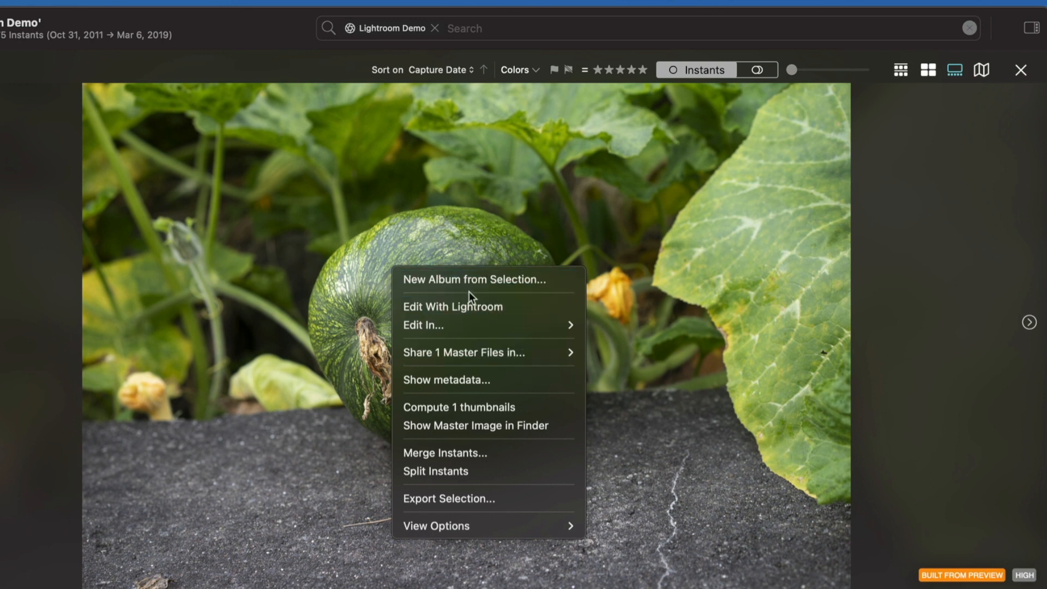
pyautogui.moveTo(466, 298)
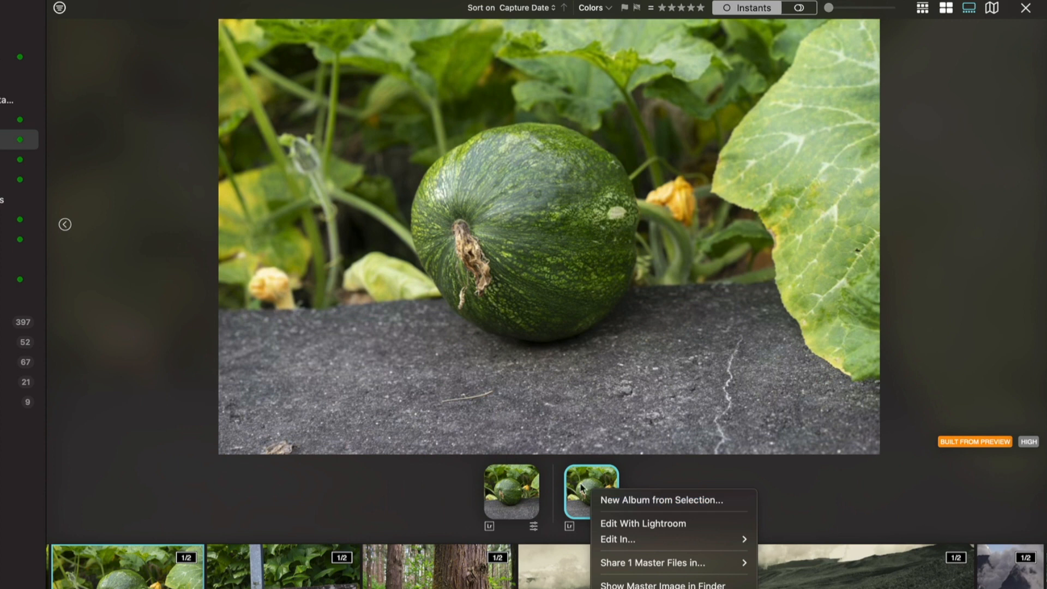
pyautogui.moveTo(499, 489)
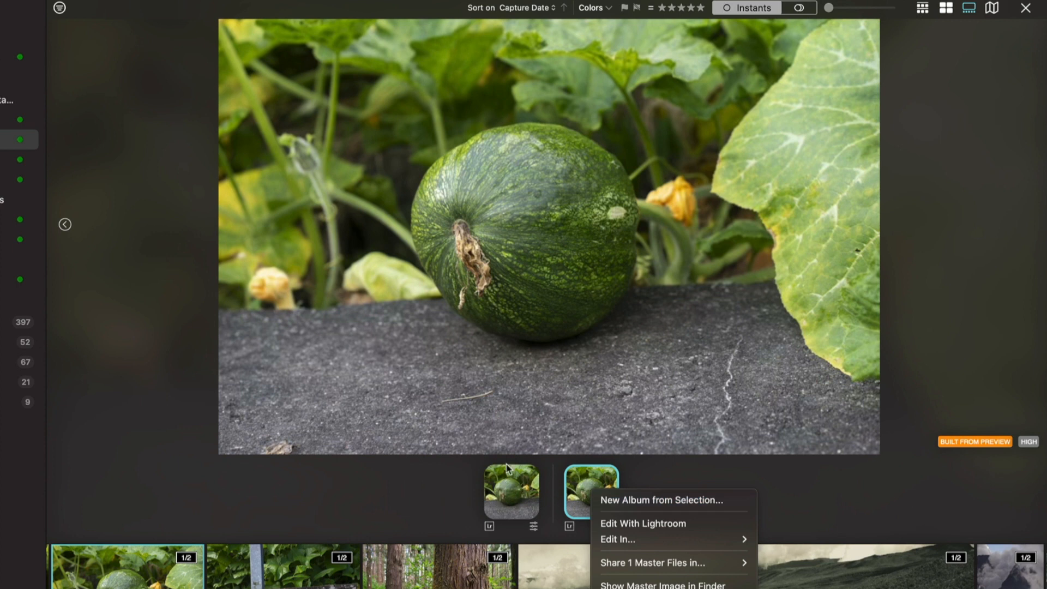
pyautogui.moveTo(945, 35)
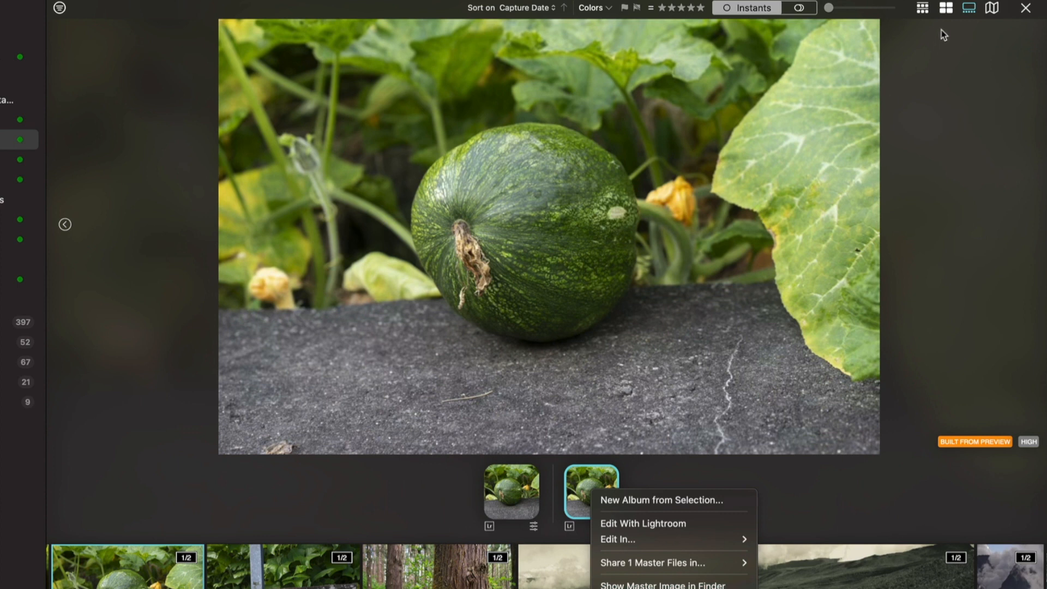
pyautogui.moveTo(924, 7)
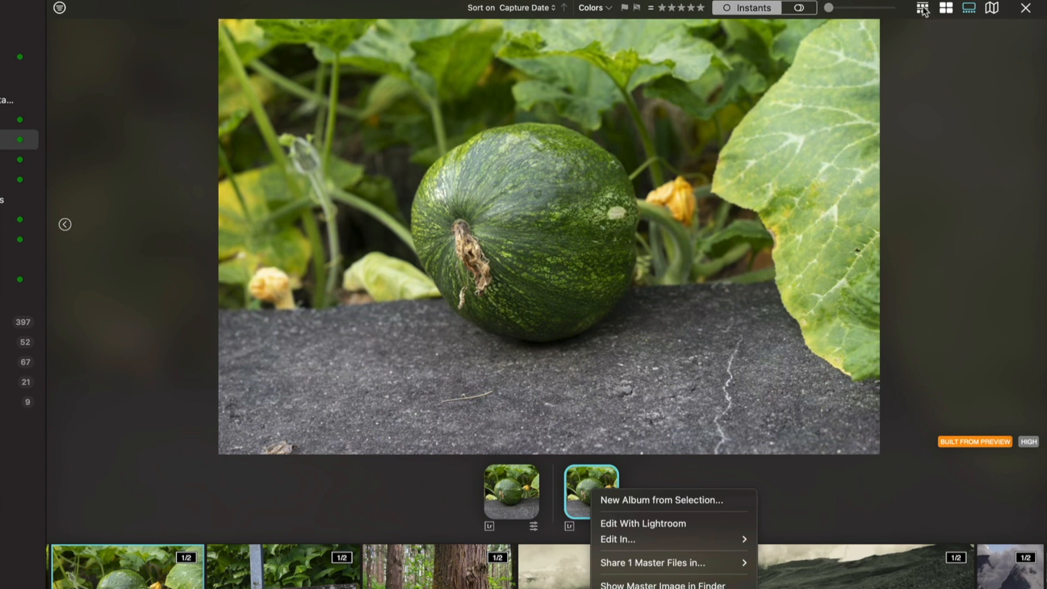